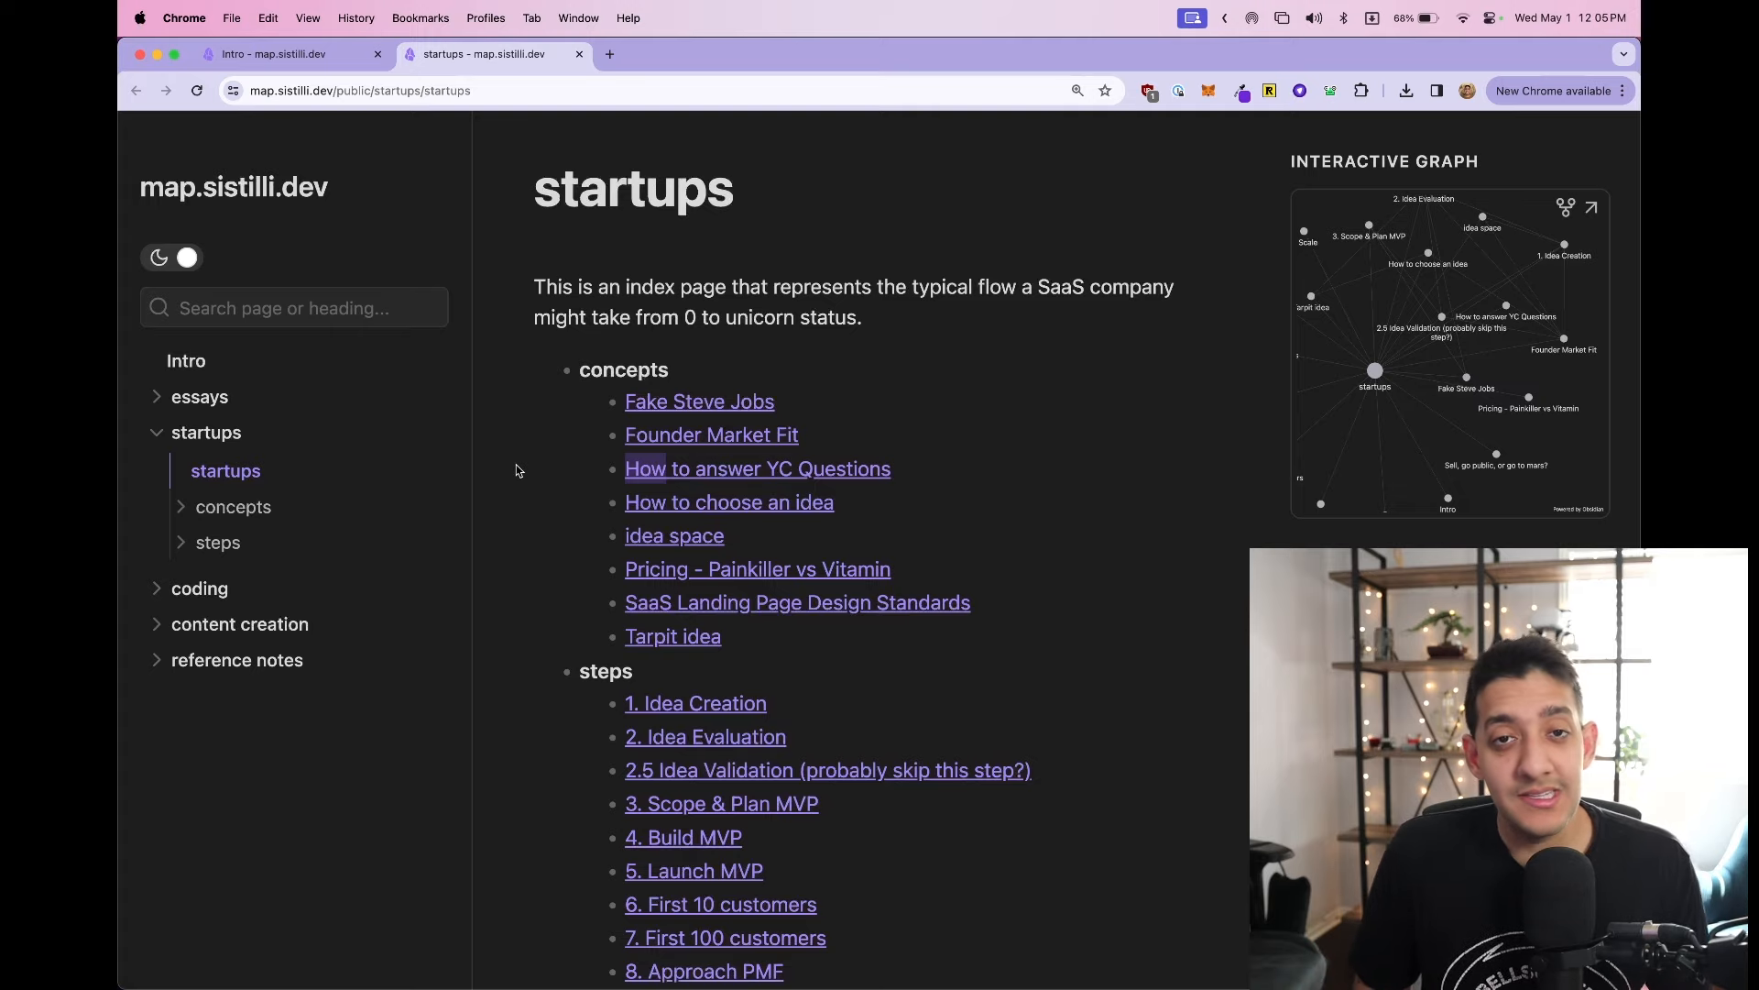
mouse_move(455, 566)
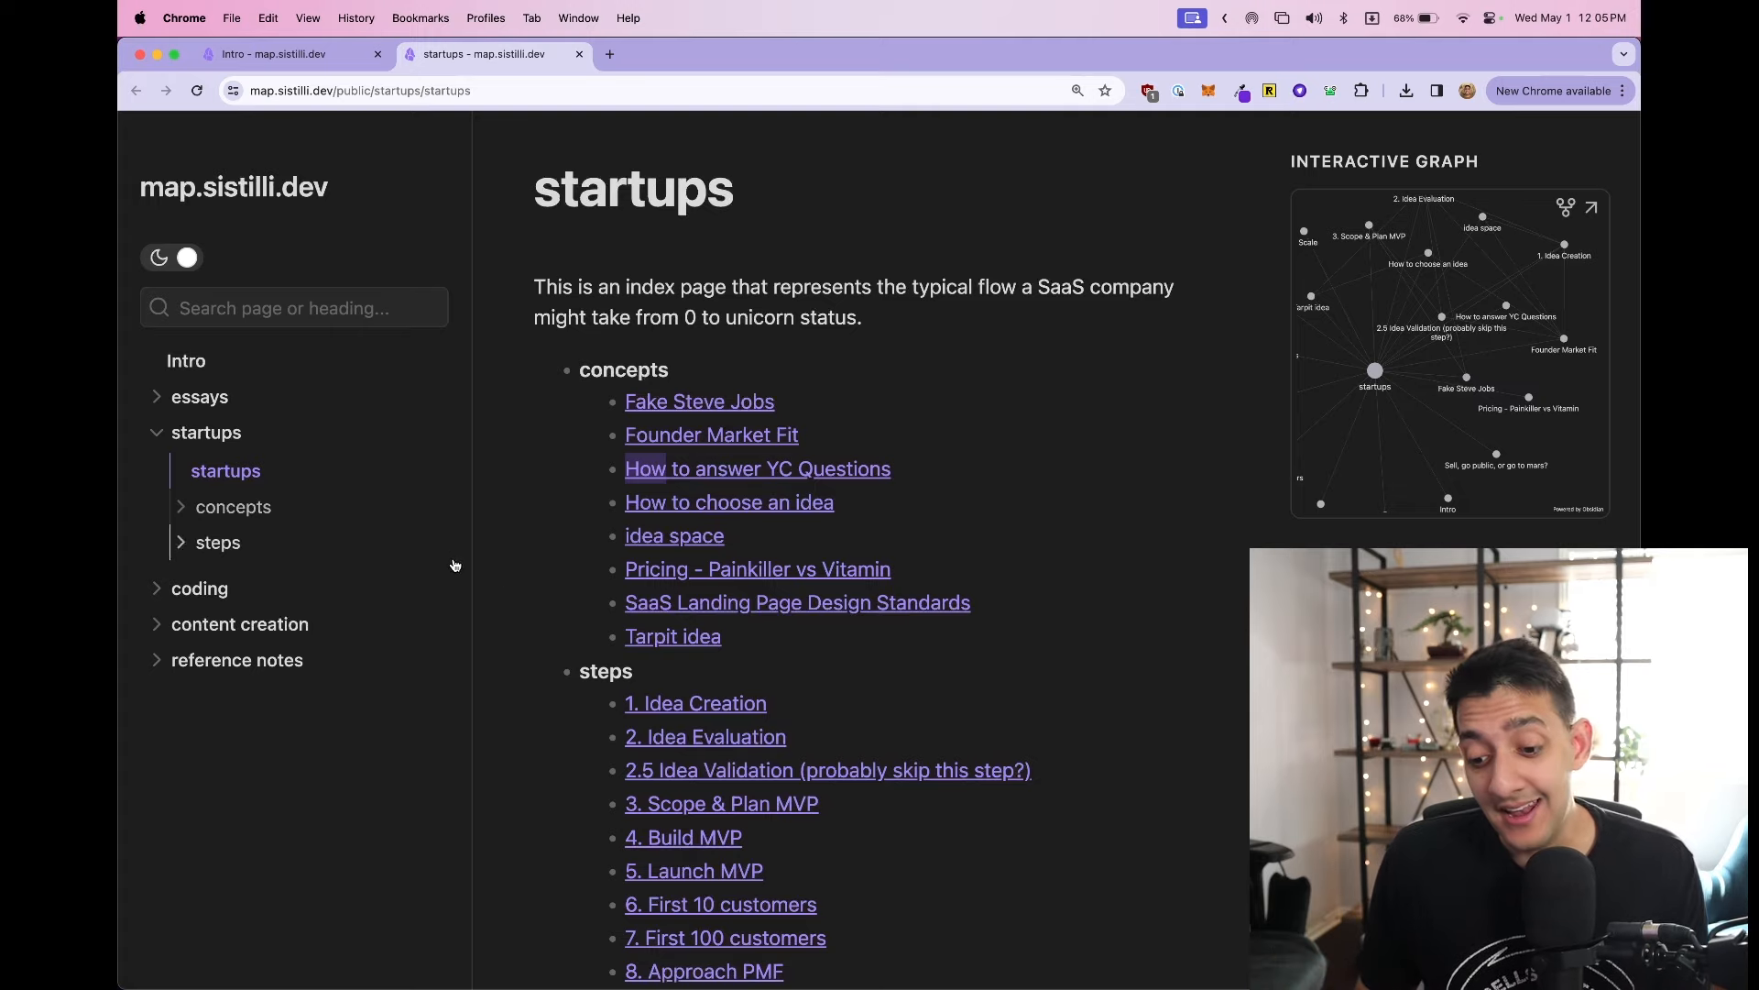
- Visit the wiki's Intro page, then return to the startups index page
scroll("down", 3)
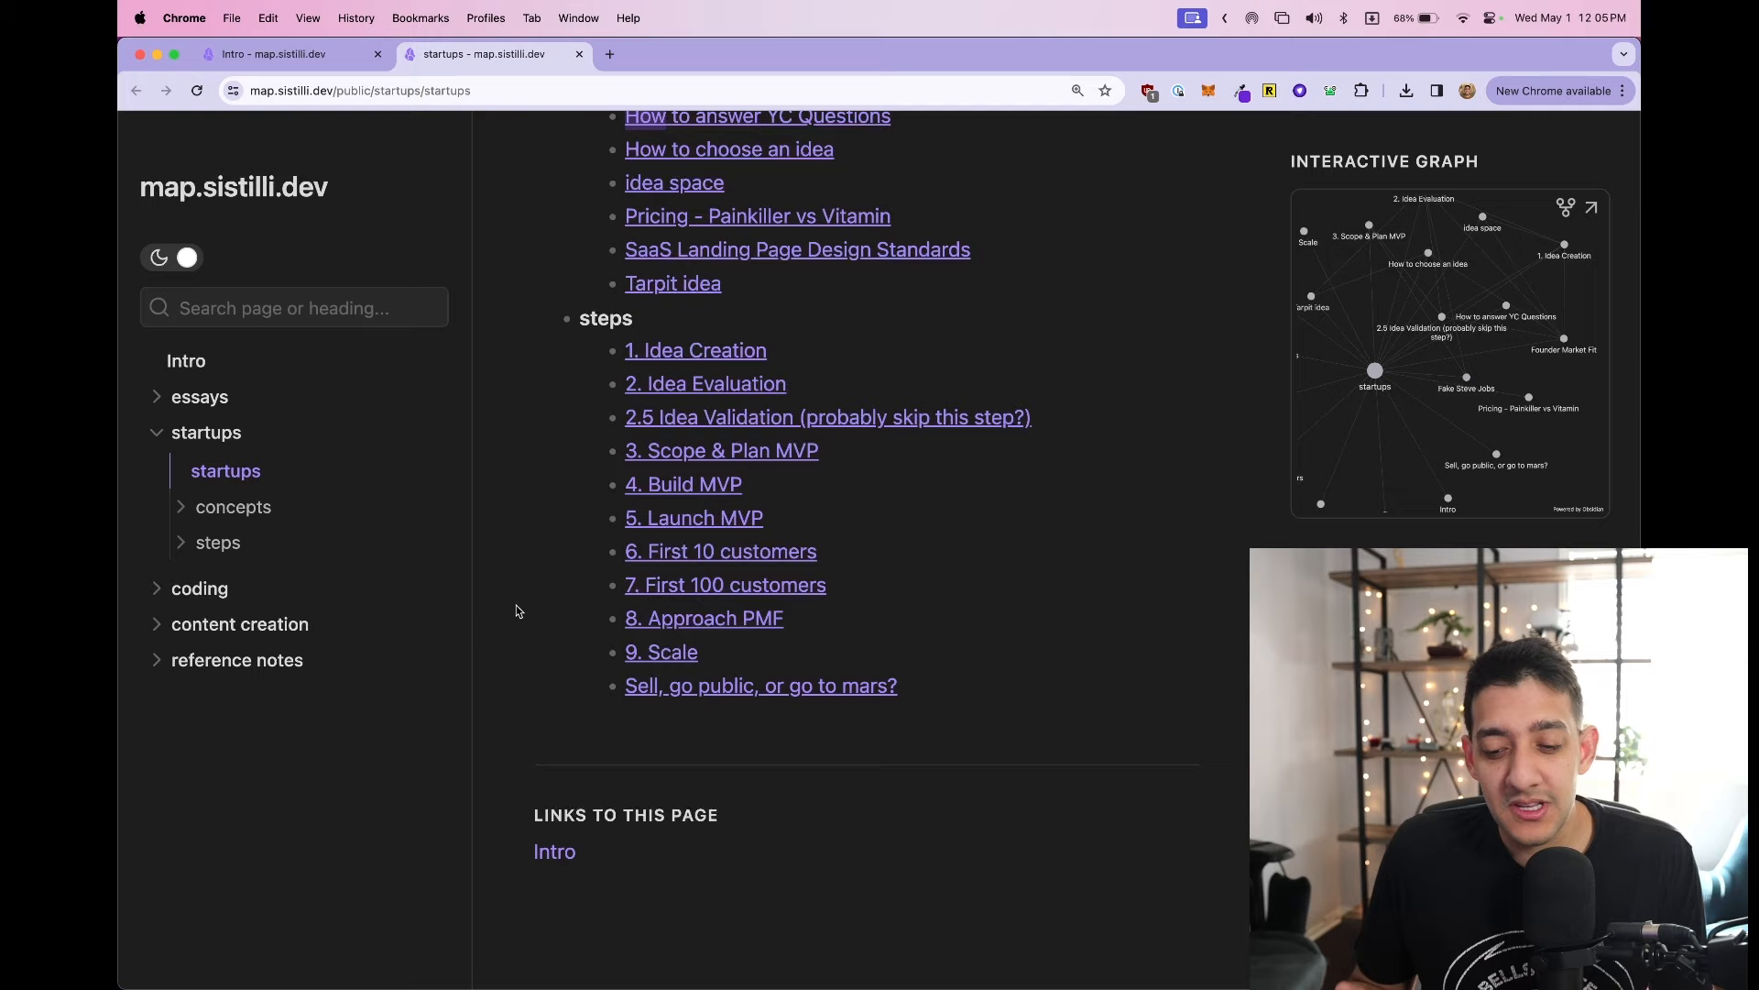
scroll("up", 3)
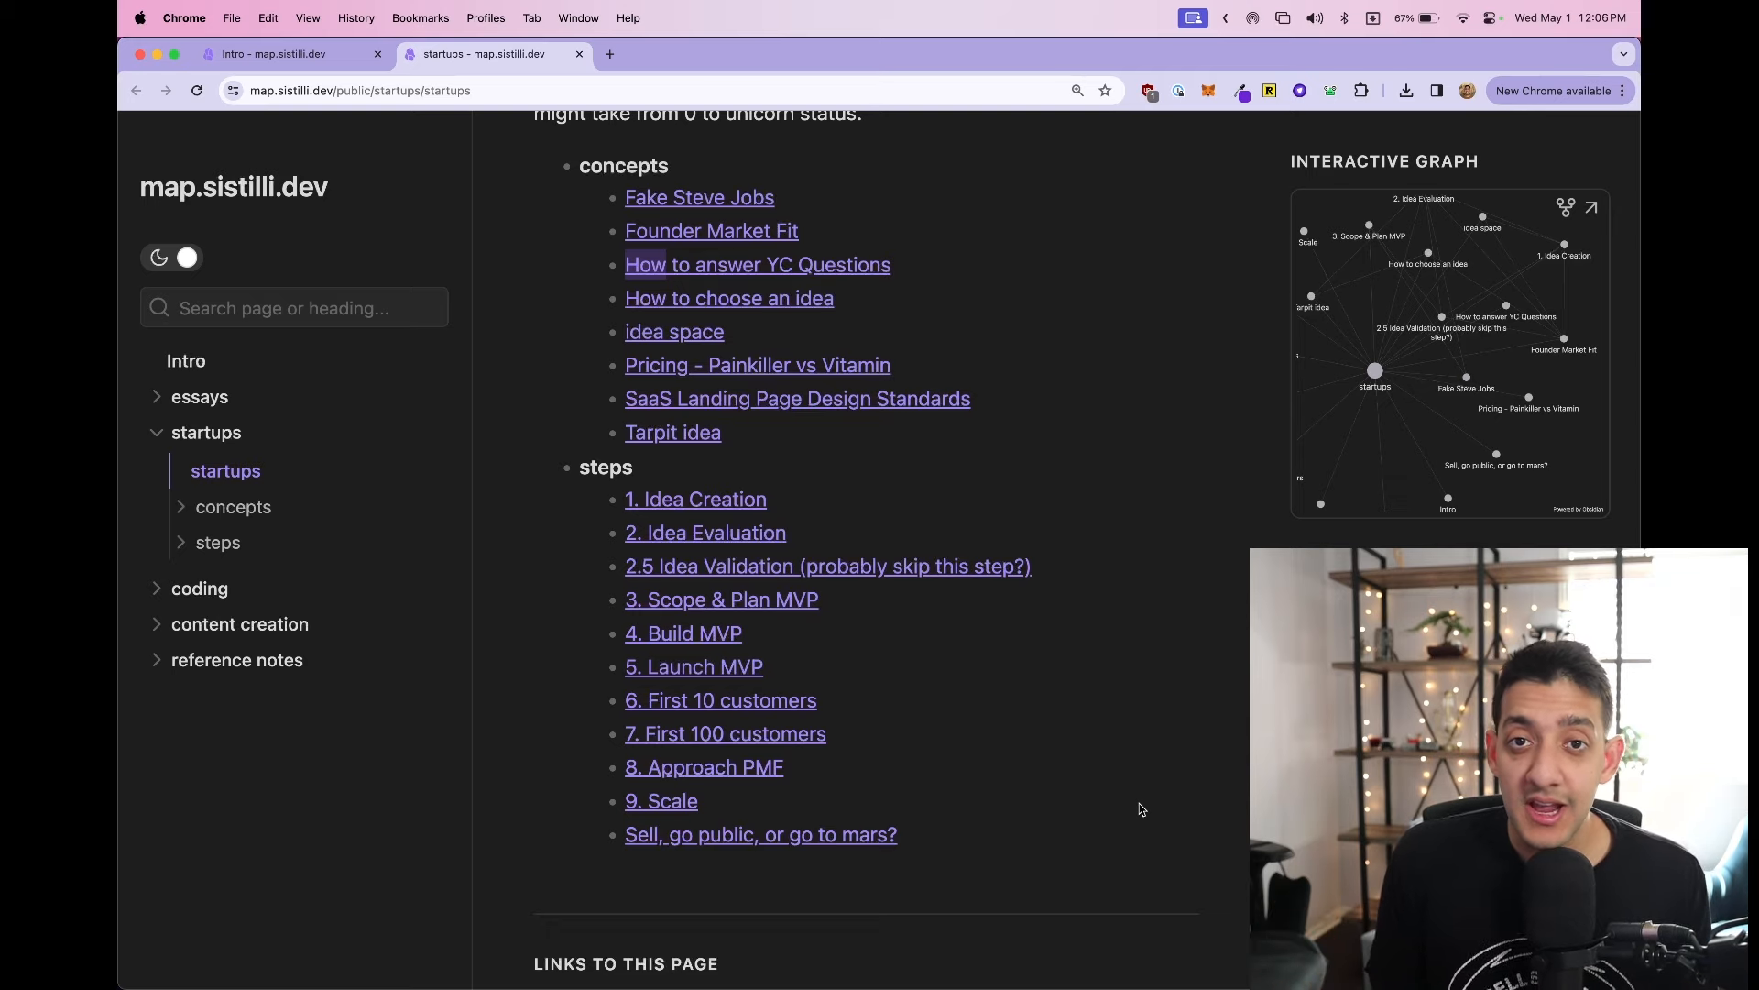
scroll("up", 3)
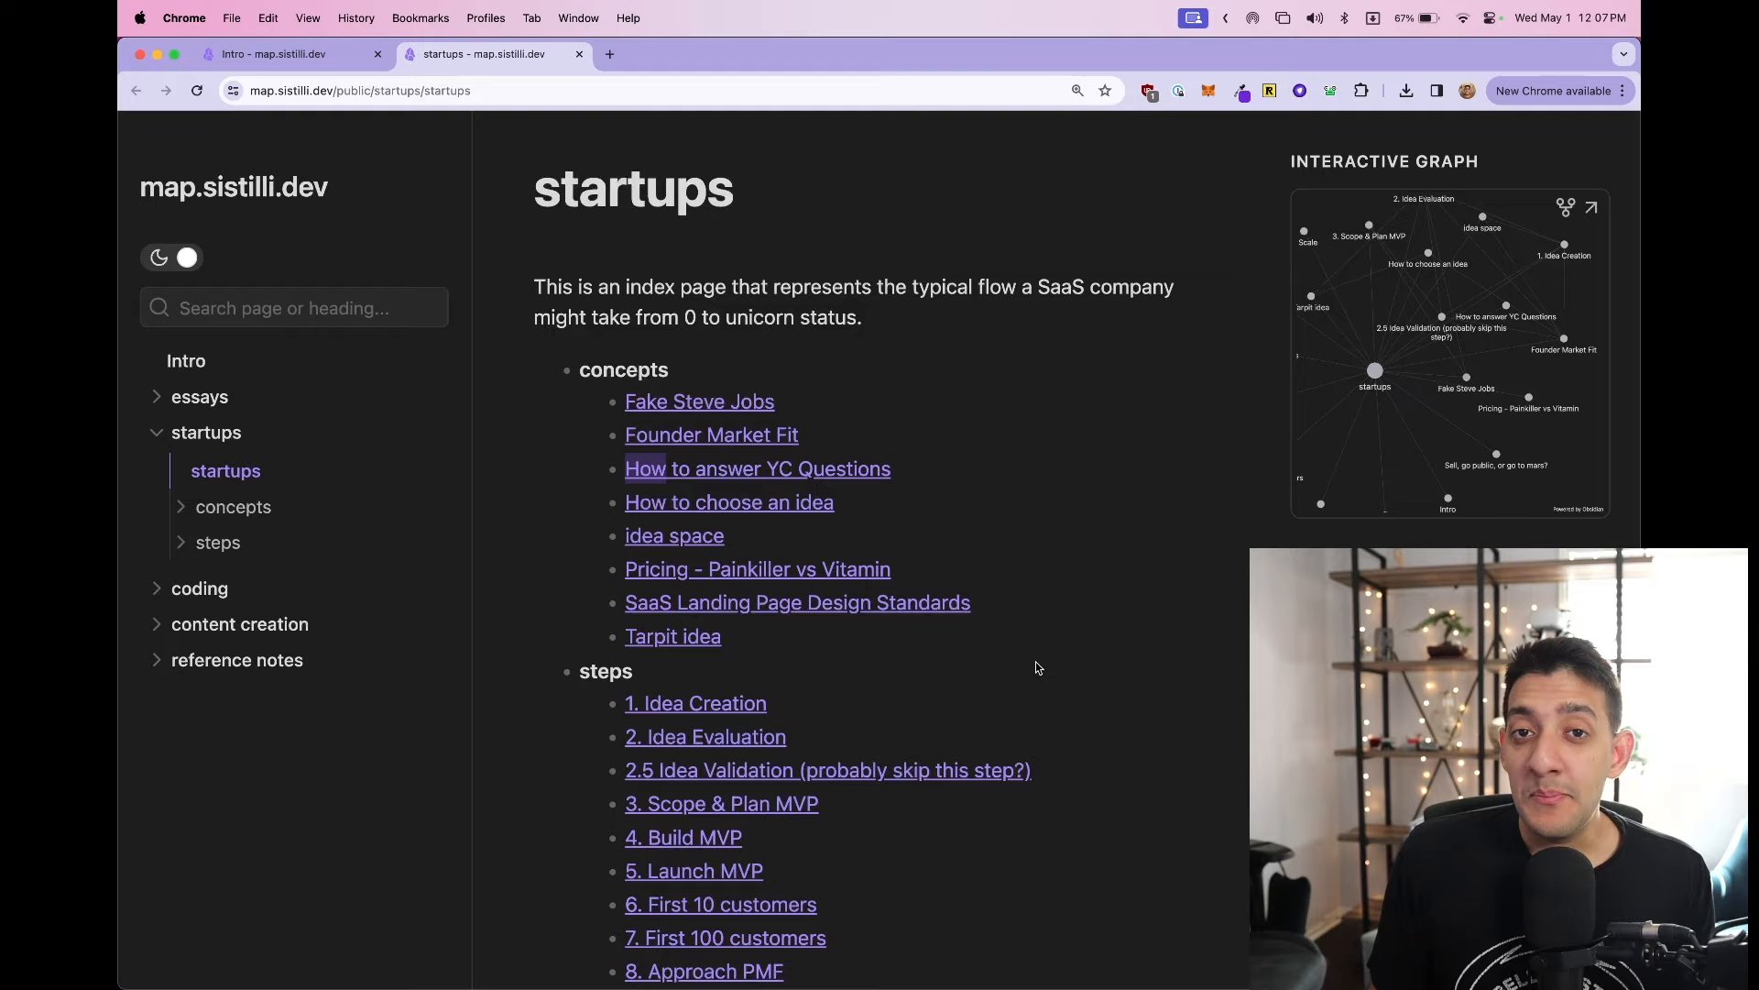
mouse_move(825, 488)
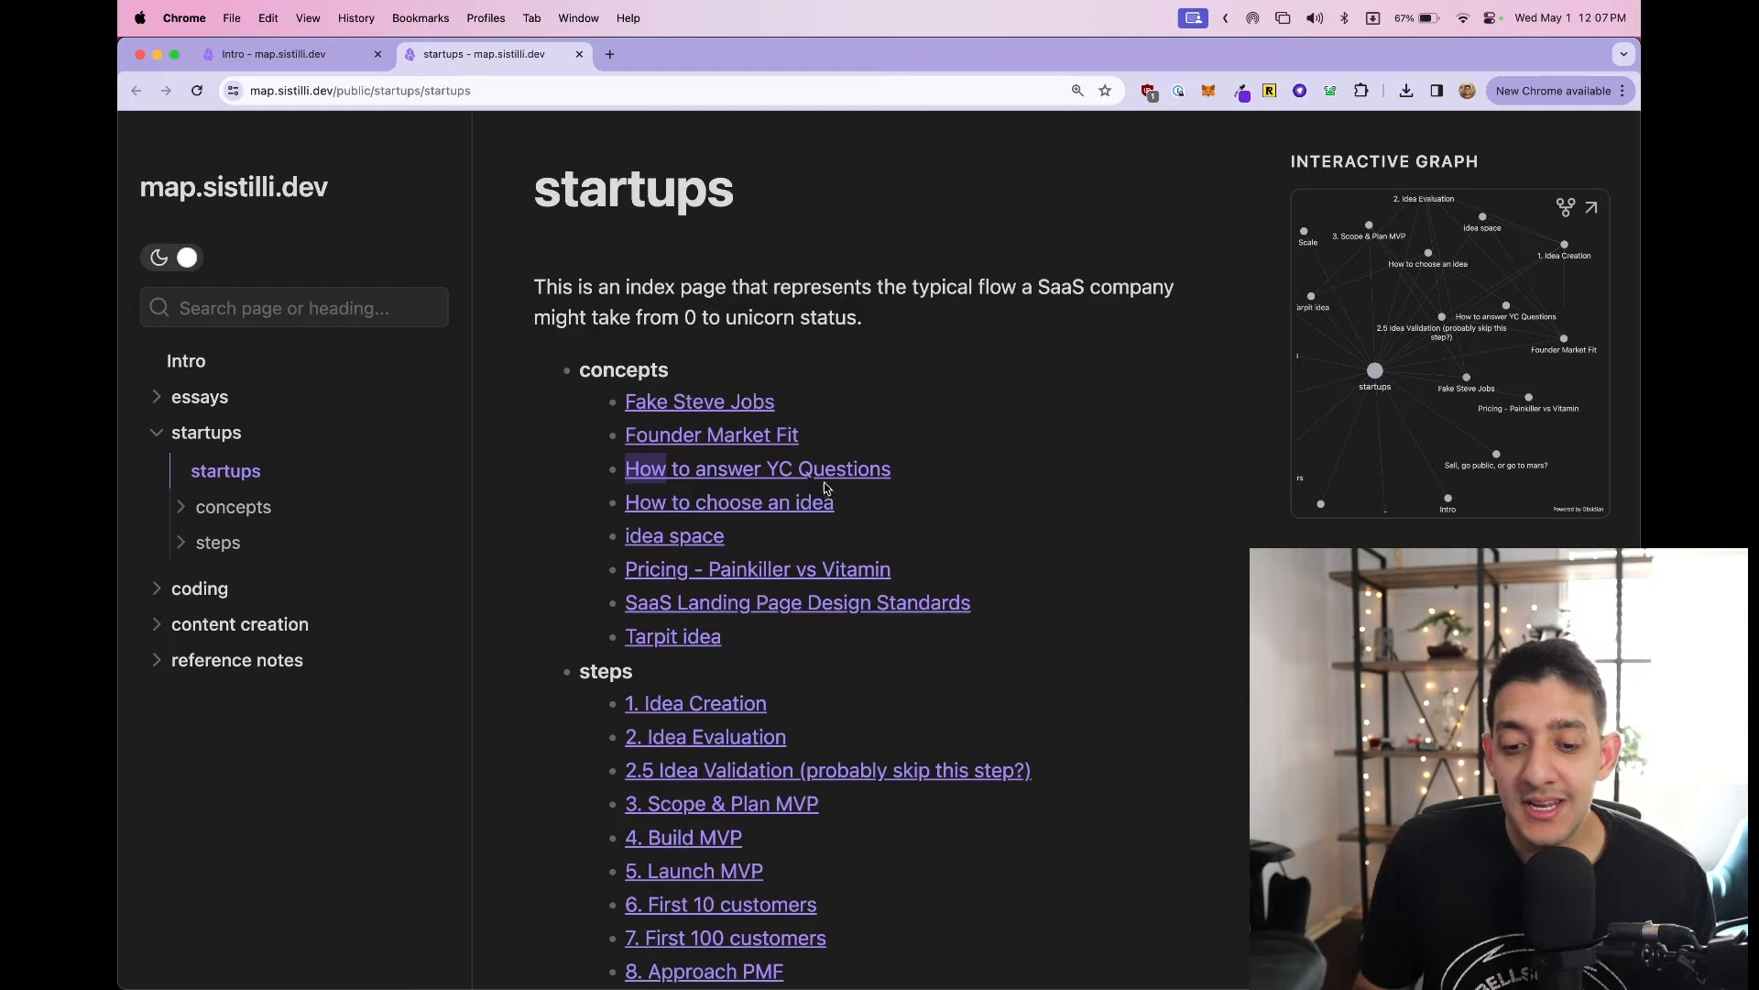
mouse_move(478, 336)
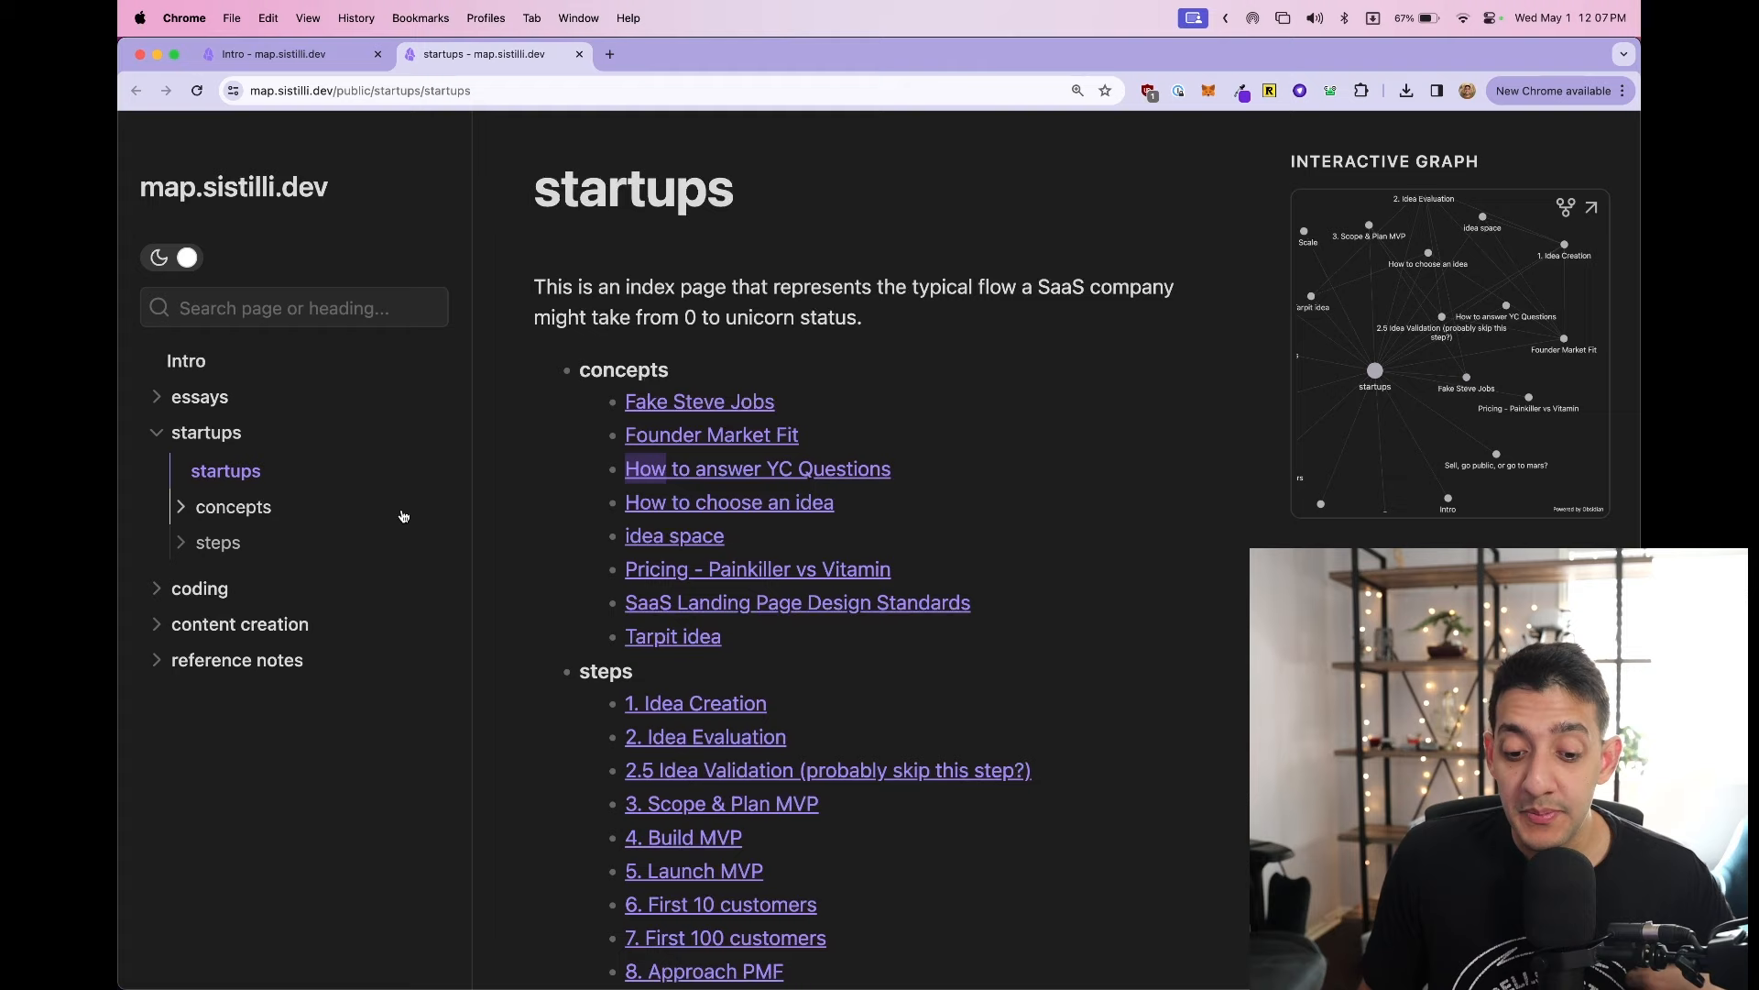
left_click(185, 361)
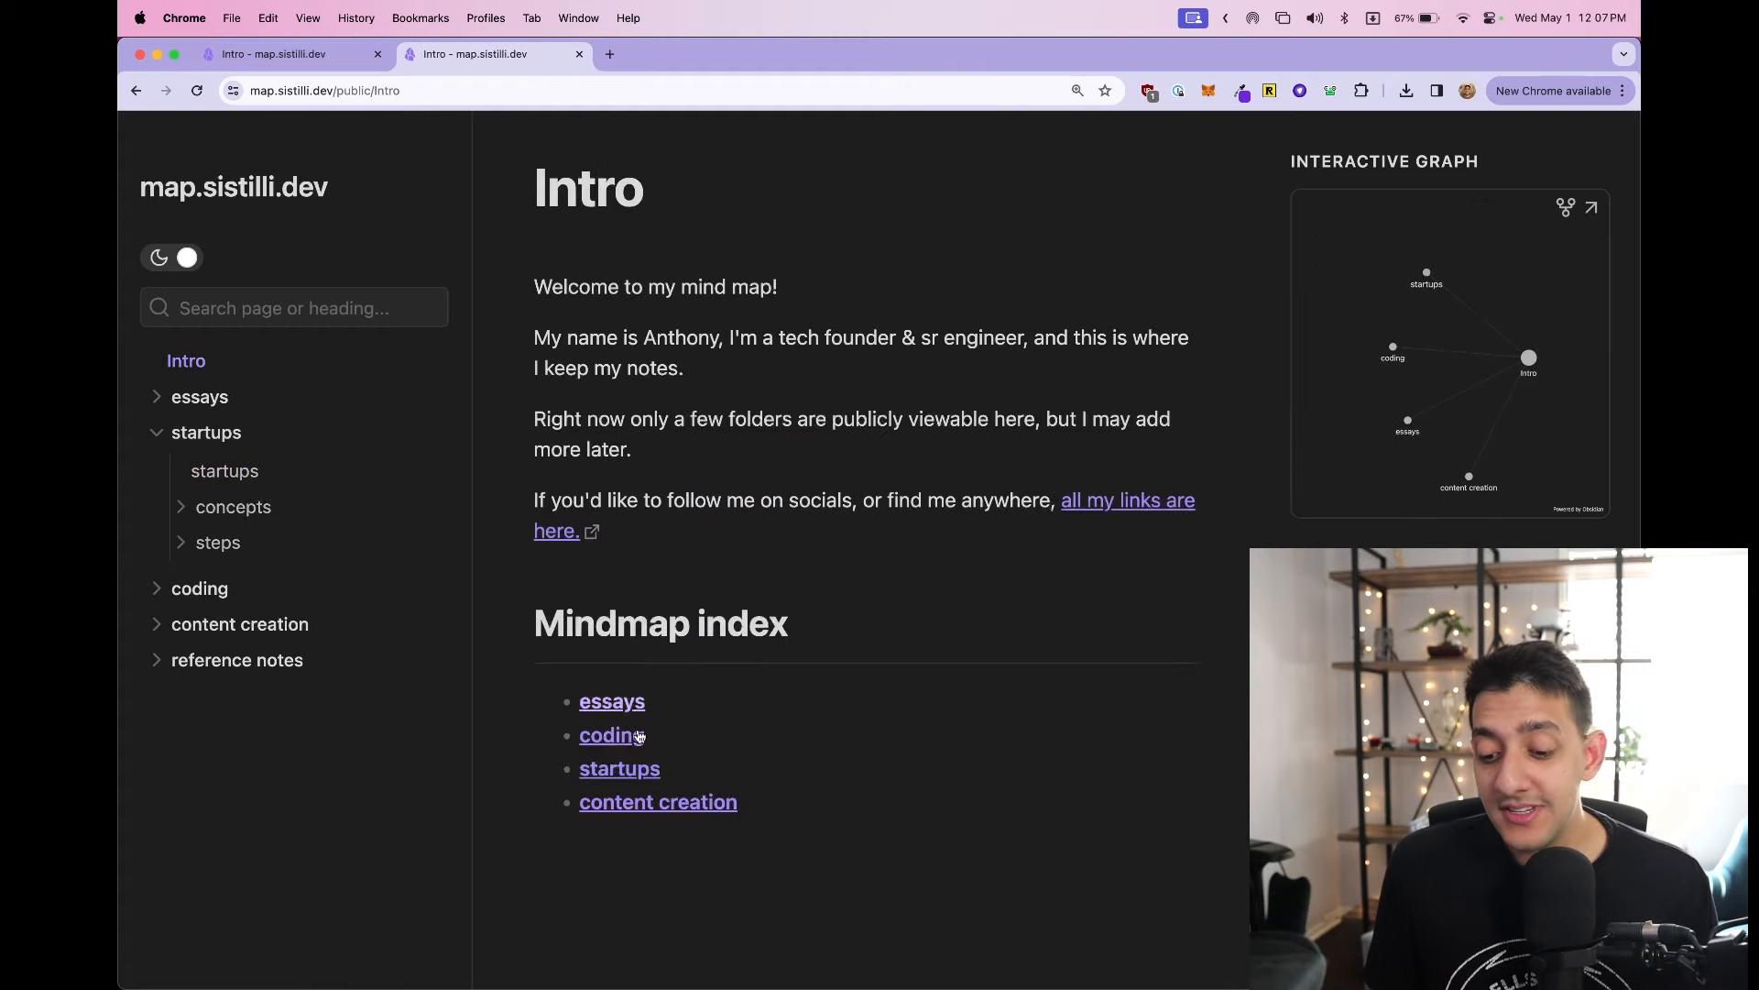
mouse_move(937, 819)
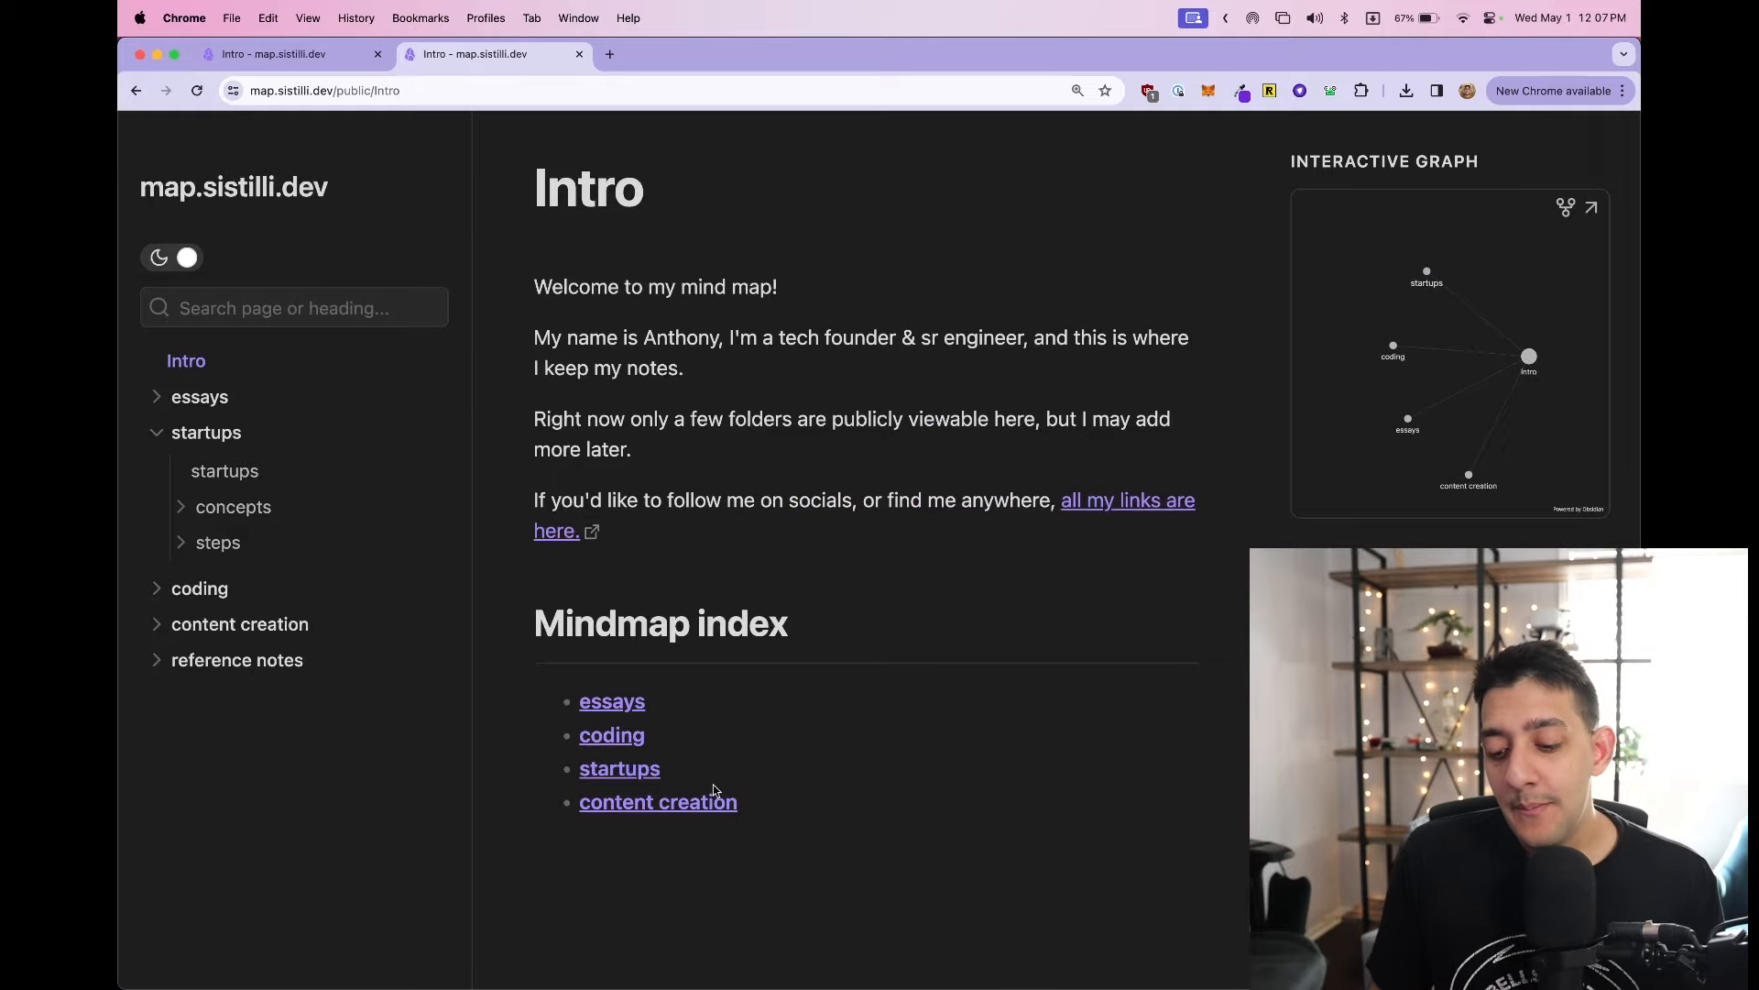
mouse_move(619, 768)
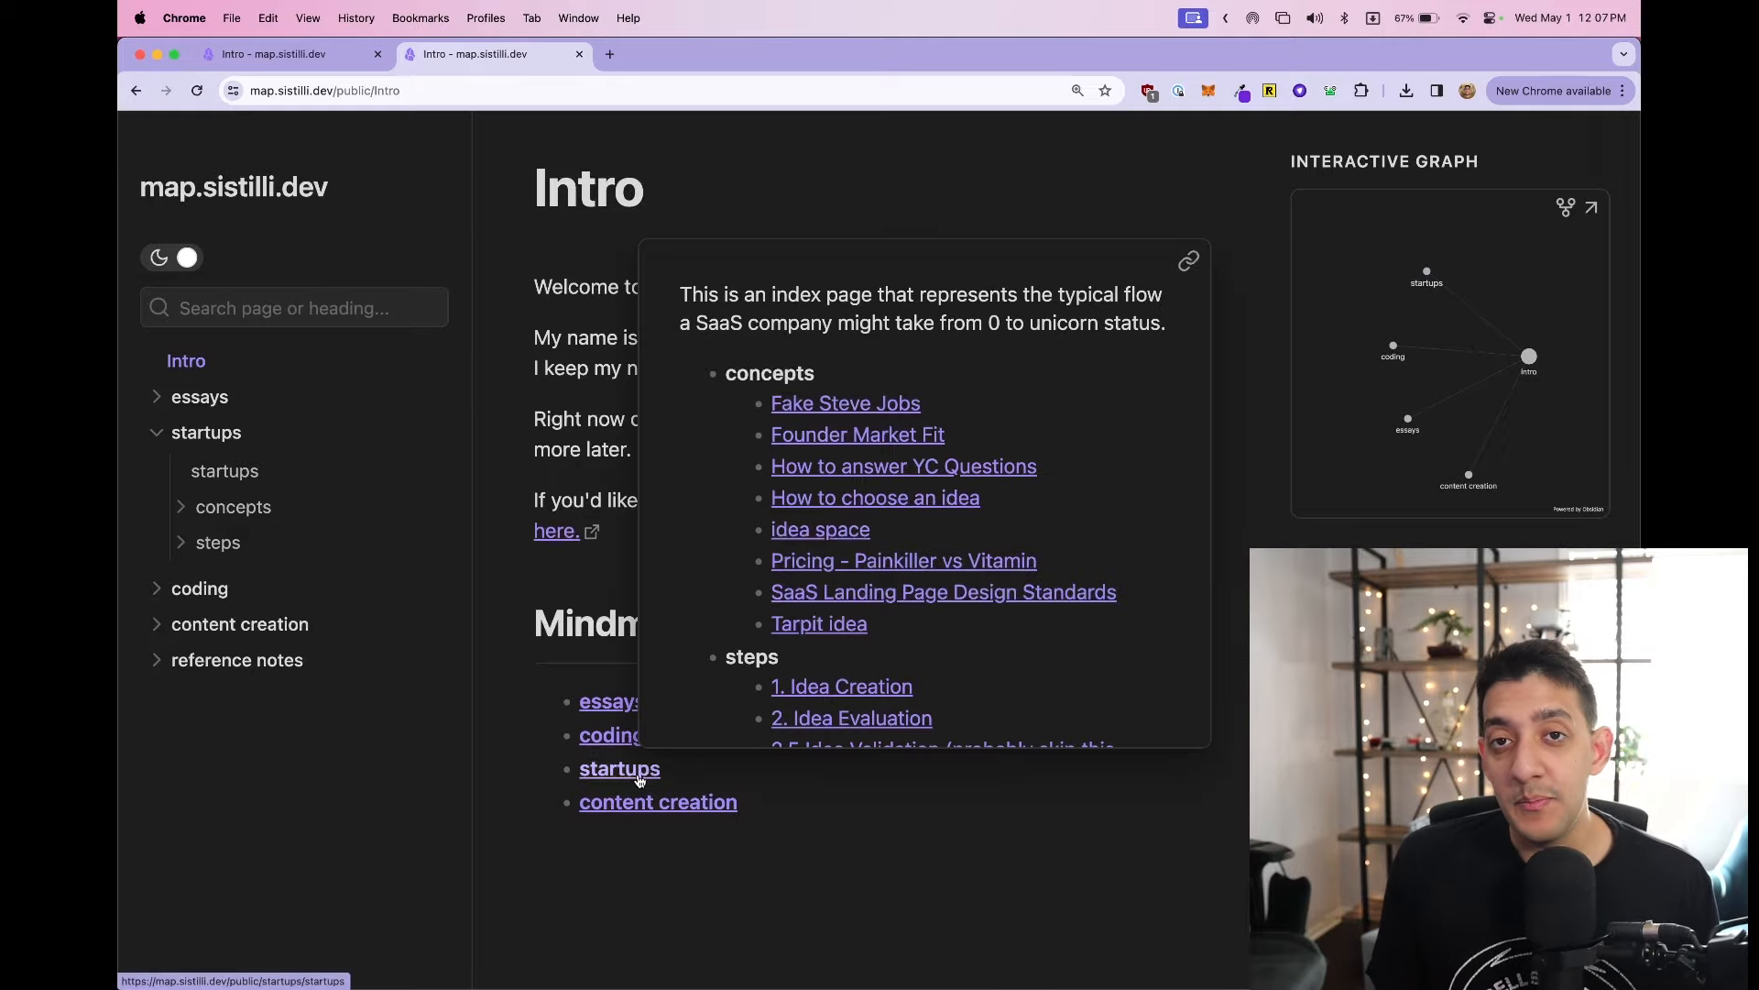
left_click(620, 768)
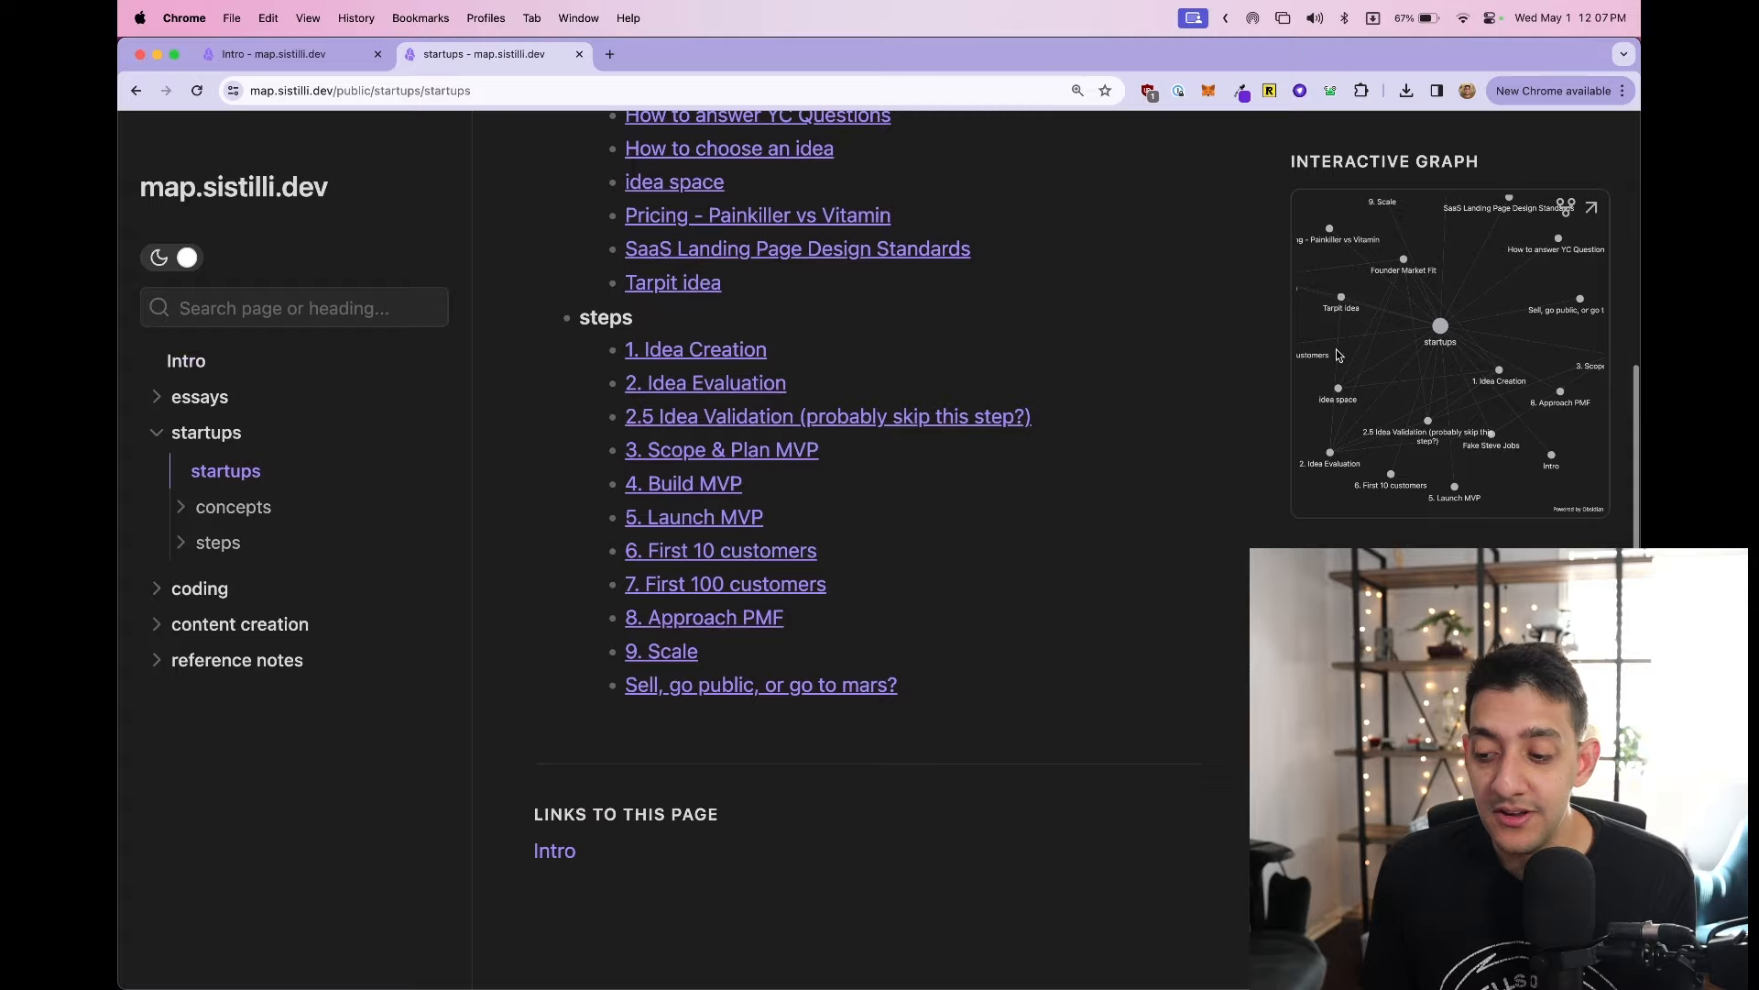
- Rearrange nodes in the startups graph and go to the 1. Idea Creation step
left_click(1591, 207)
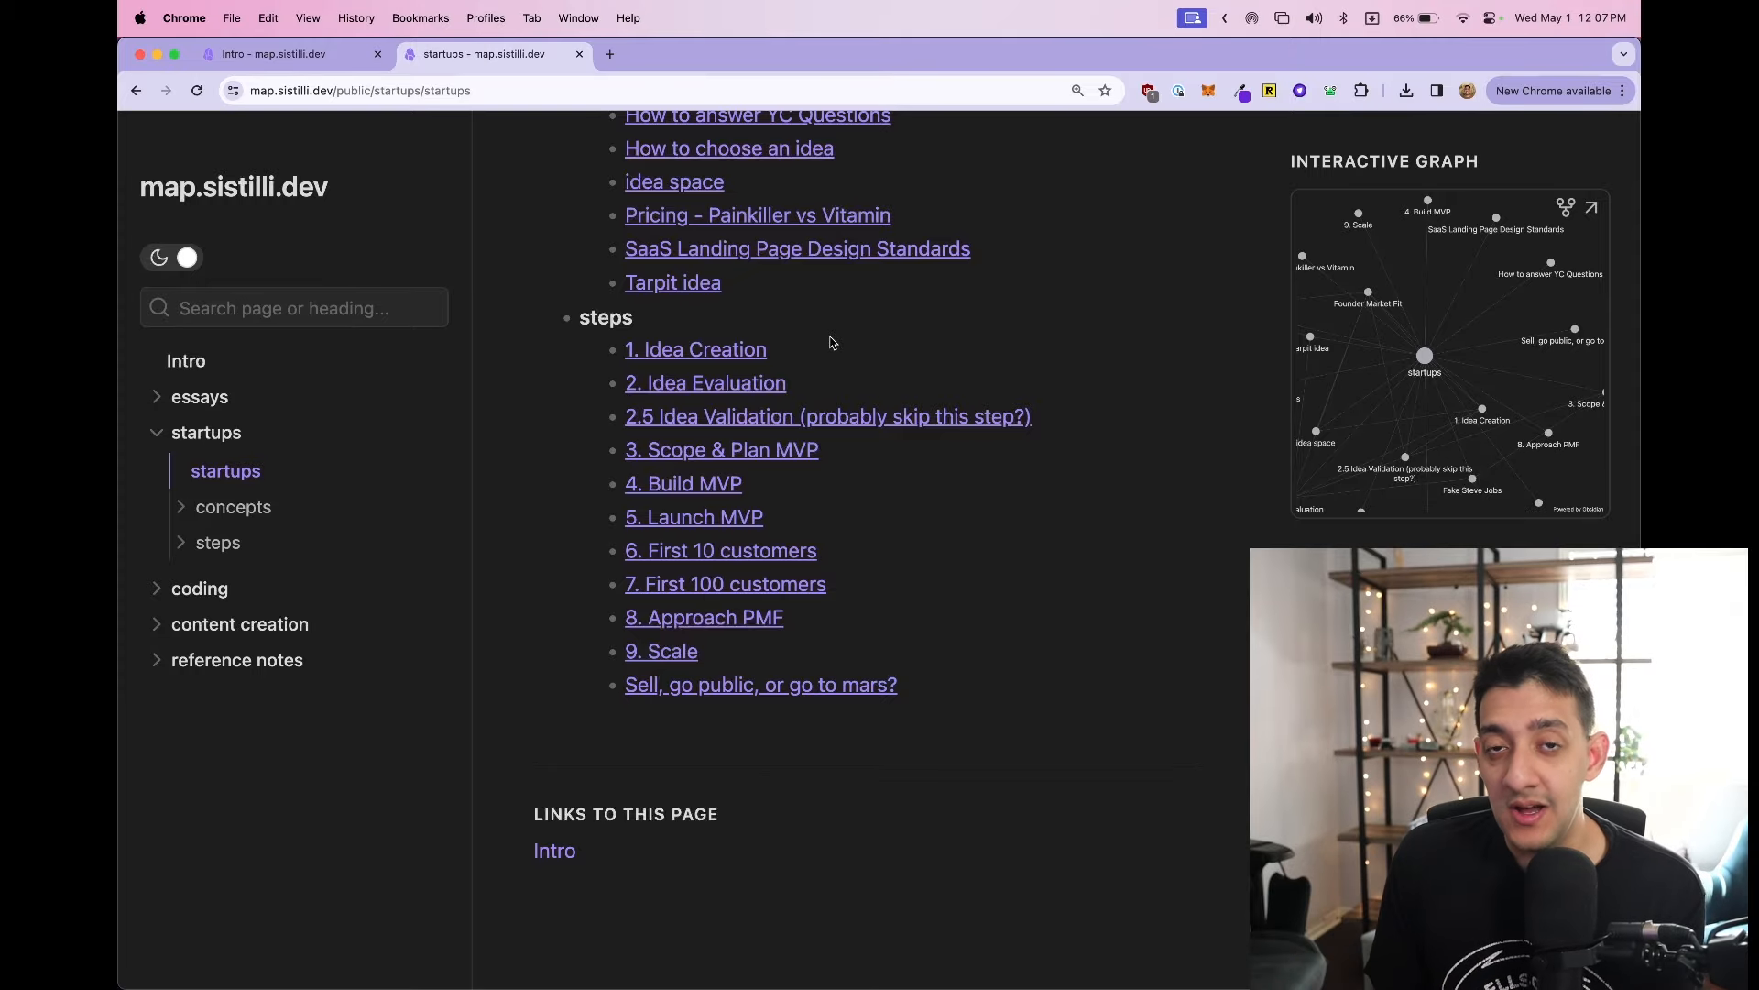
left_click(694, 348)
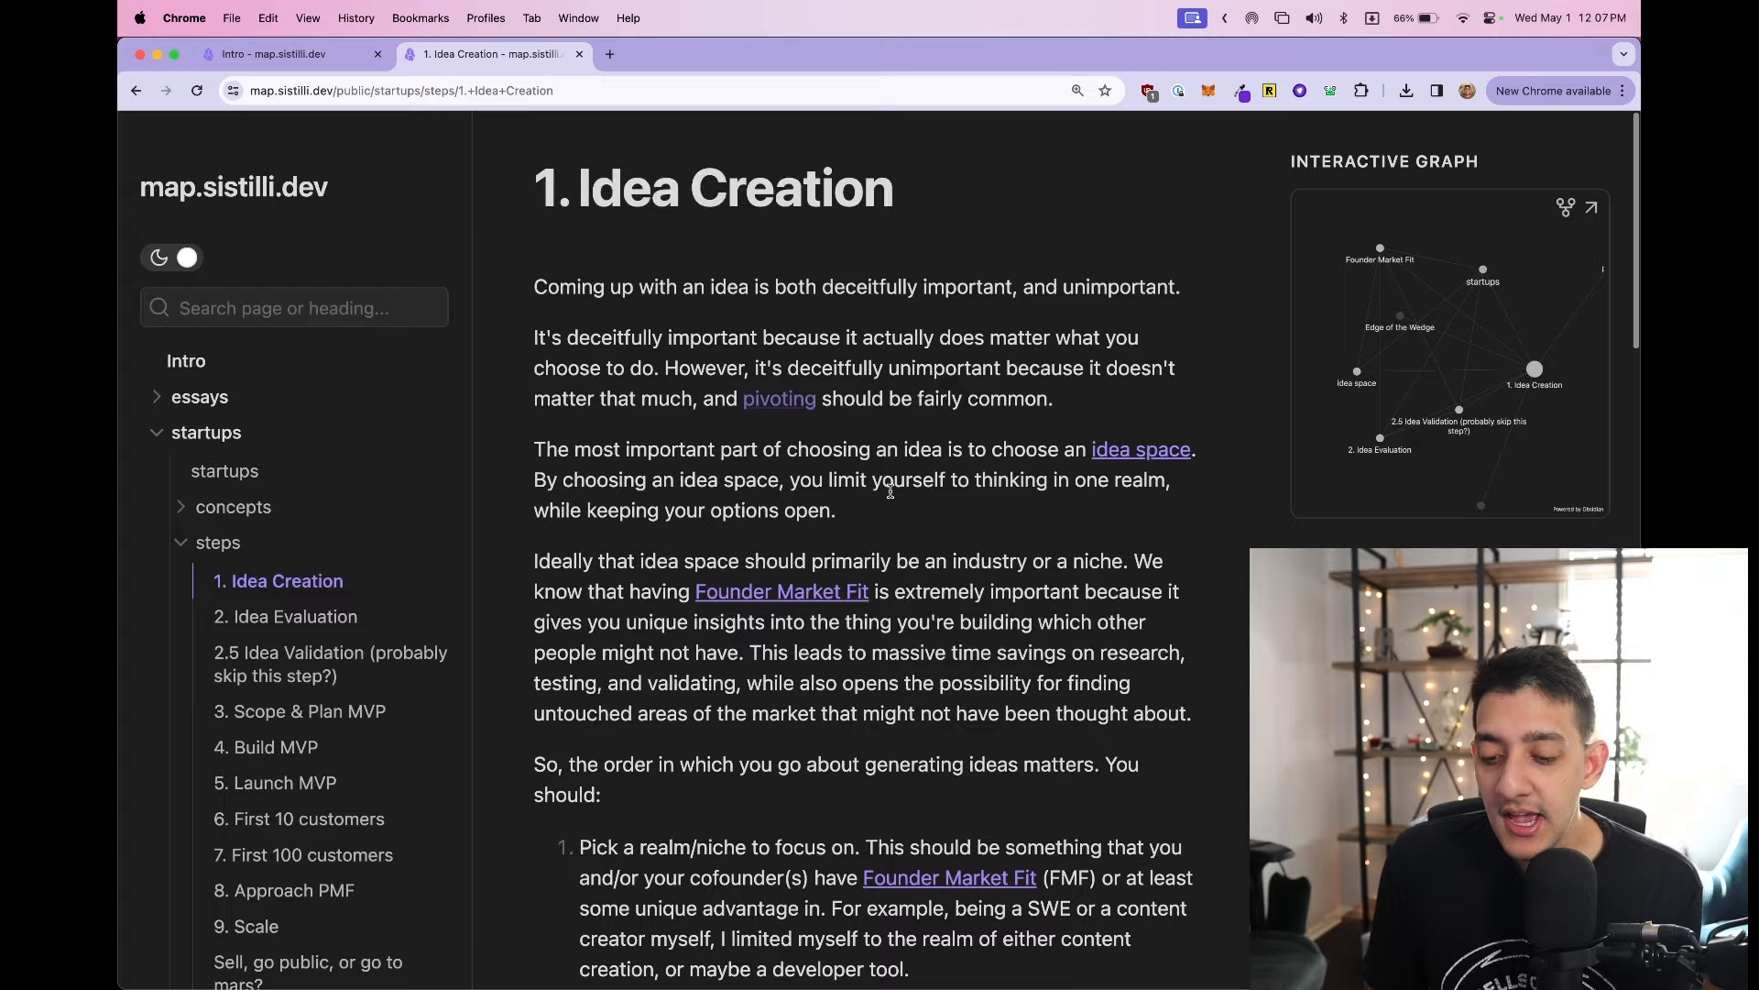
scroll("down", 3)
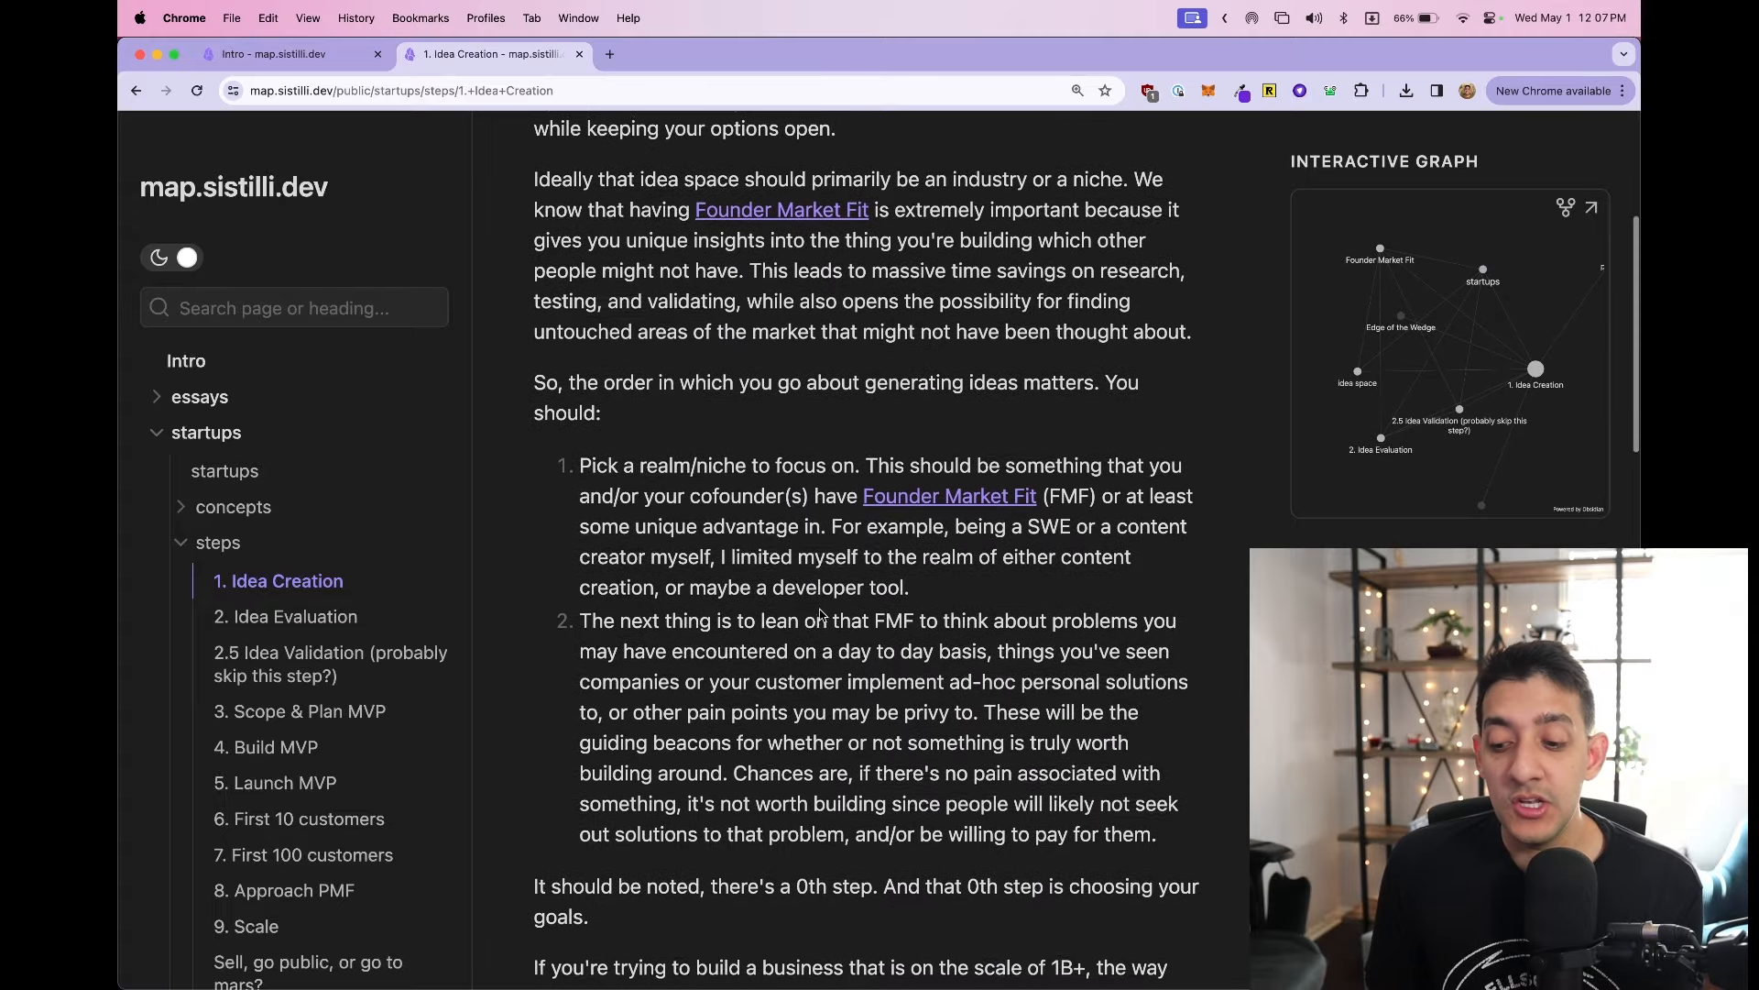
left_click(1591, 207)
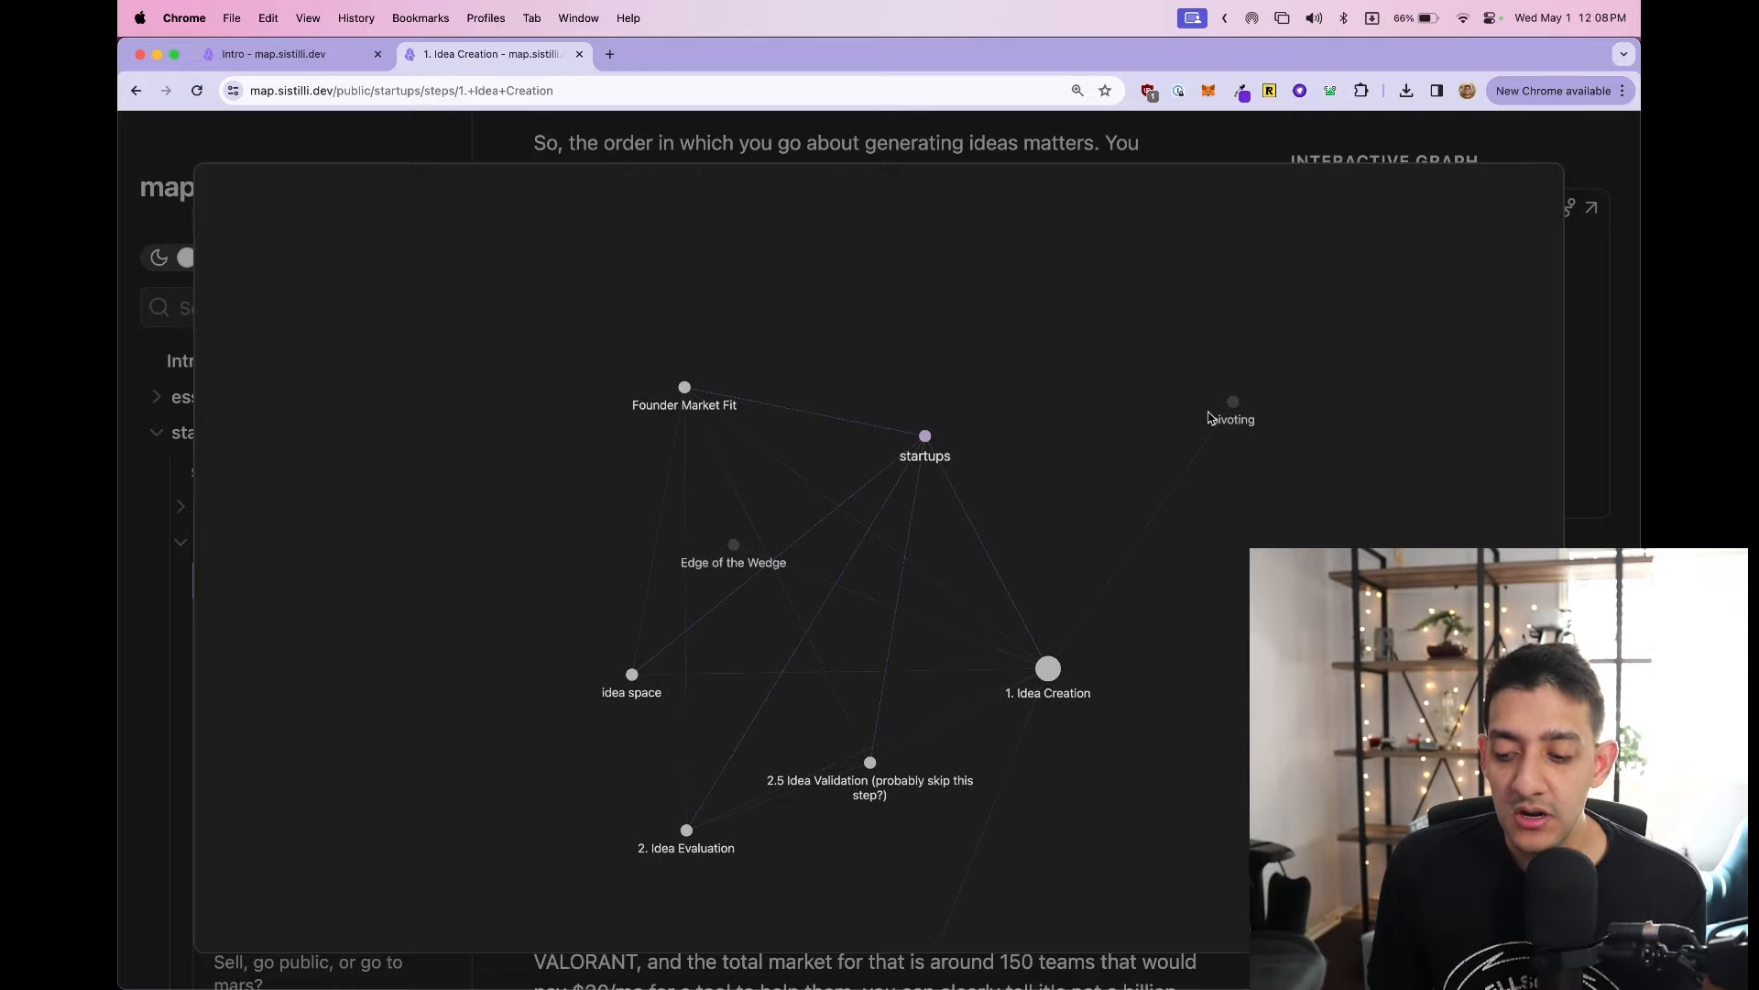
mouse_move(772, 645)
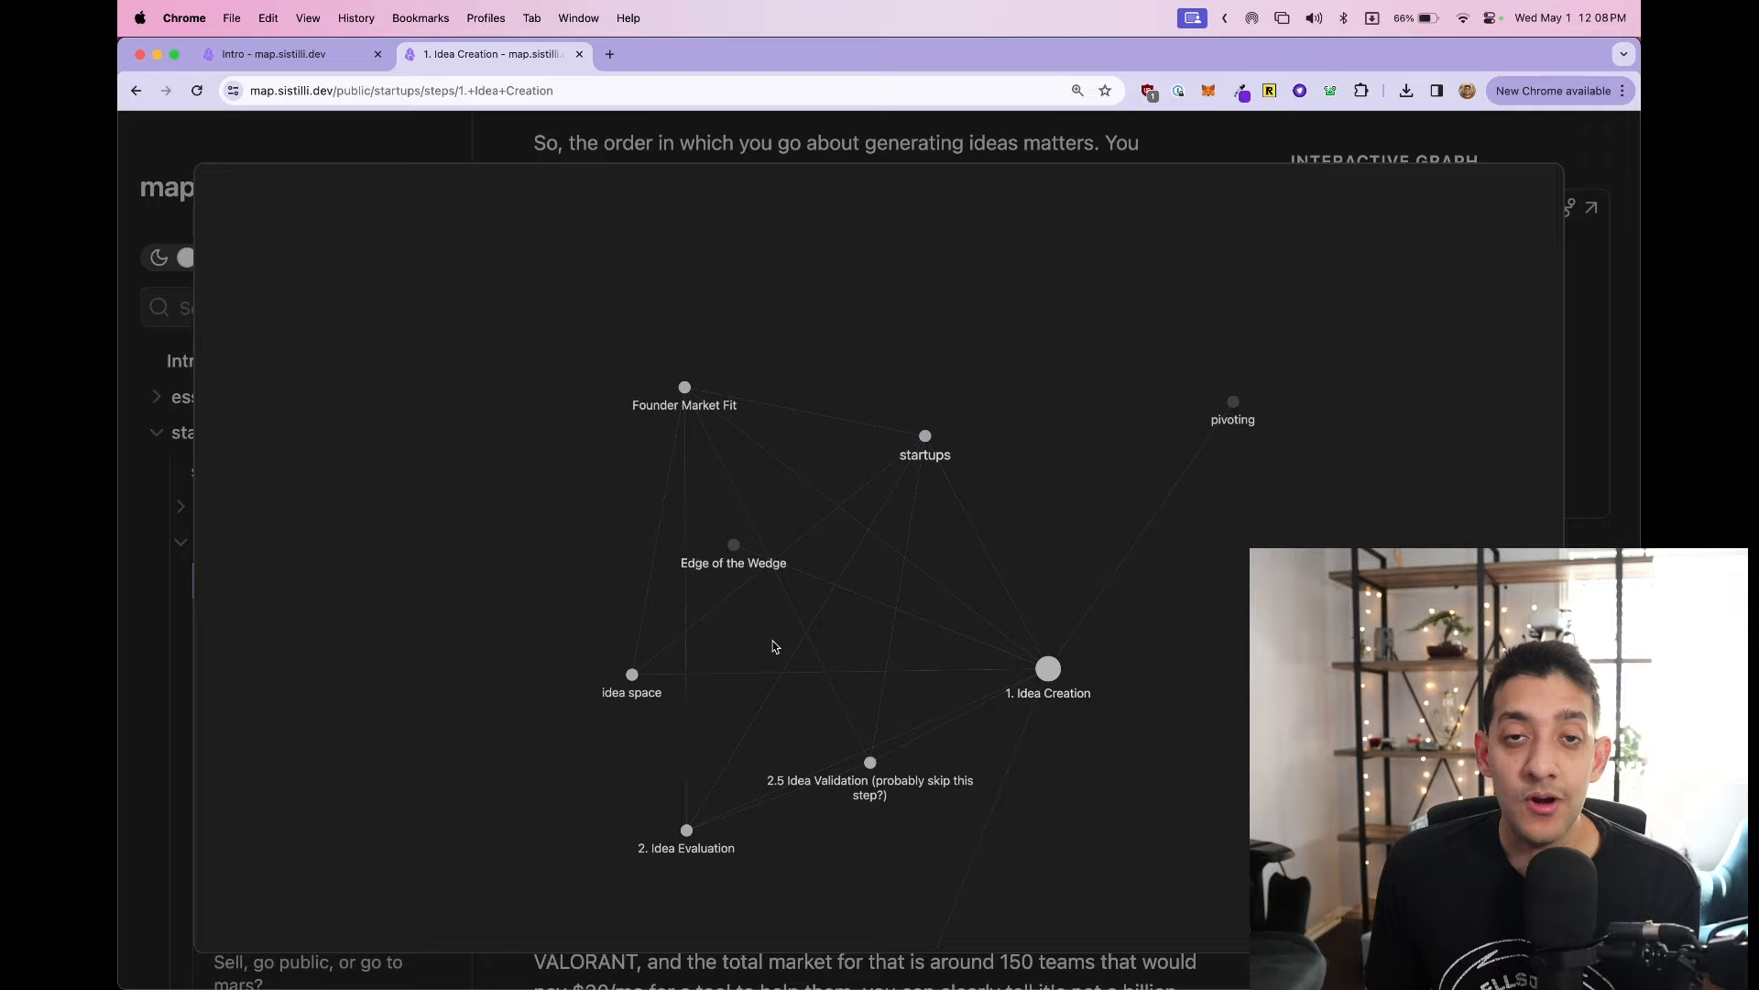
mouse_move(1631, 375)
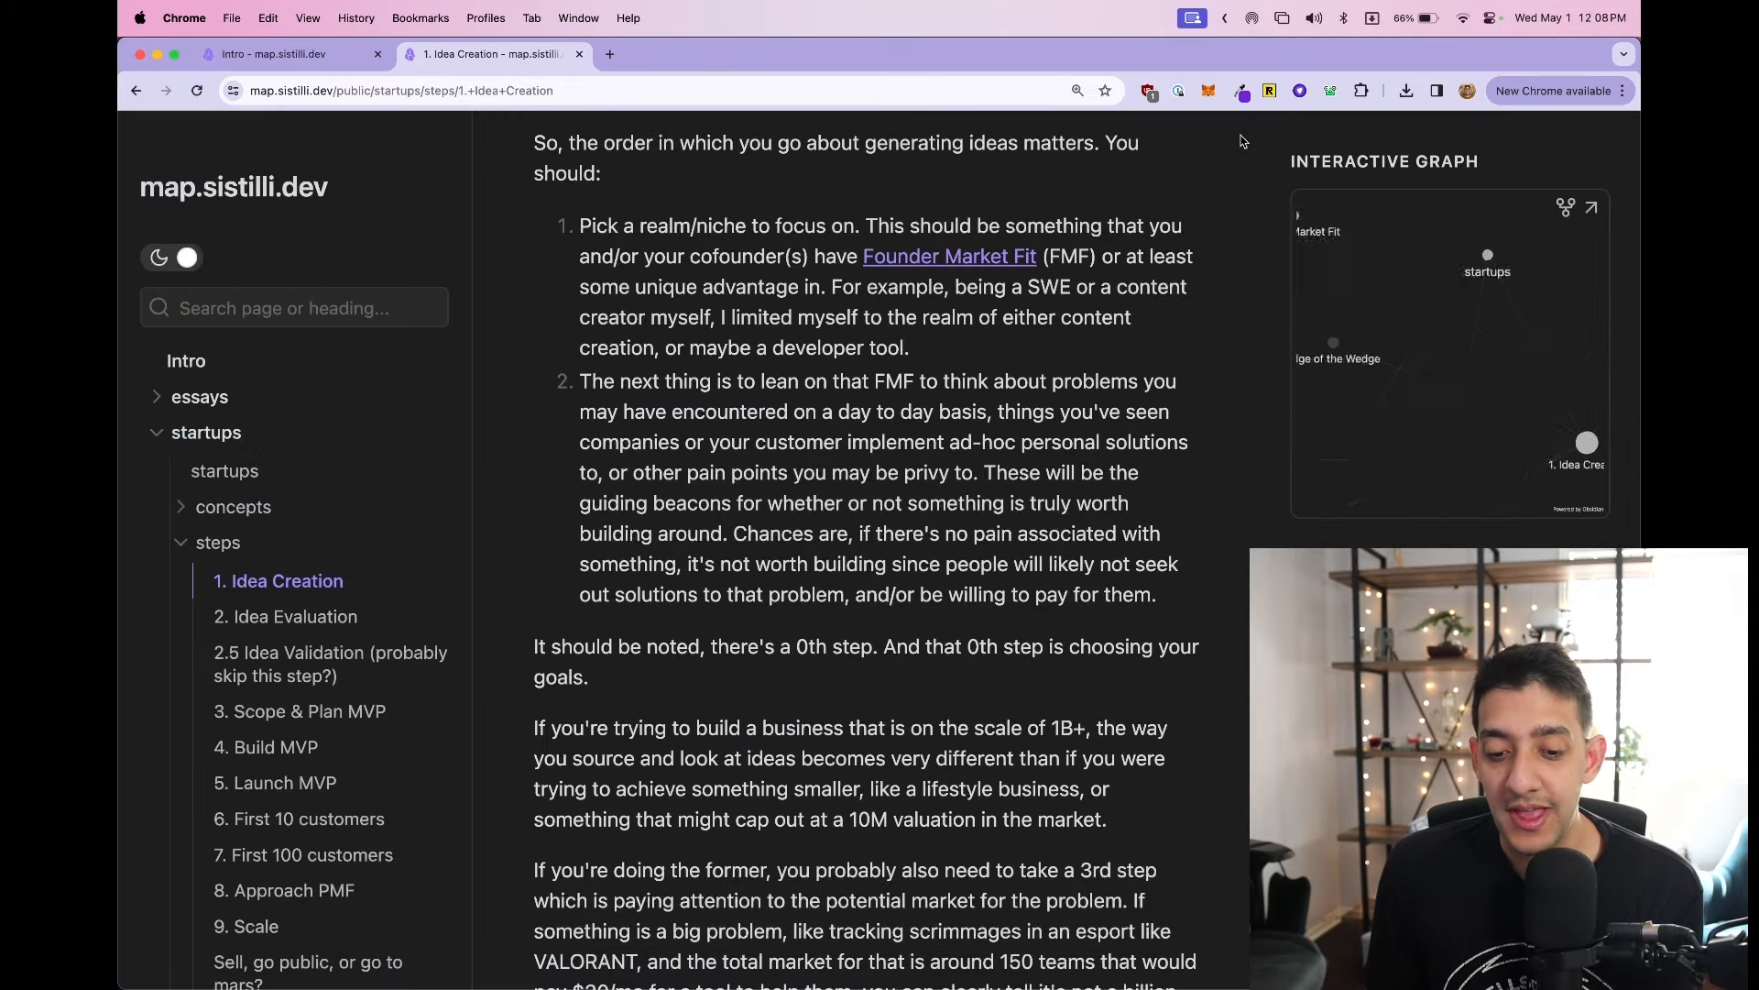
scroll("down", 3)
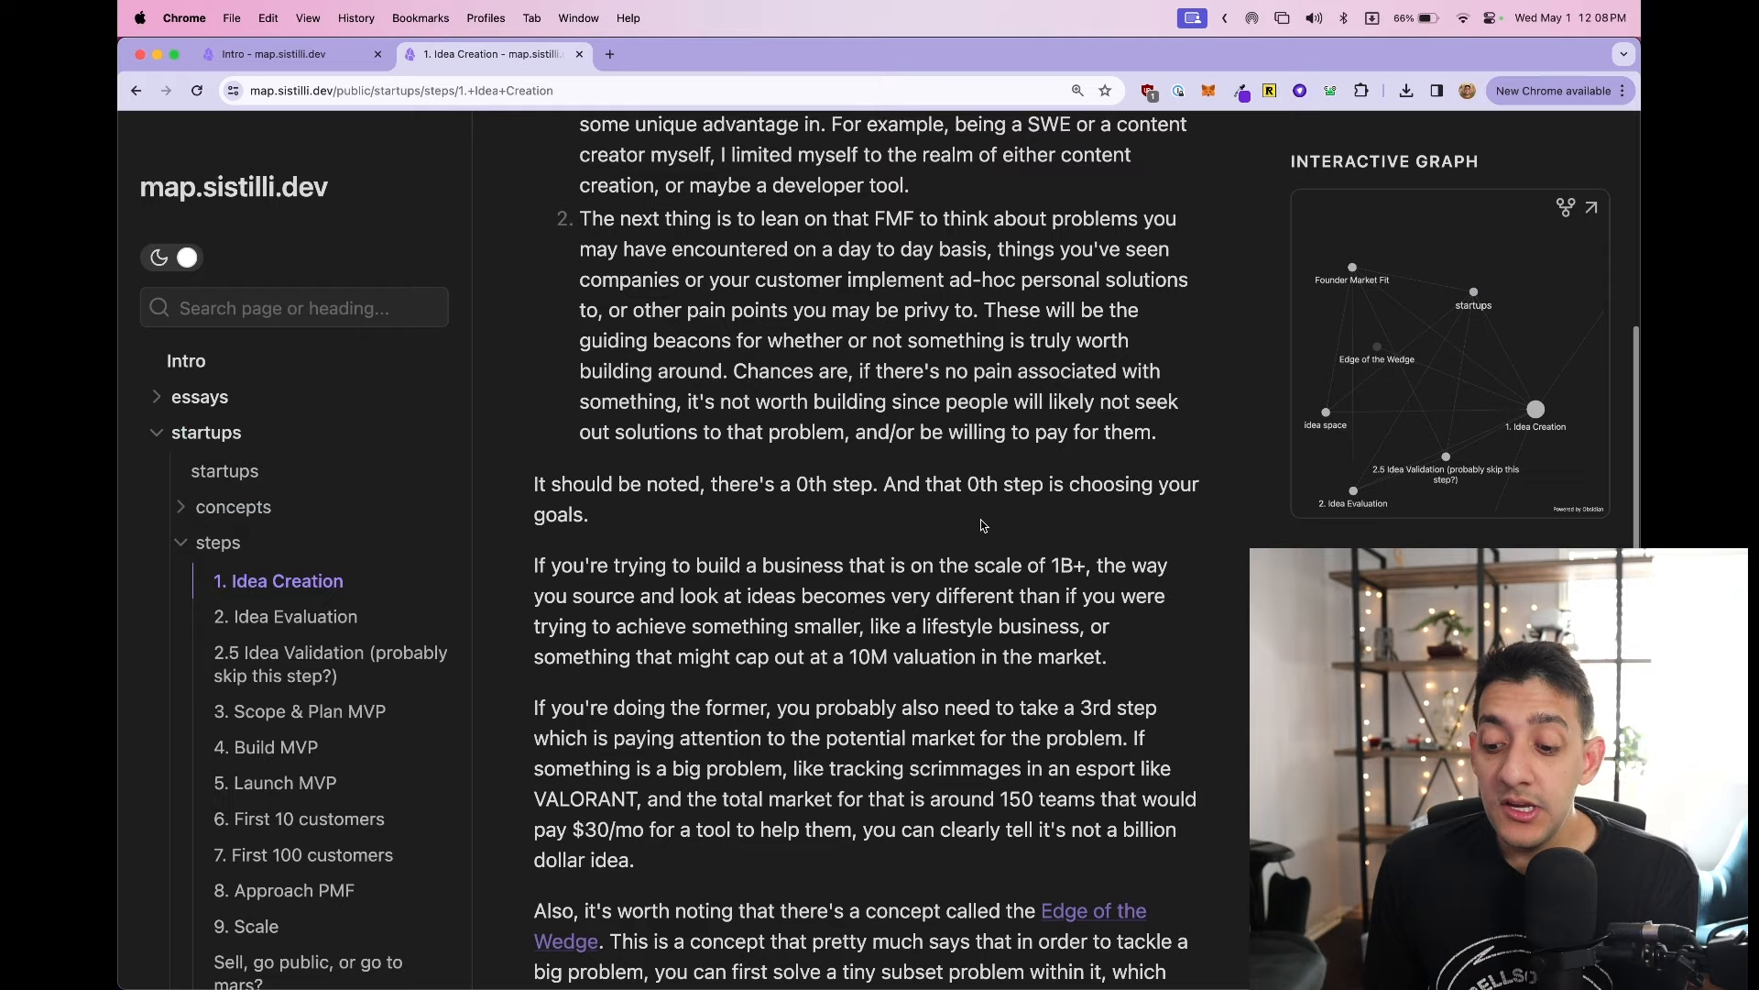
scroll("up", 3)
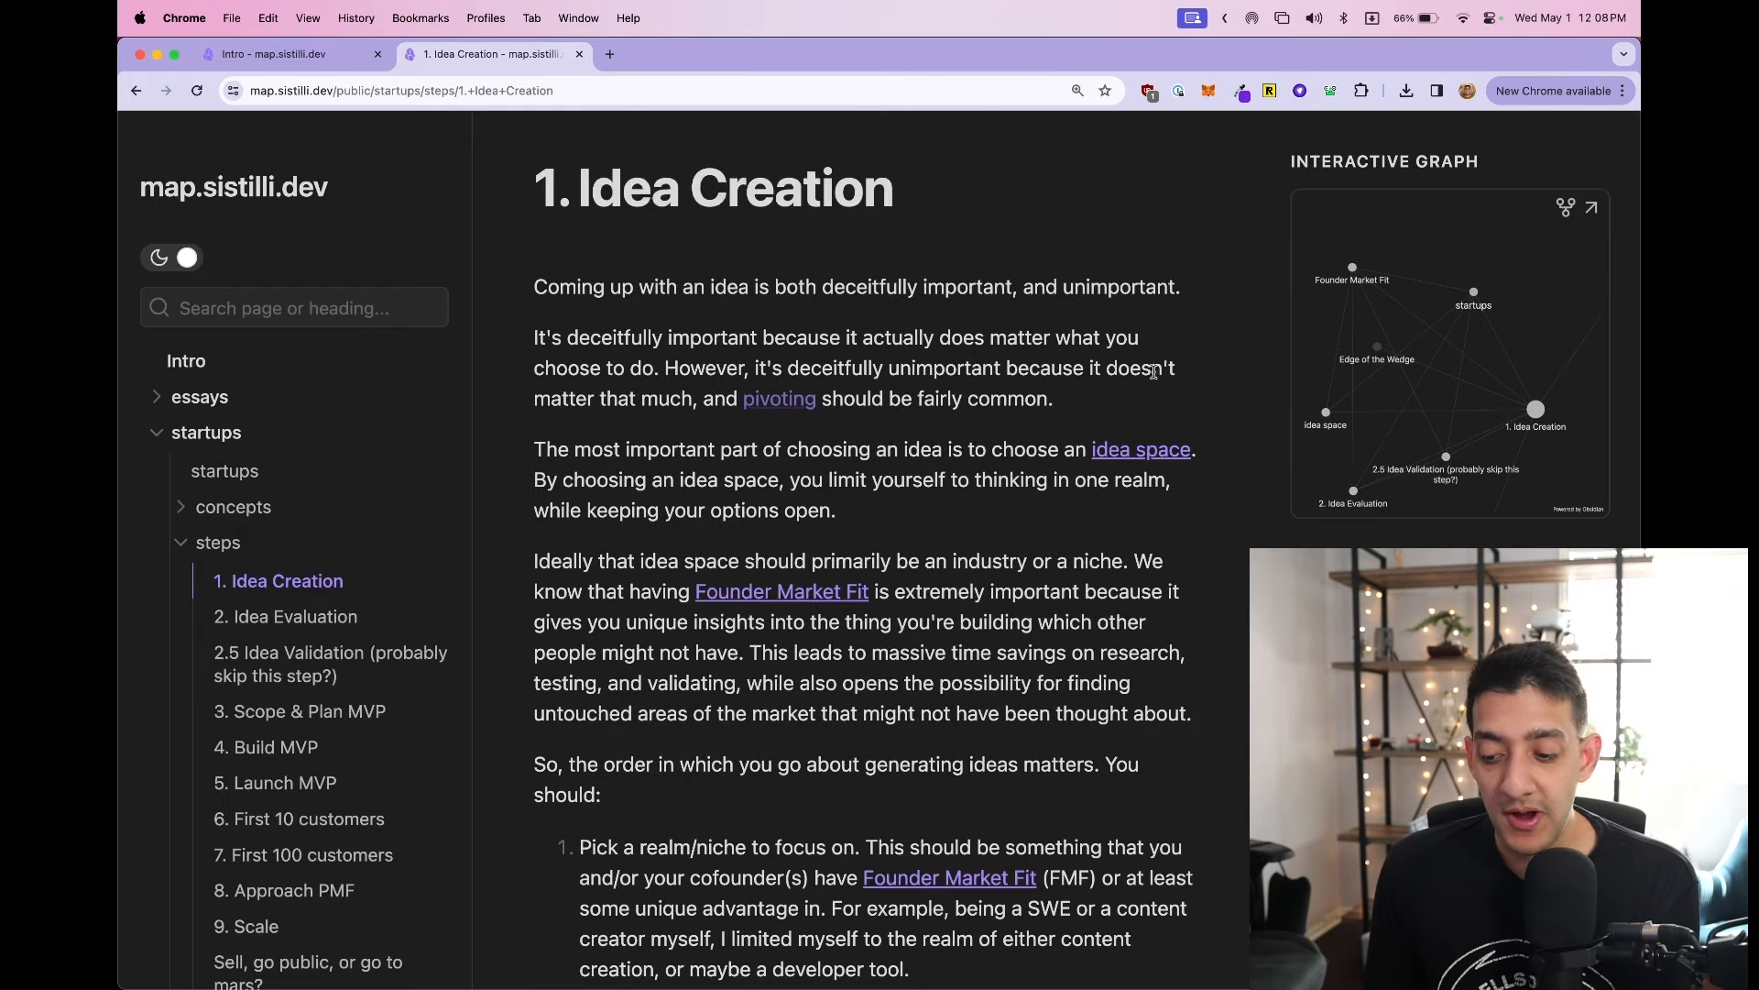
left_click(1140, 449)
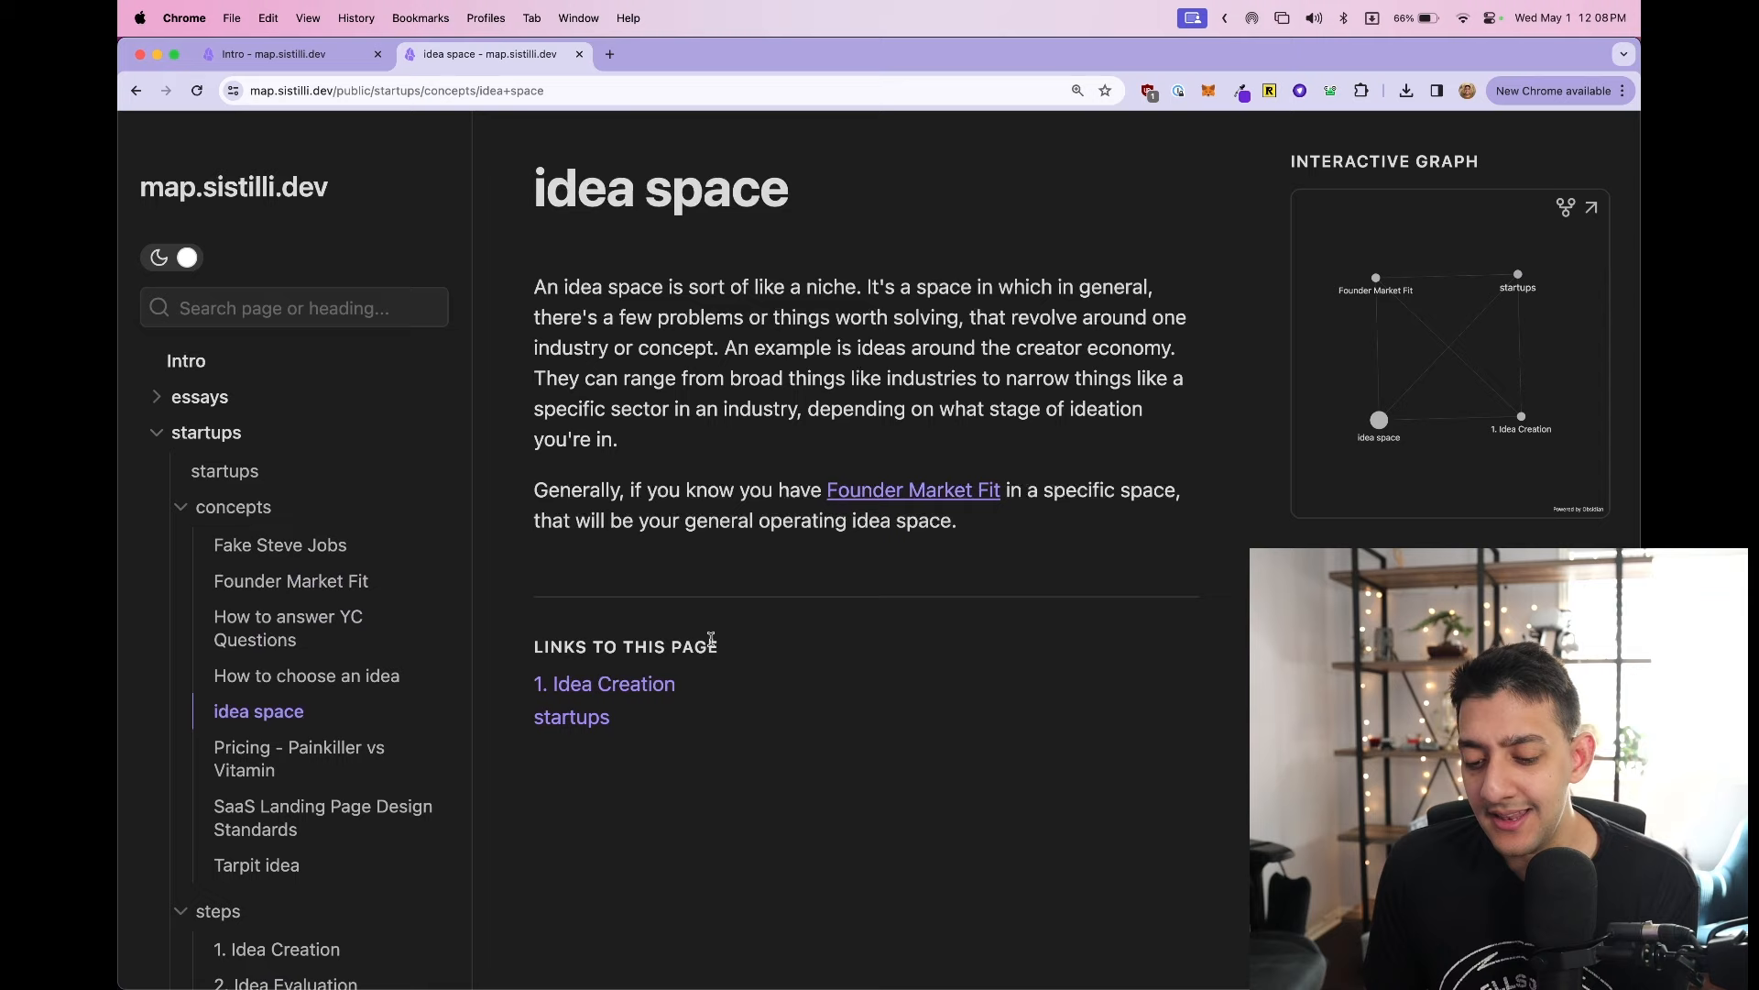
left_click(603, 684)
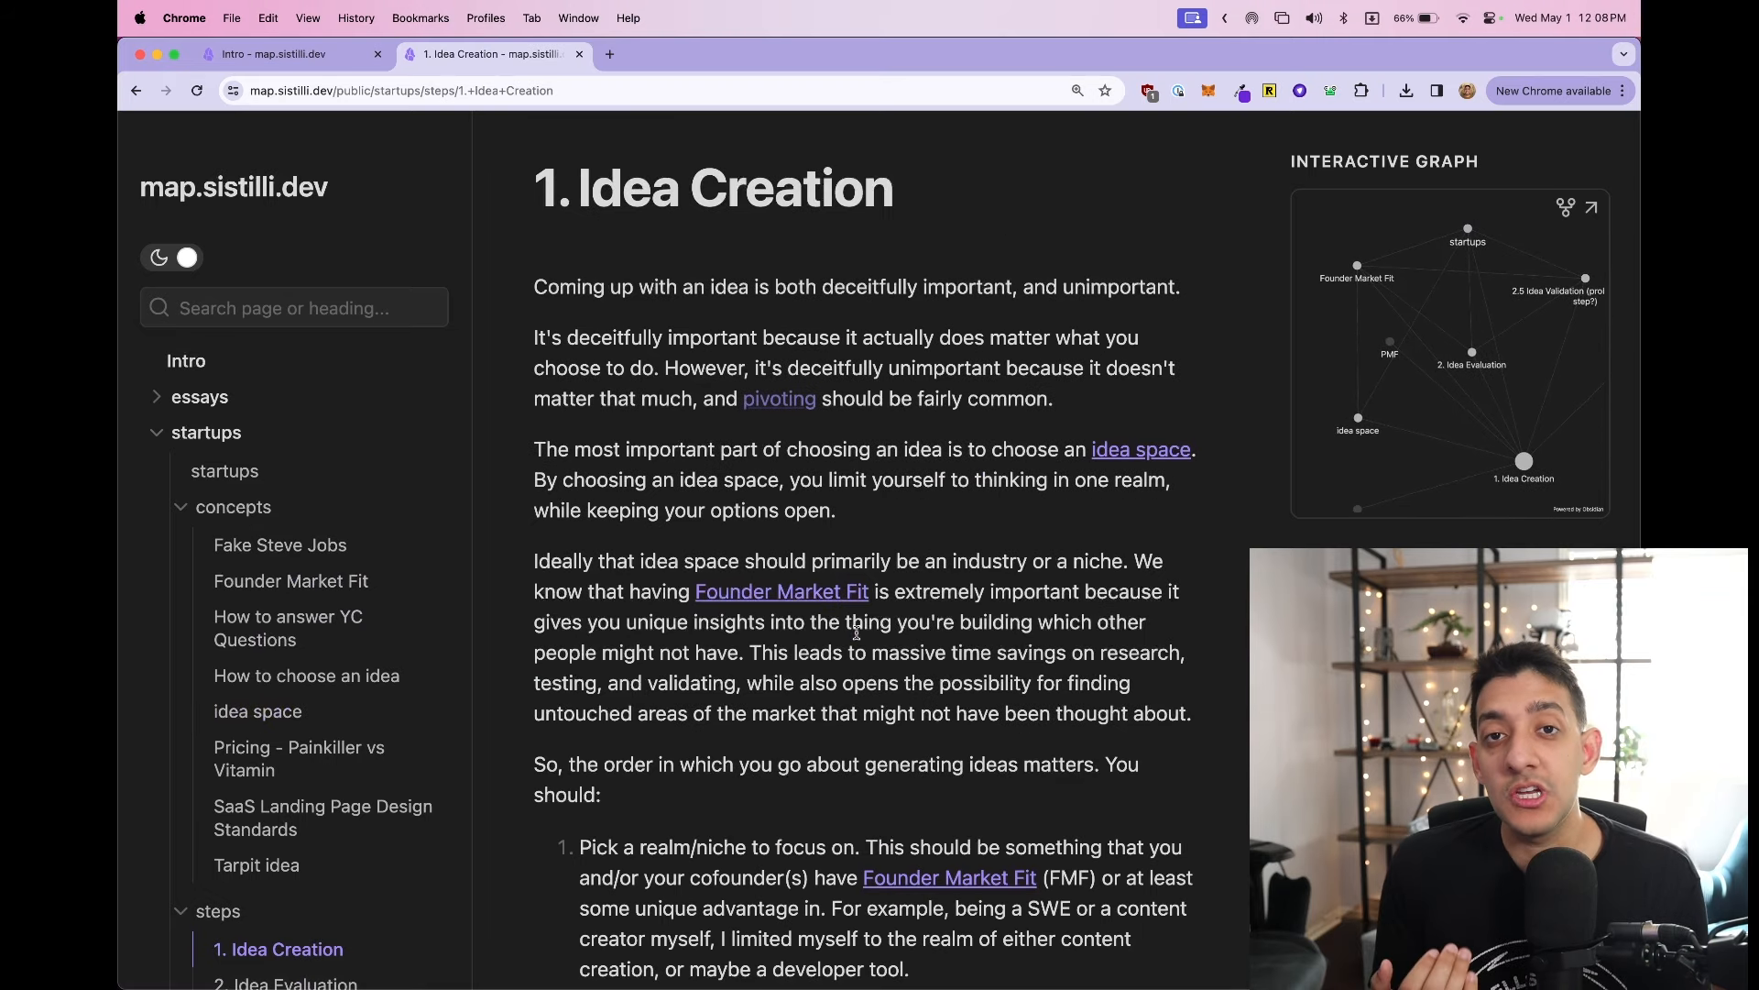
scroll("down", 3)
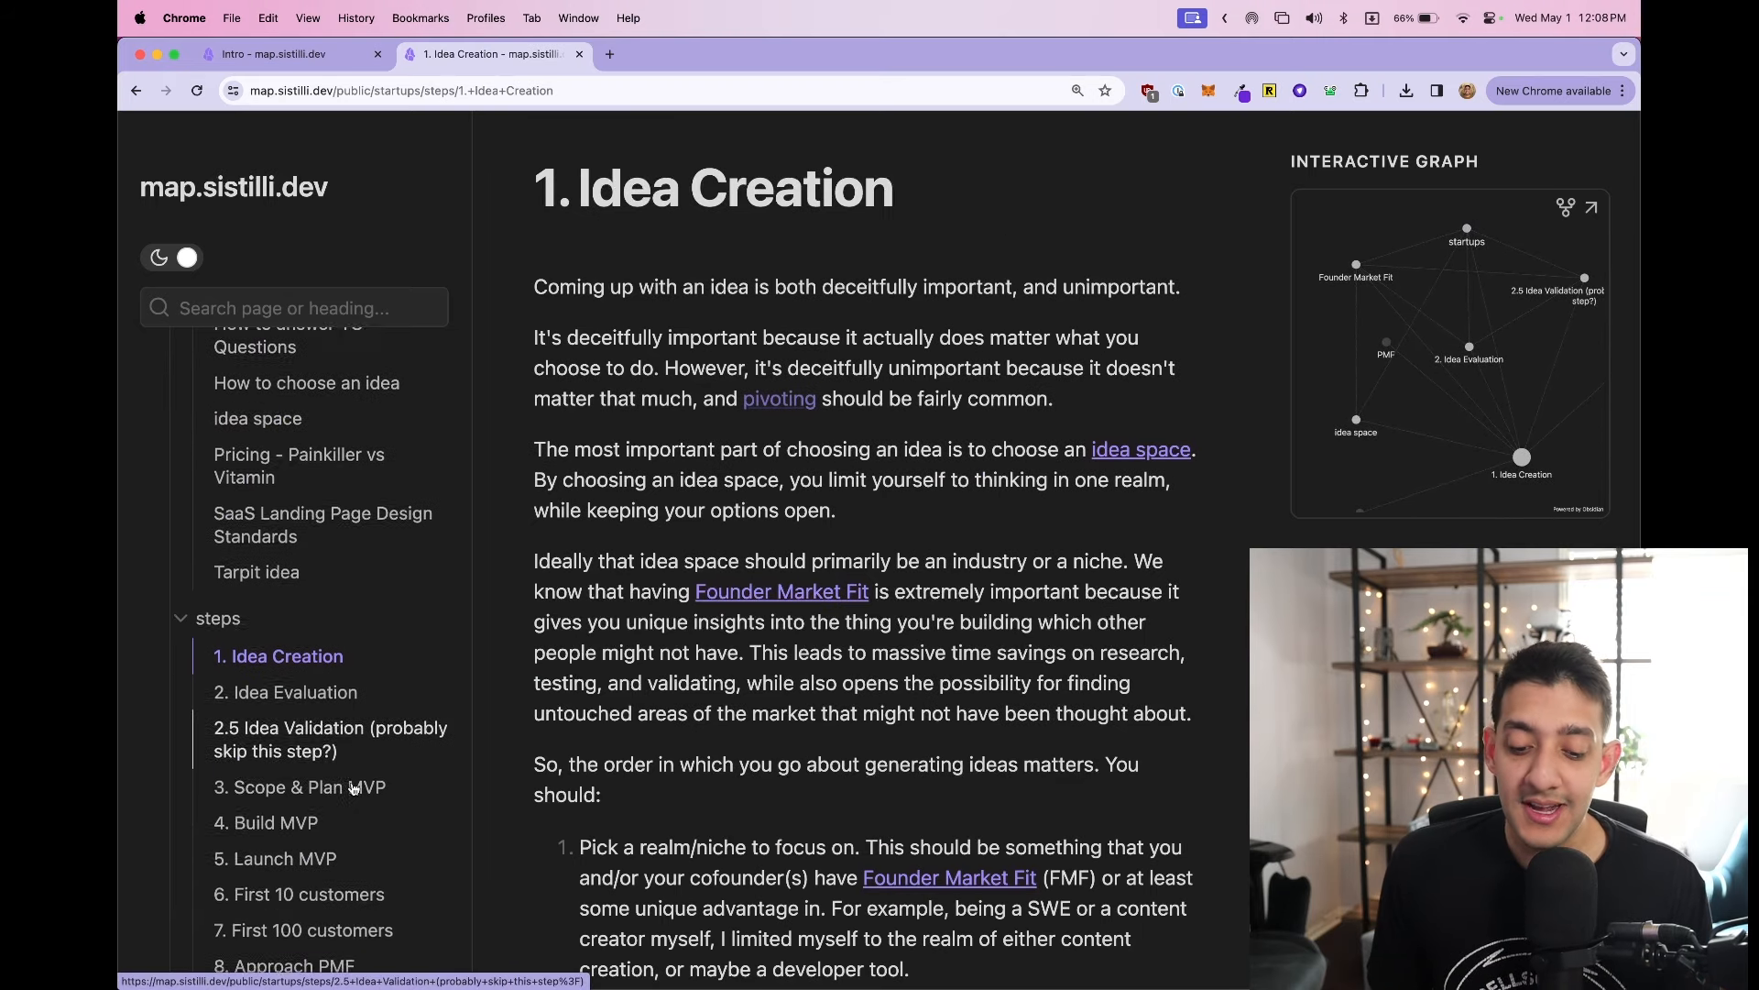
scroll("down", 3)
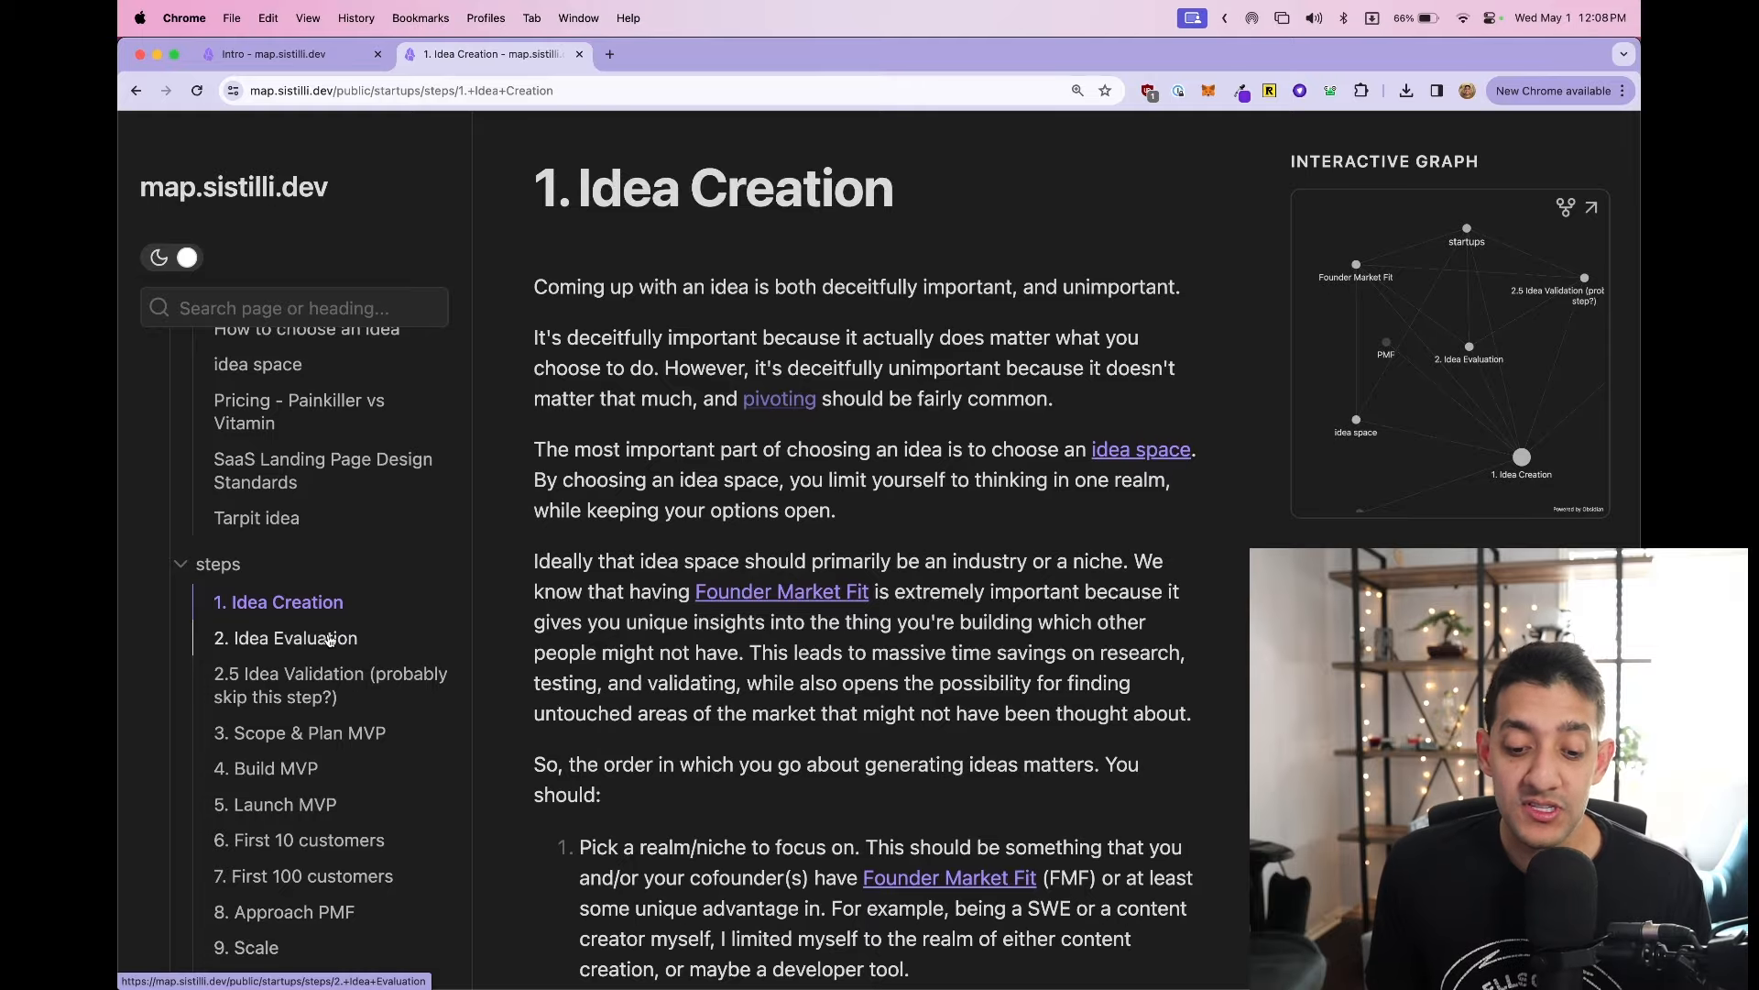
- Read through the 2. Idea Evaluation step page
left_click(286, 638)
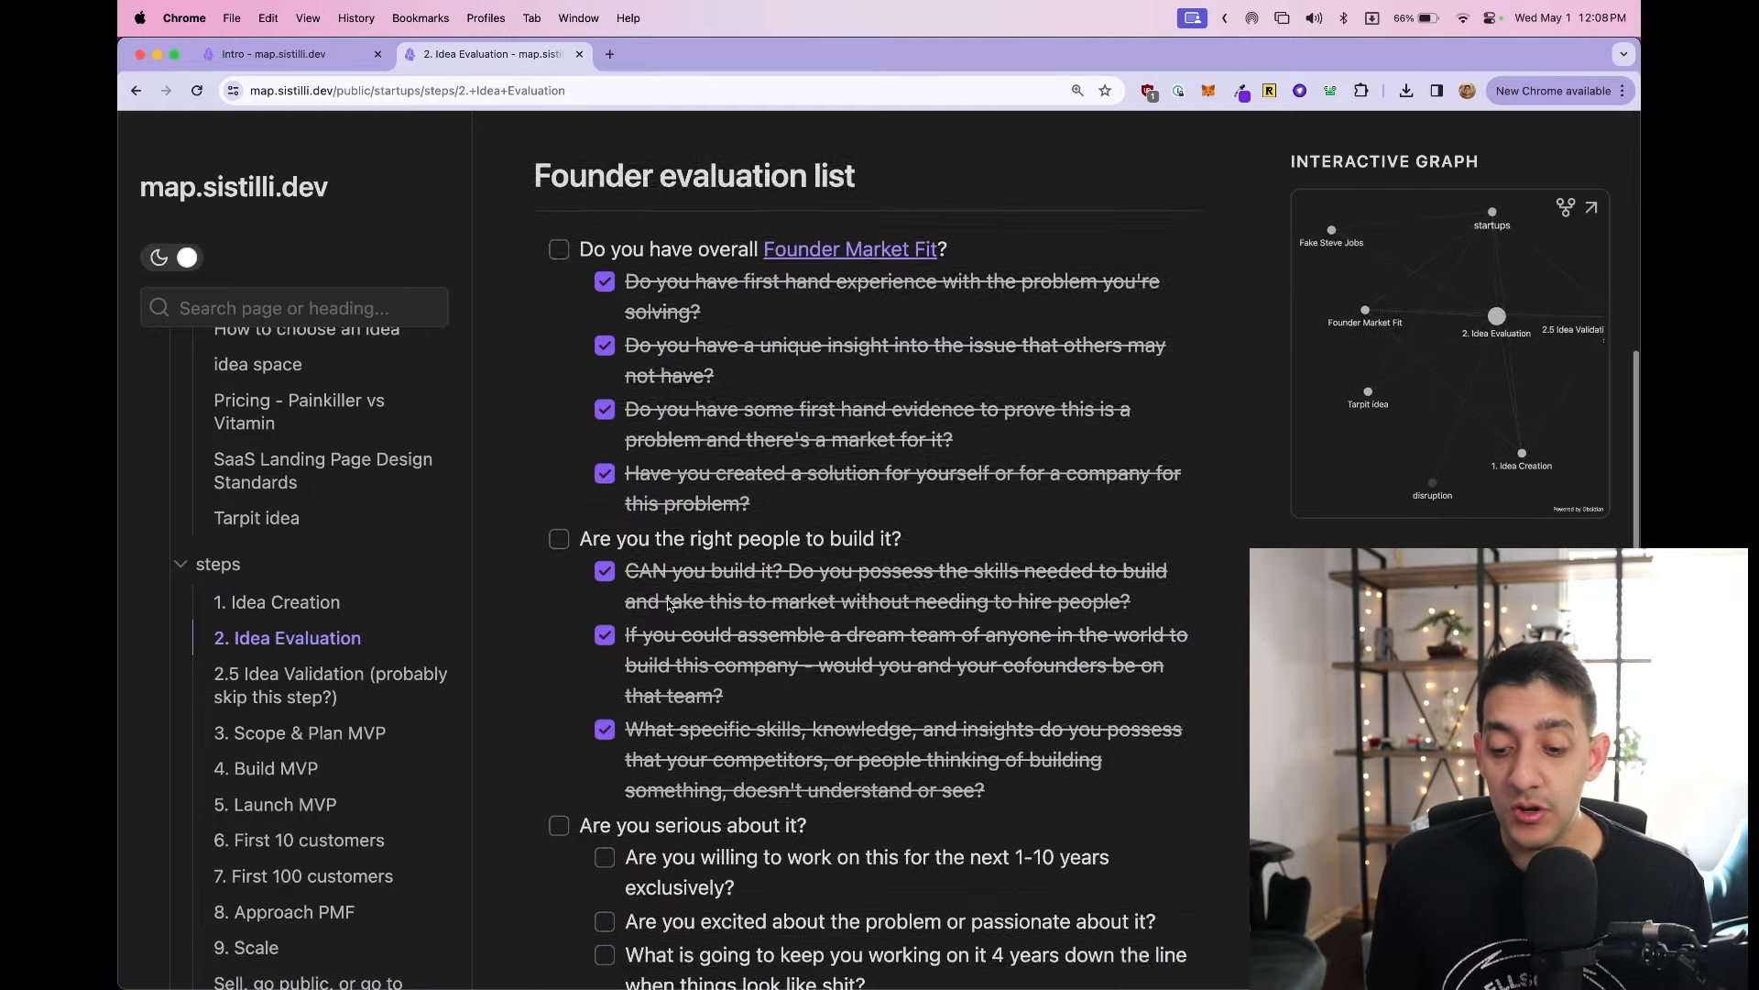
scroll("up", 3)
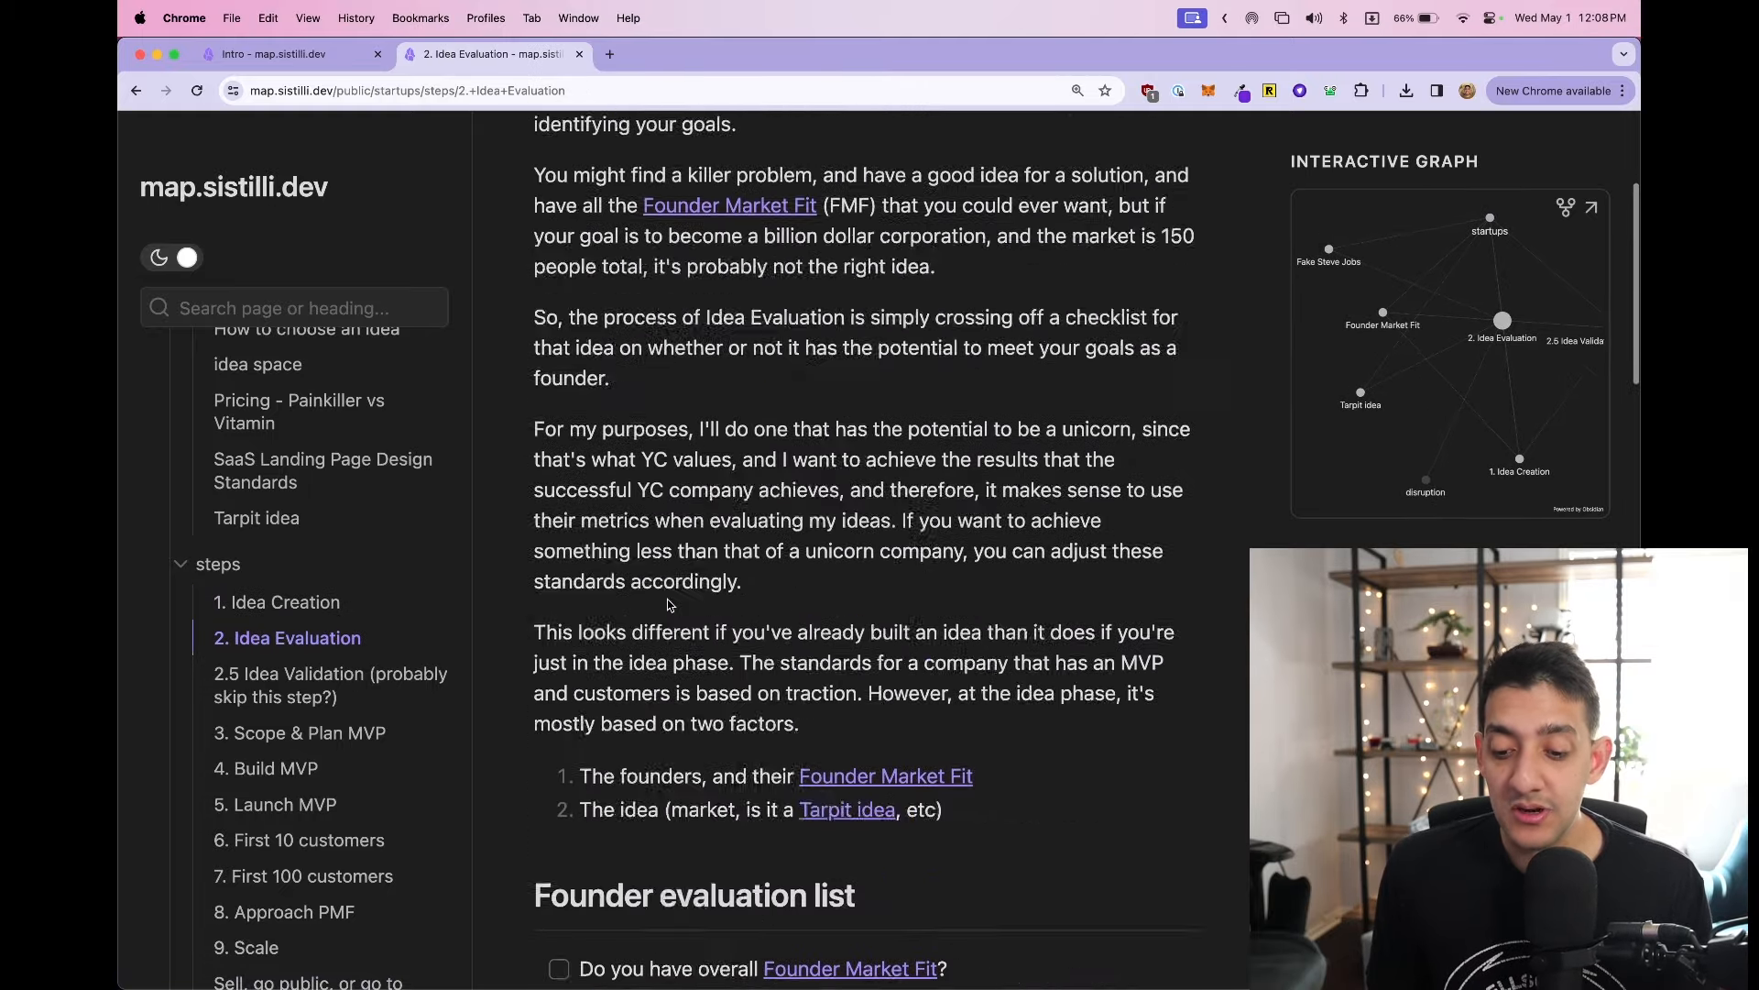
scroll("down", 3)
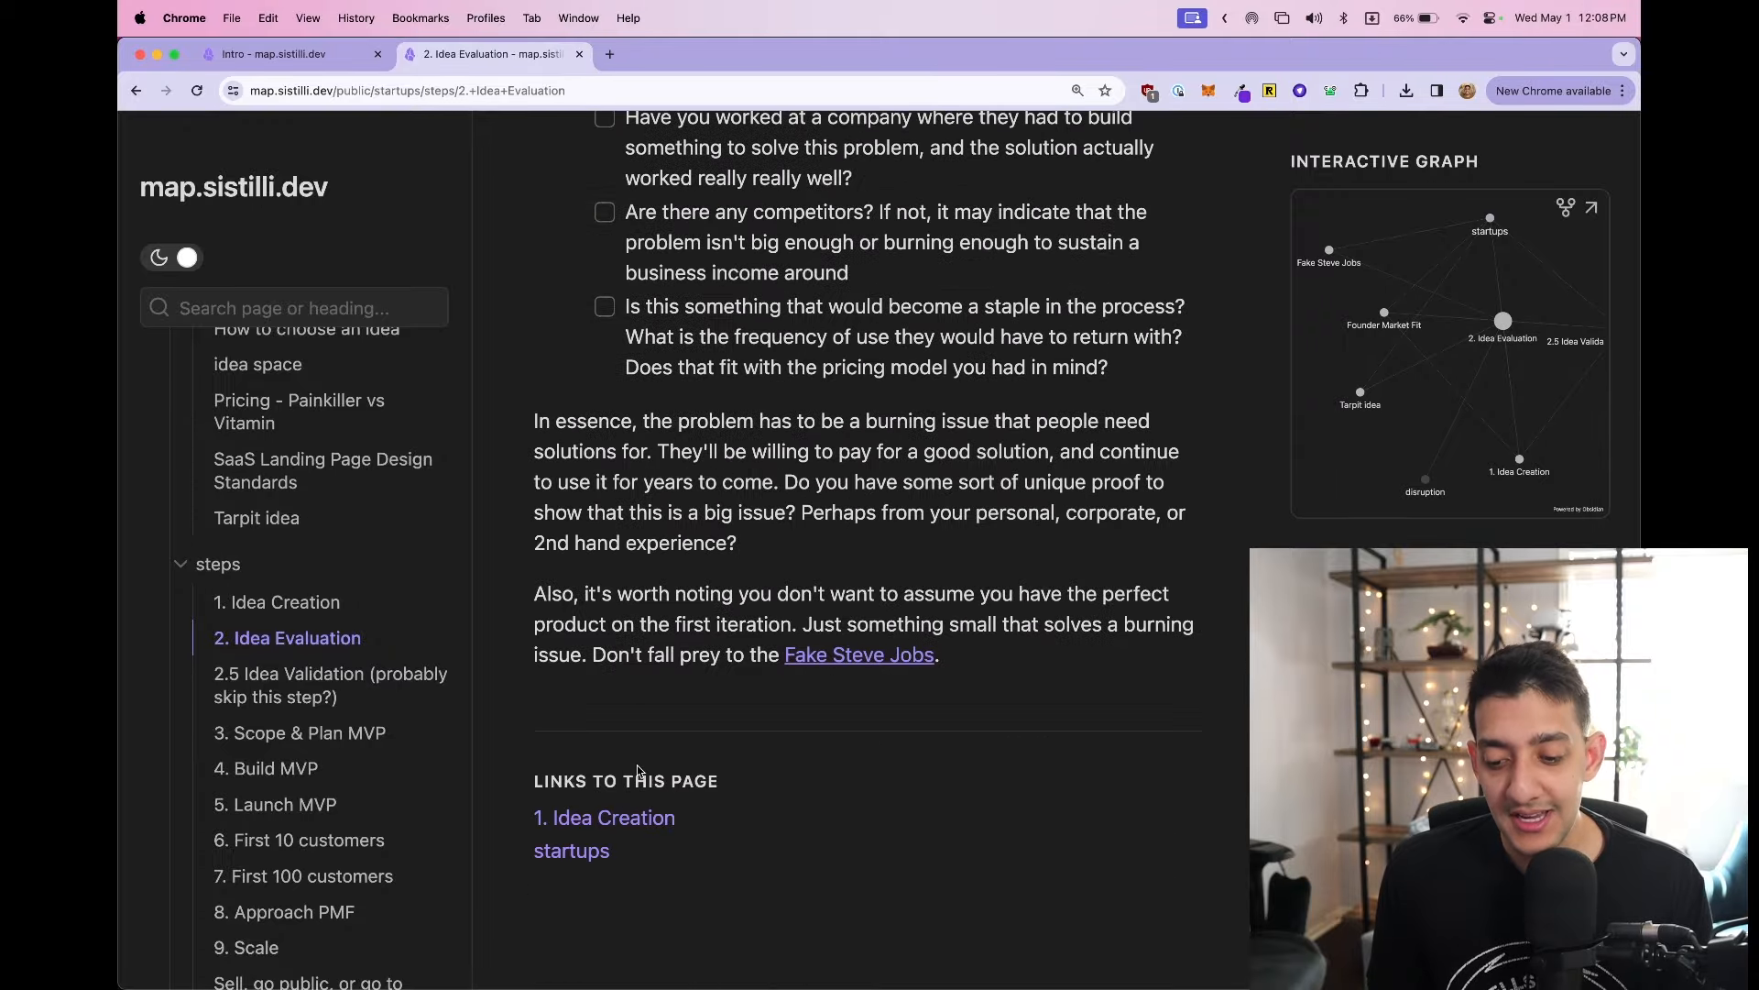
mouse_move(702, 731)
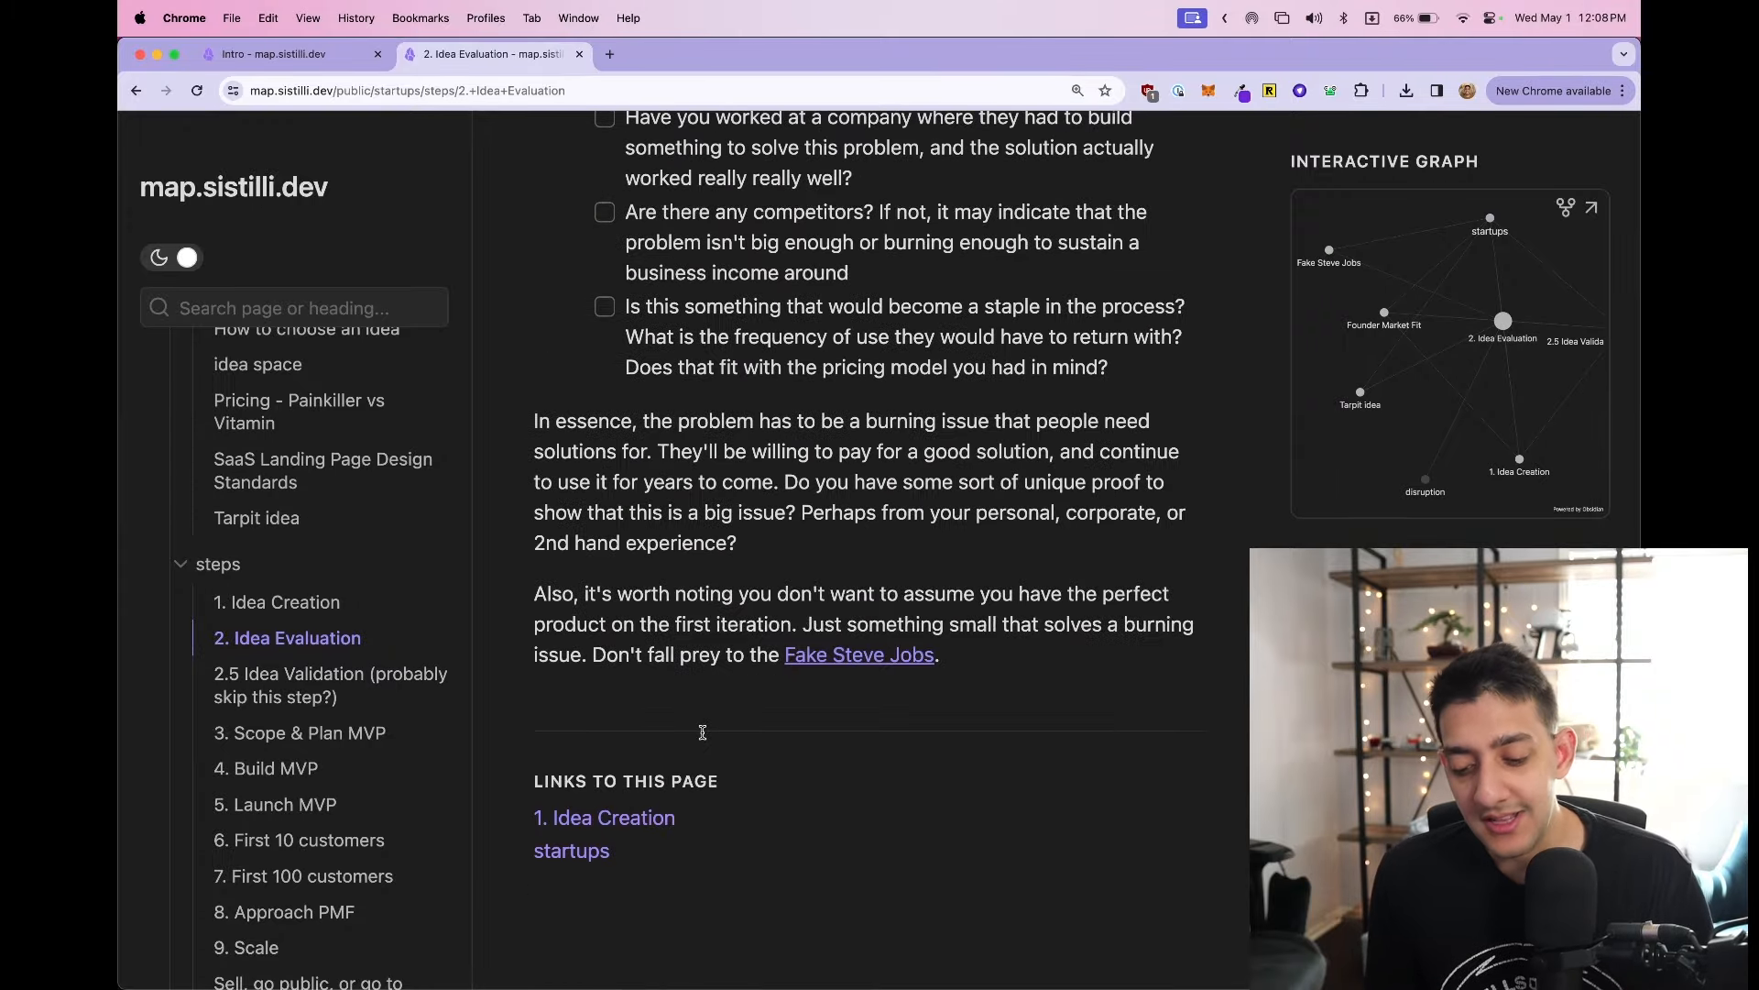
- Move on to the 3. Scope & Plan MVP step page
left_click(299, 733)
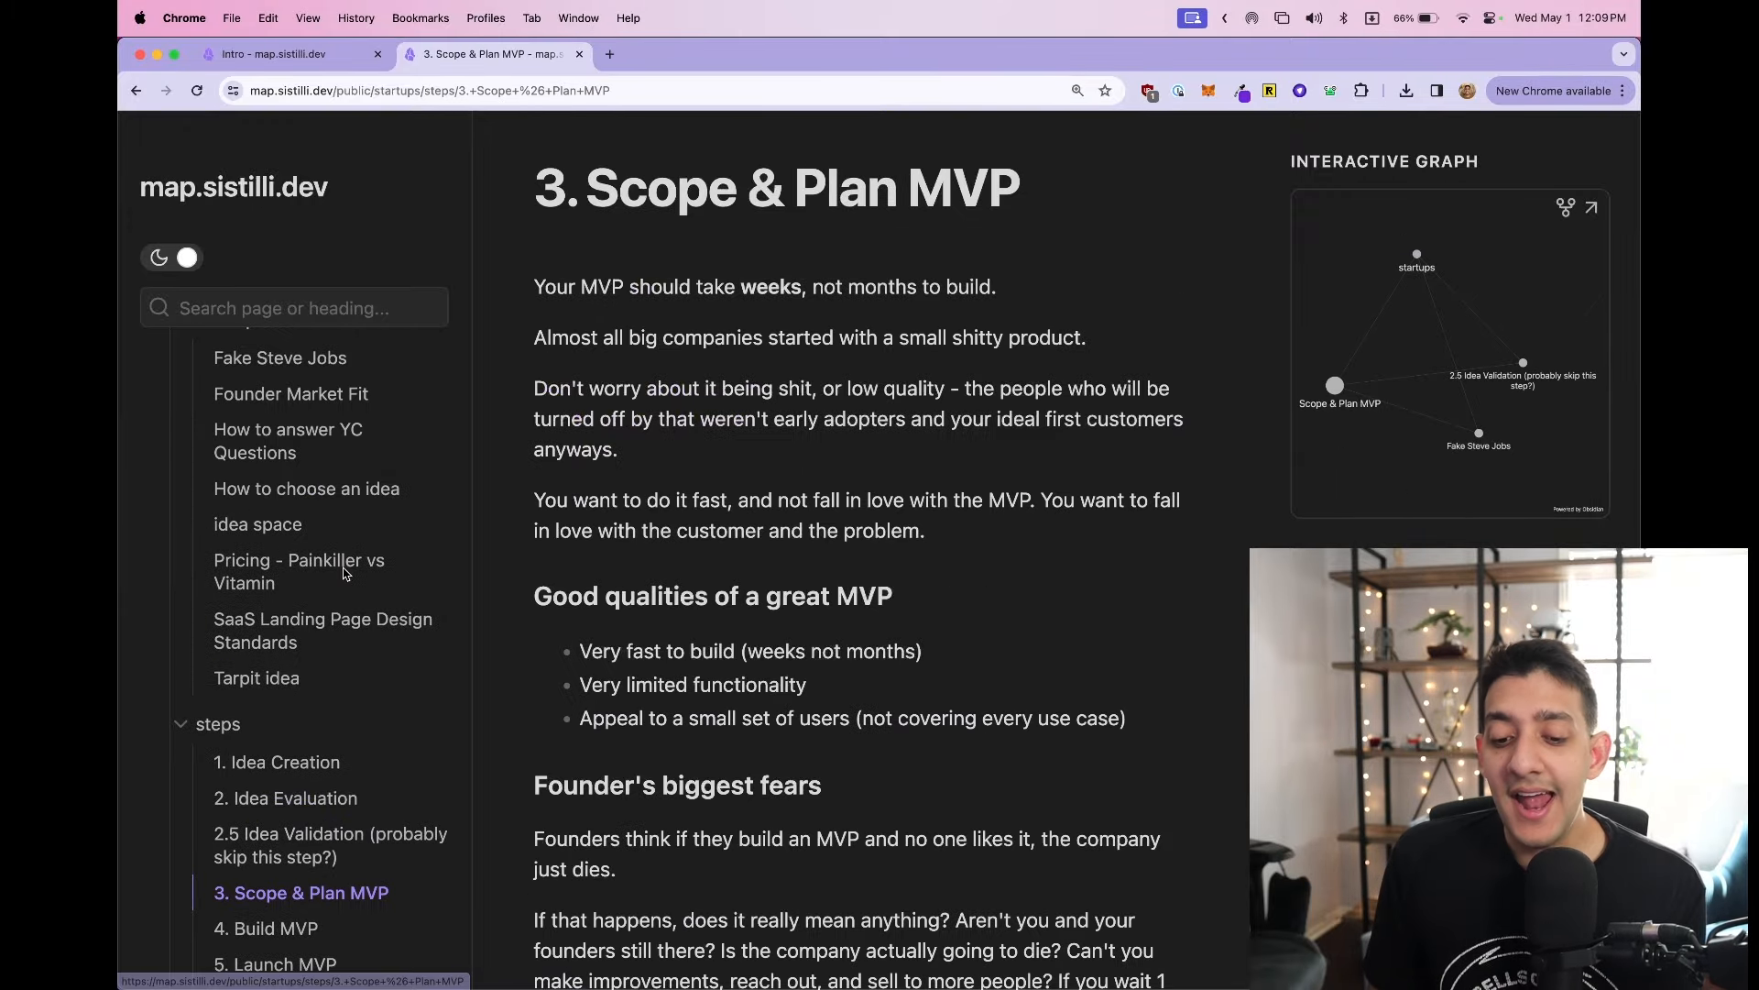
scroll("up", 3)
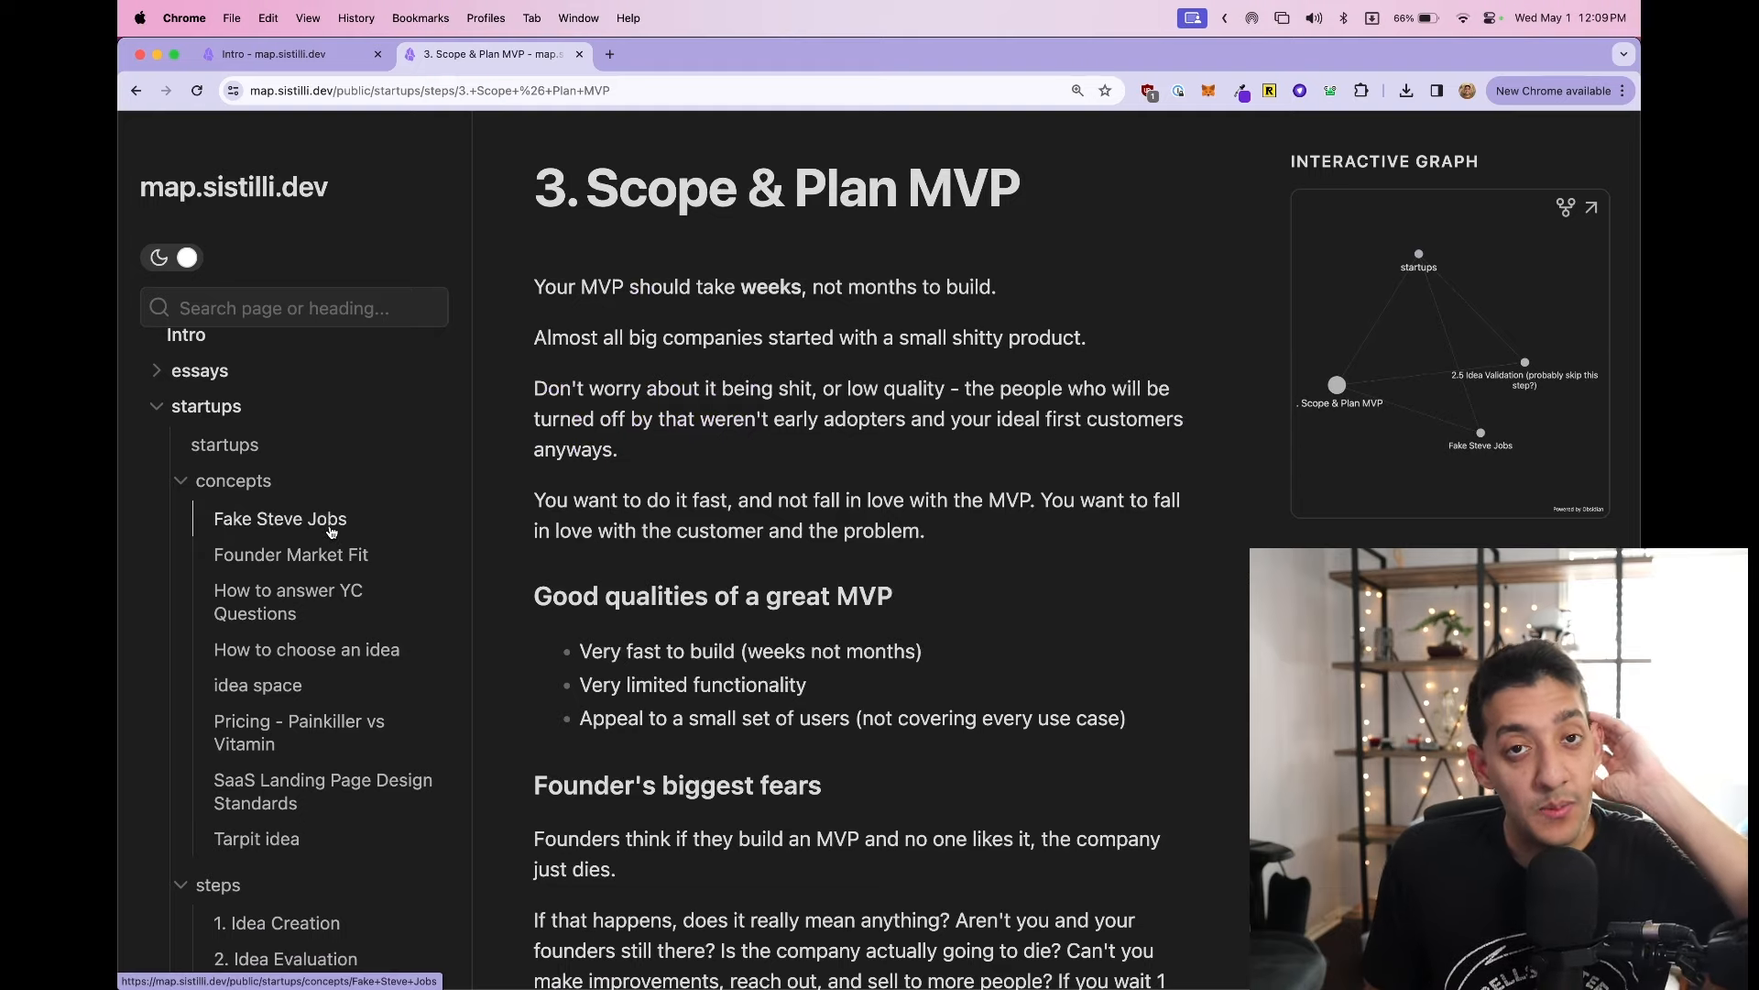
mouse_move(292, 554)
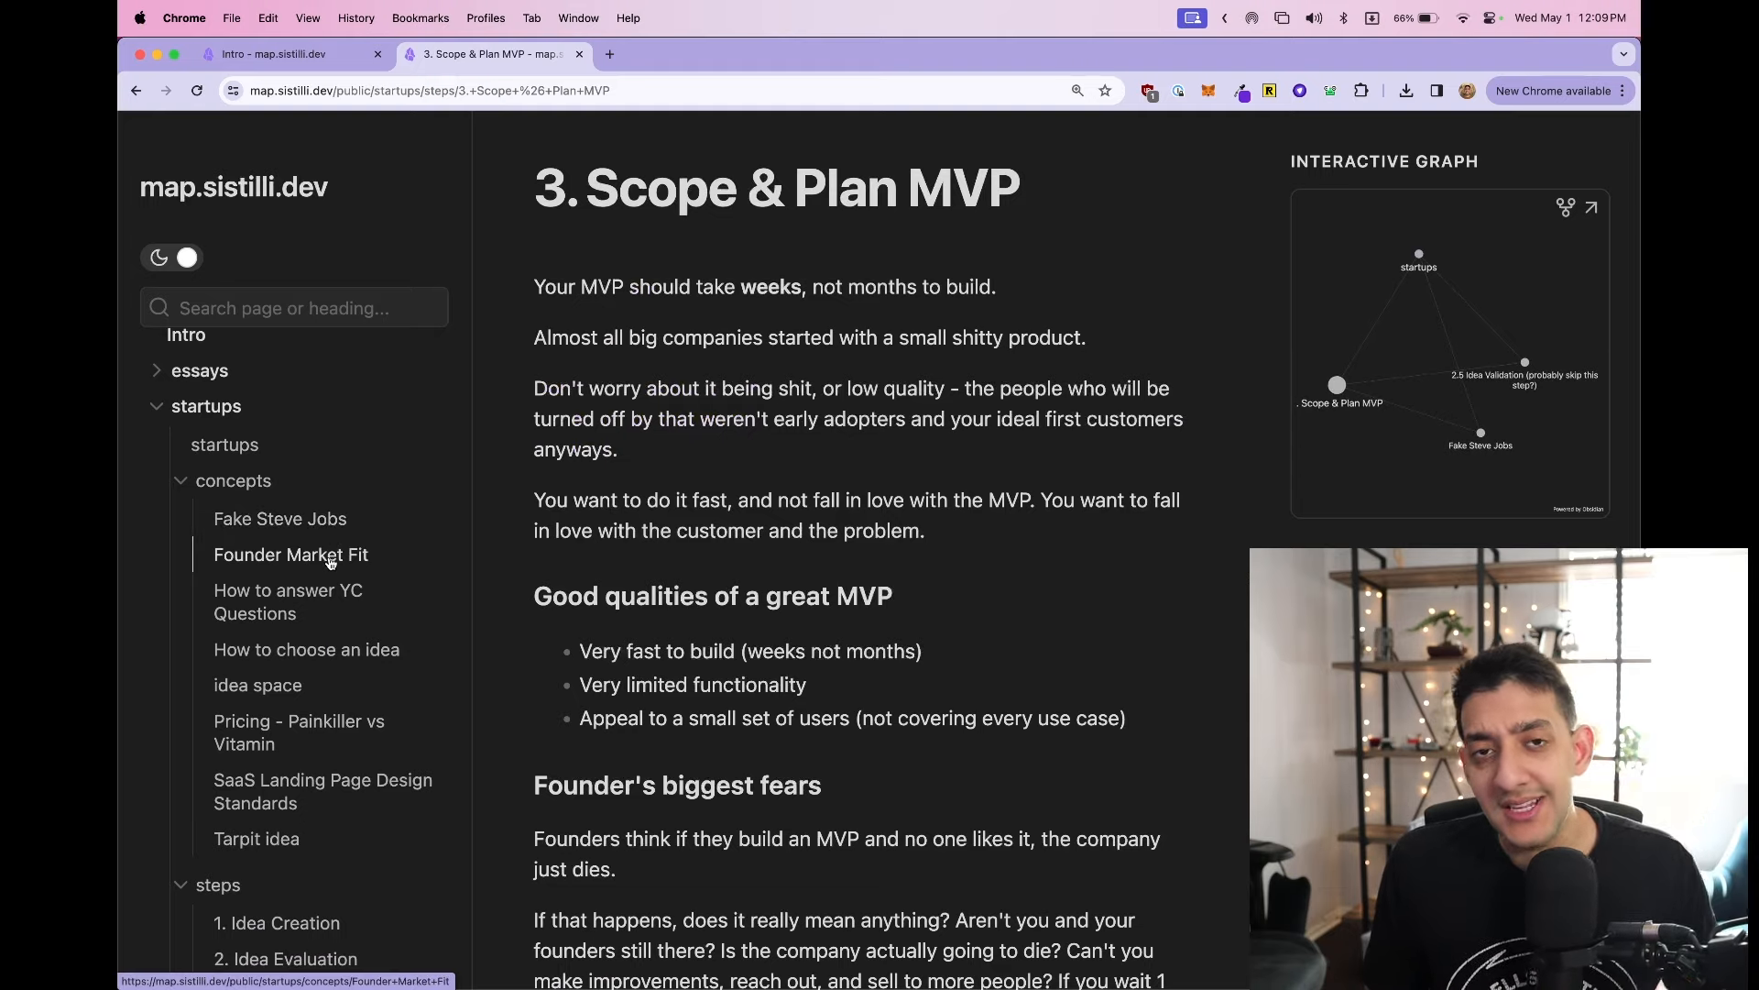
- Browse the concept notes Founder Market Fit, YC Questions, How to choose an idea, idea space, ending on Tarpit idea
left_click(291, 554)
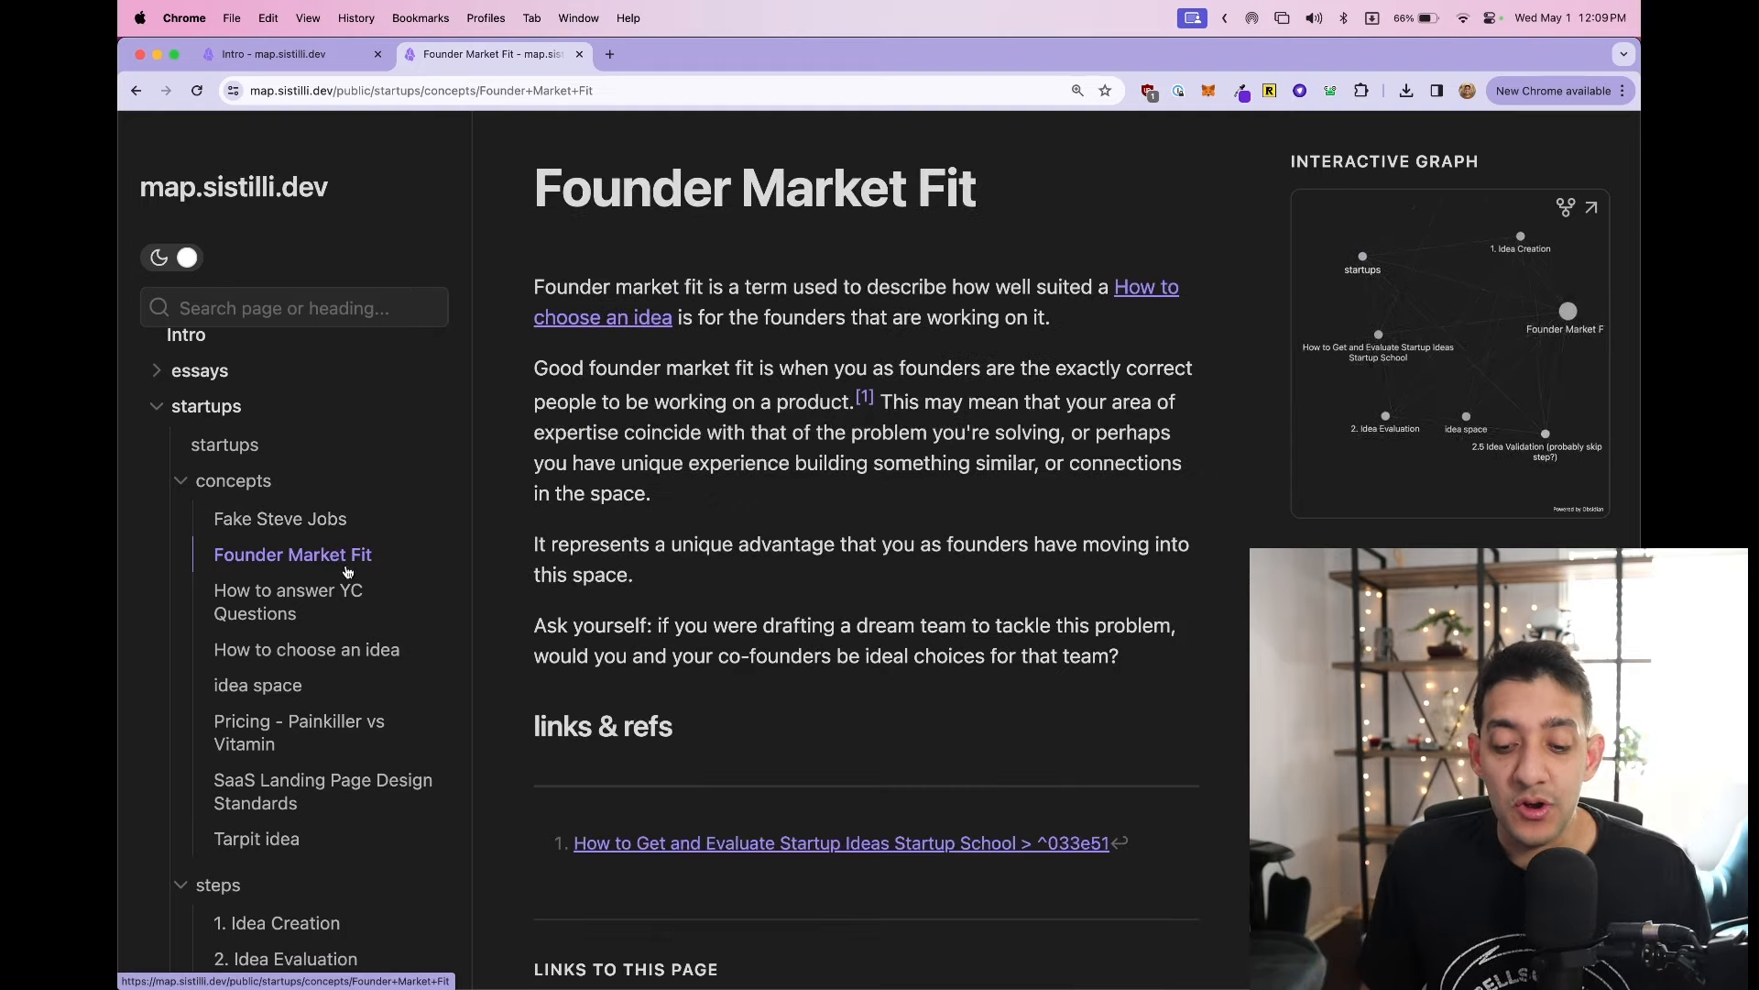
left_click(288, 601)
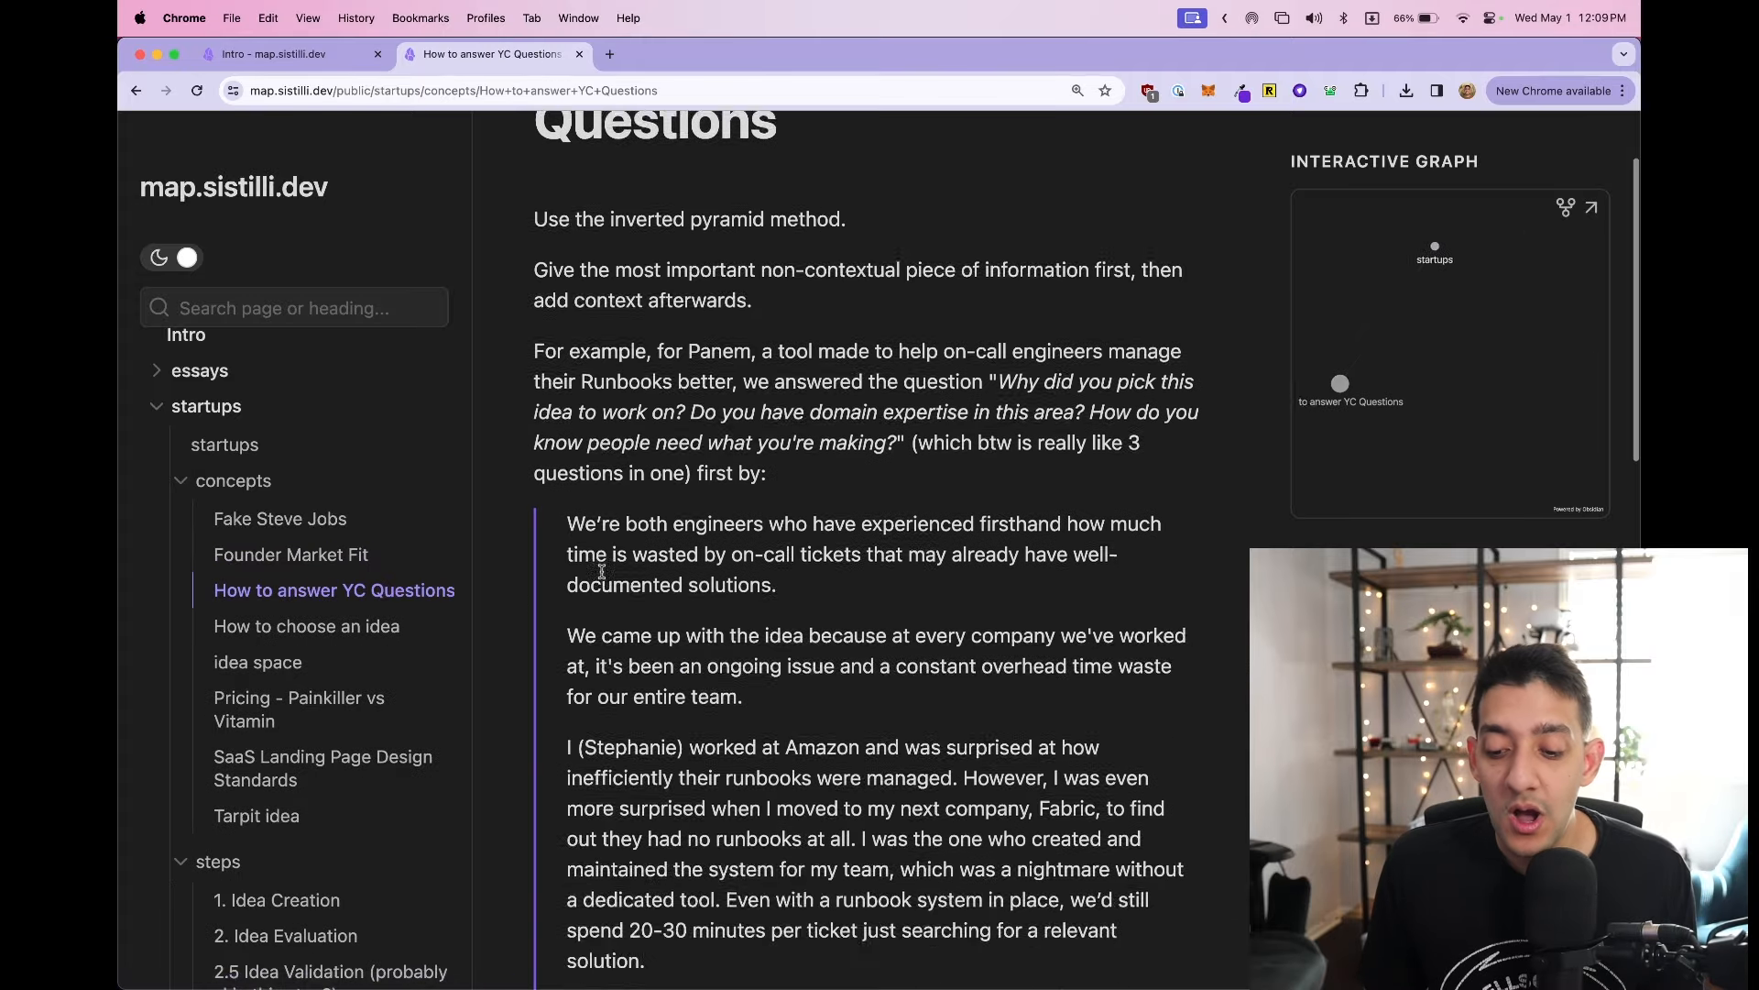
left_click(306, 625)
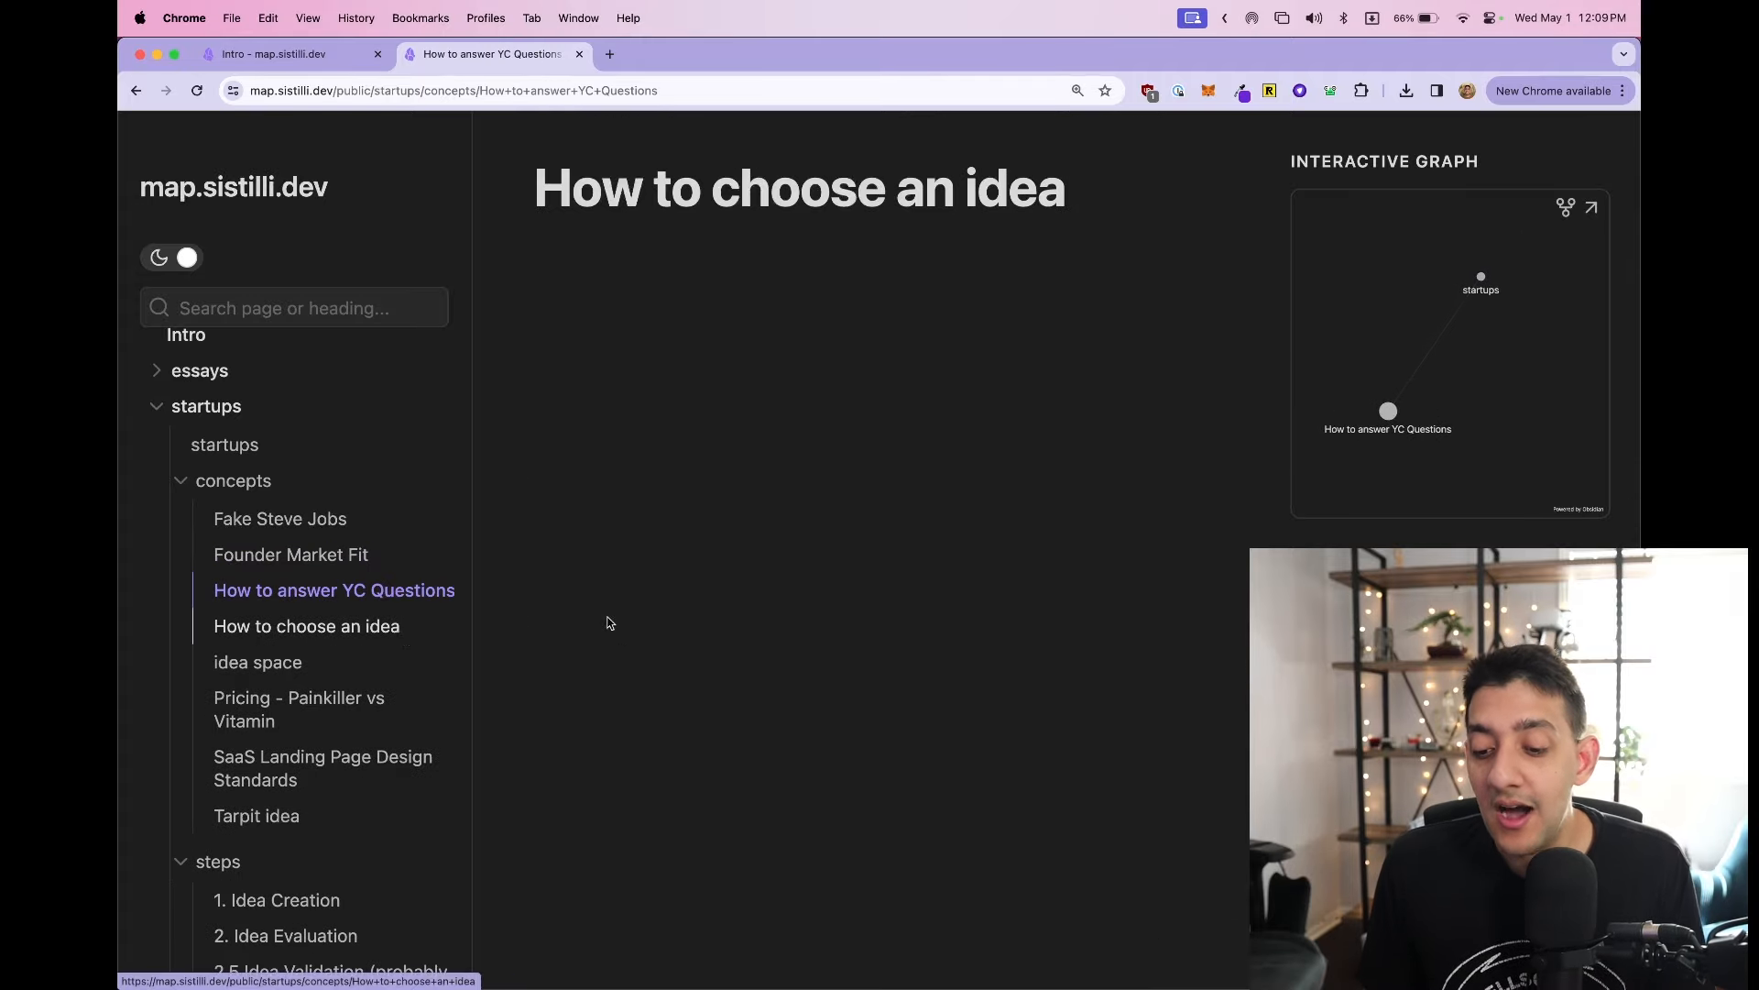
left_click(256, 661)
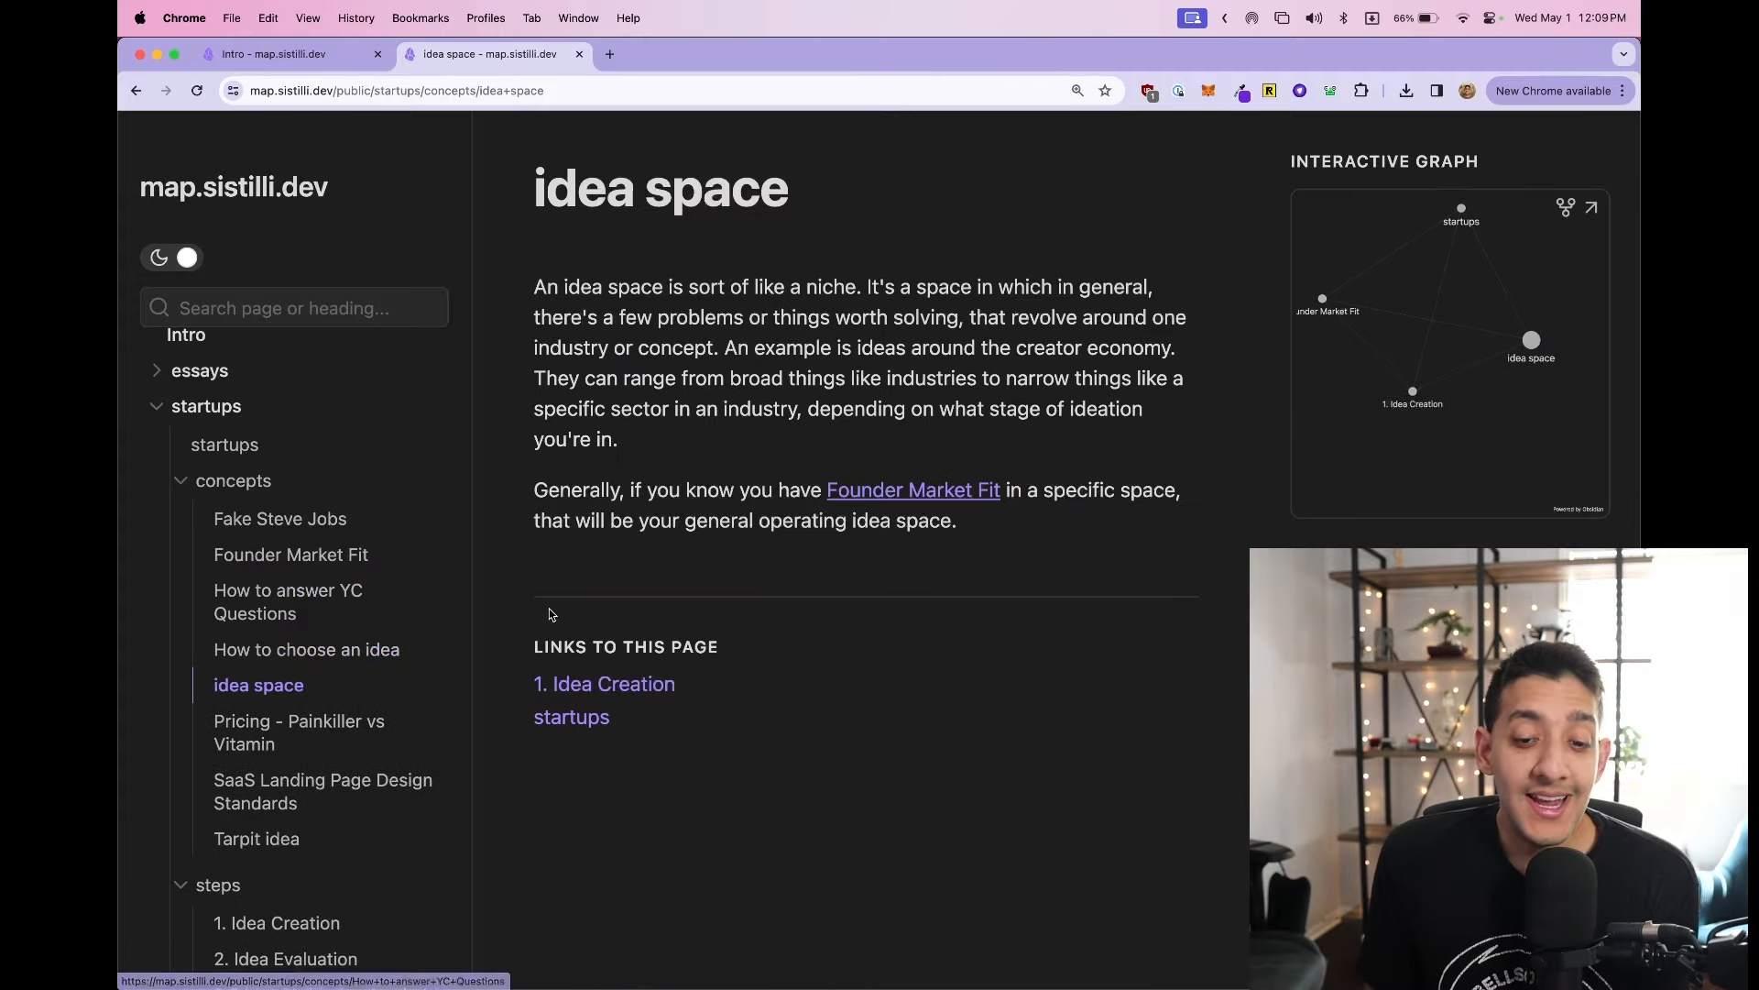
left_click(256, 838)
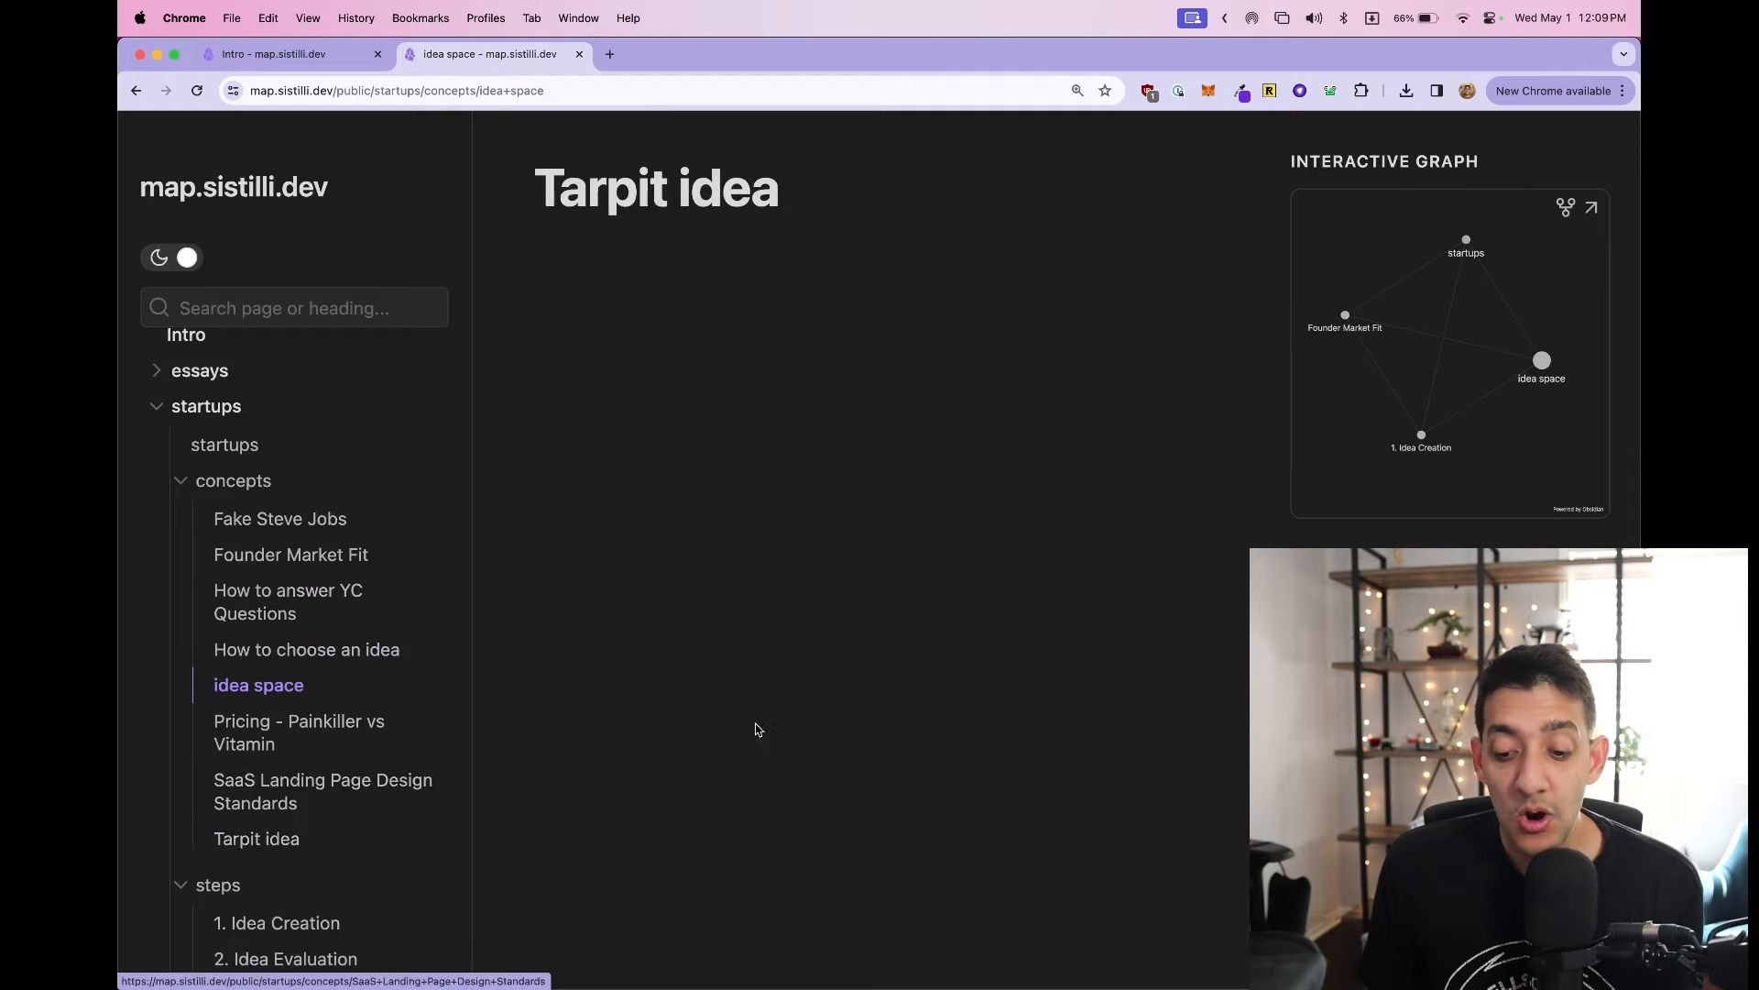
left_click(257, 837)
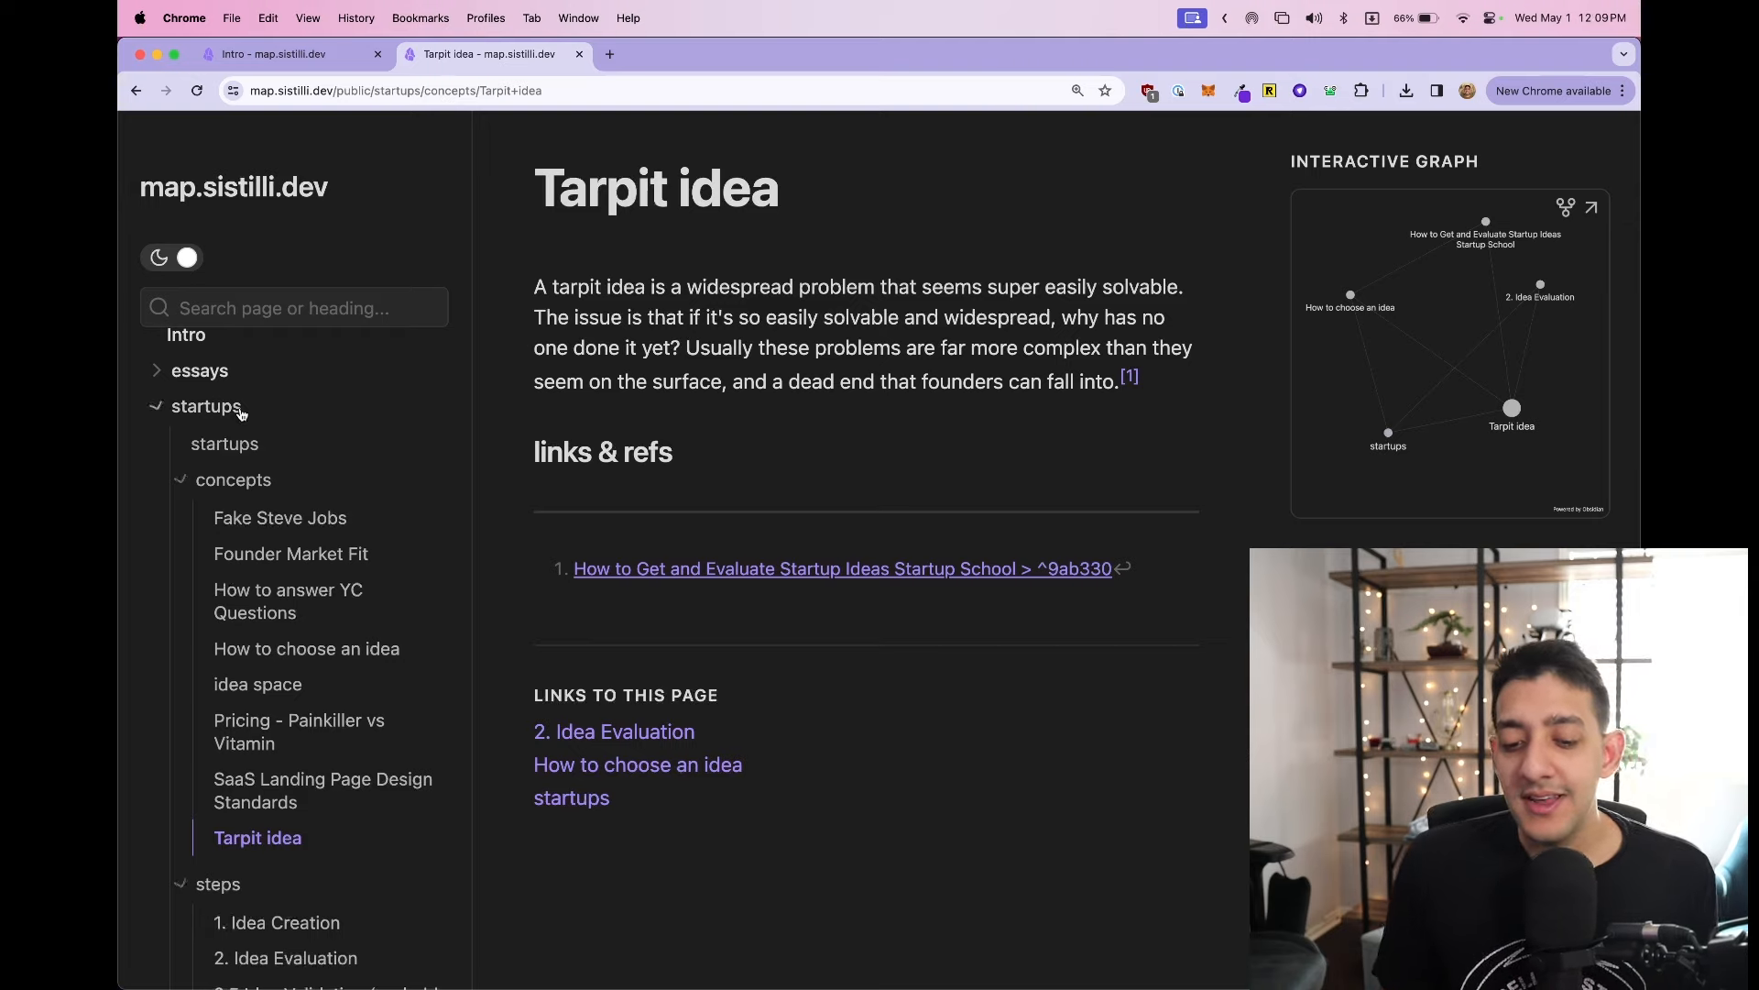
- Collapse the startups folder so the essays folder shows its essays note
left_click(205, 407)
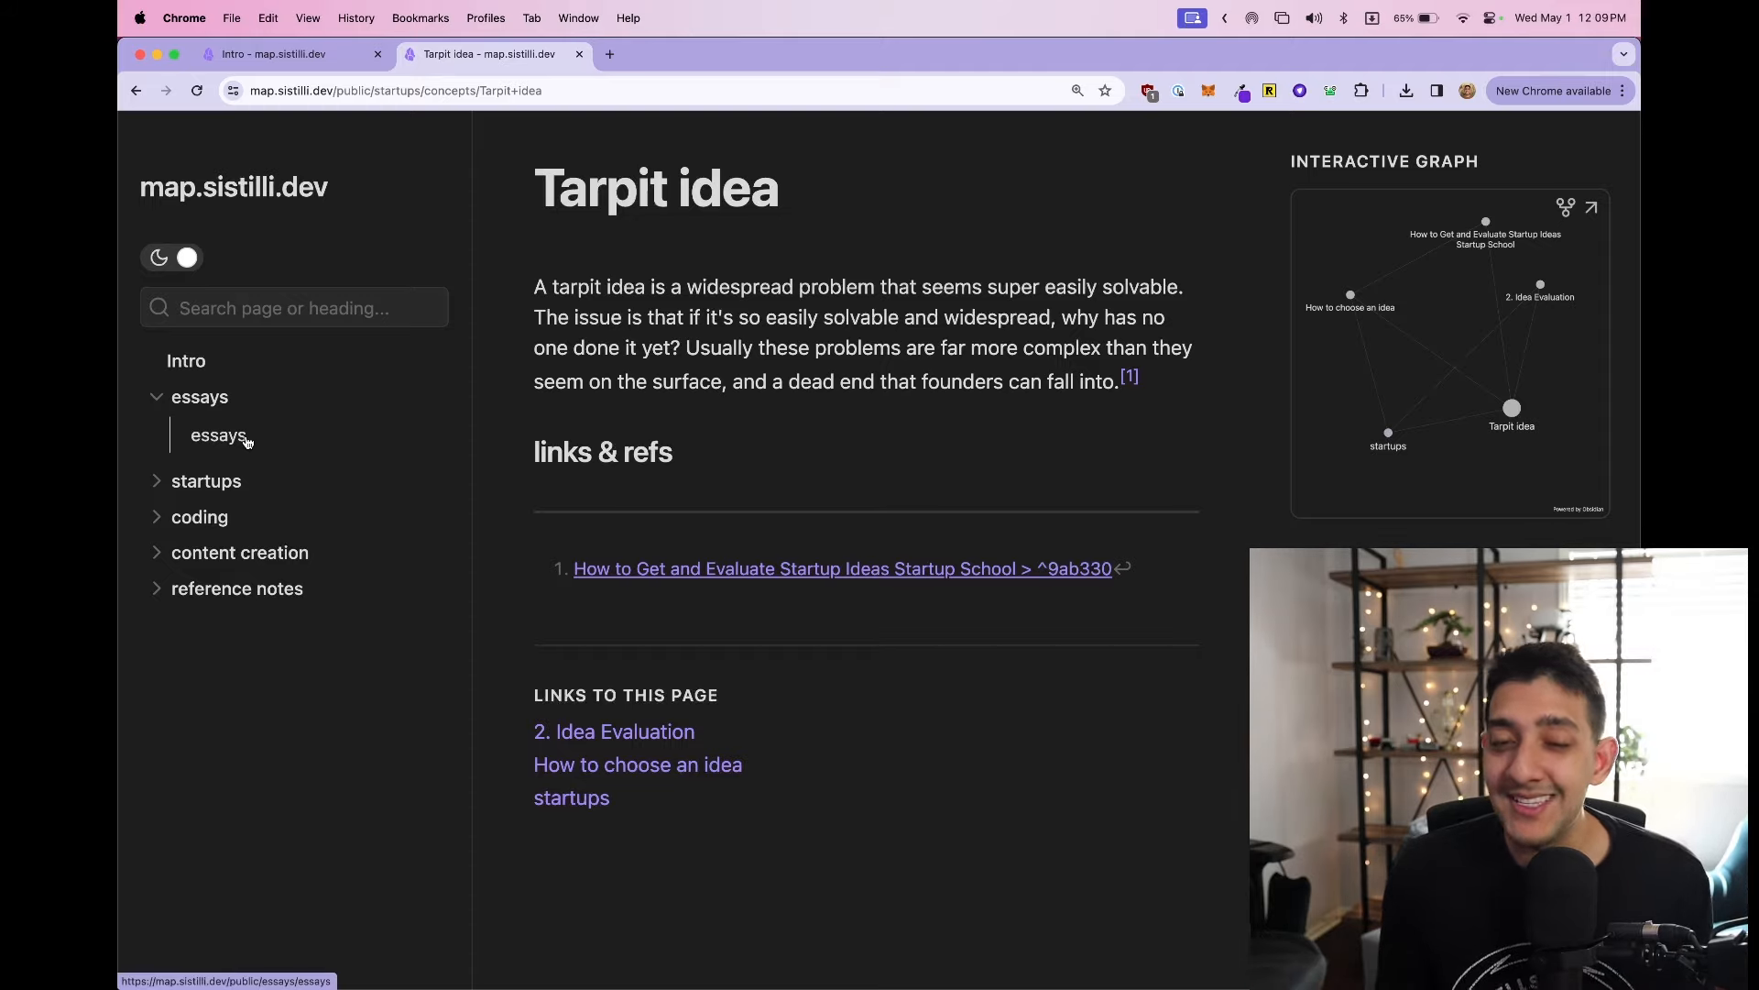
mouse_move(251, 458)
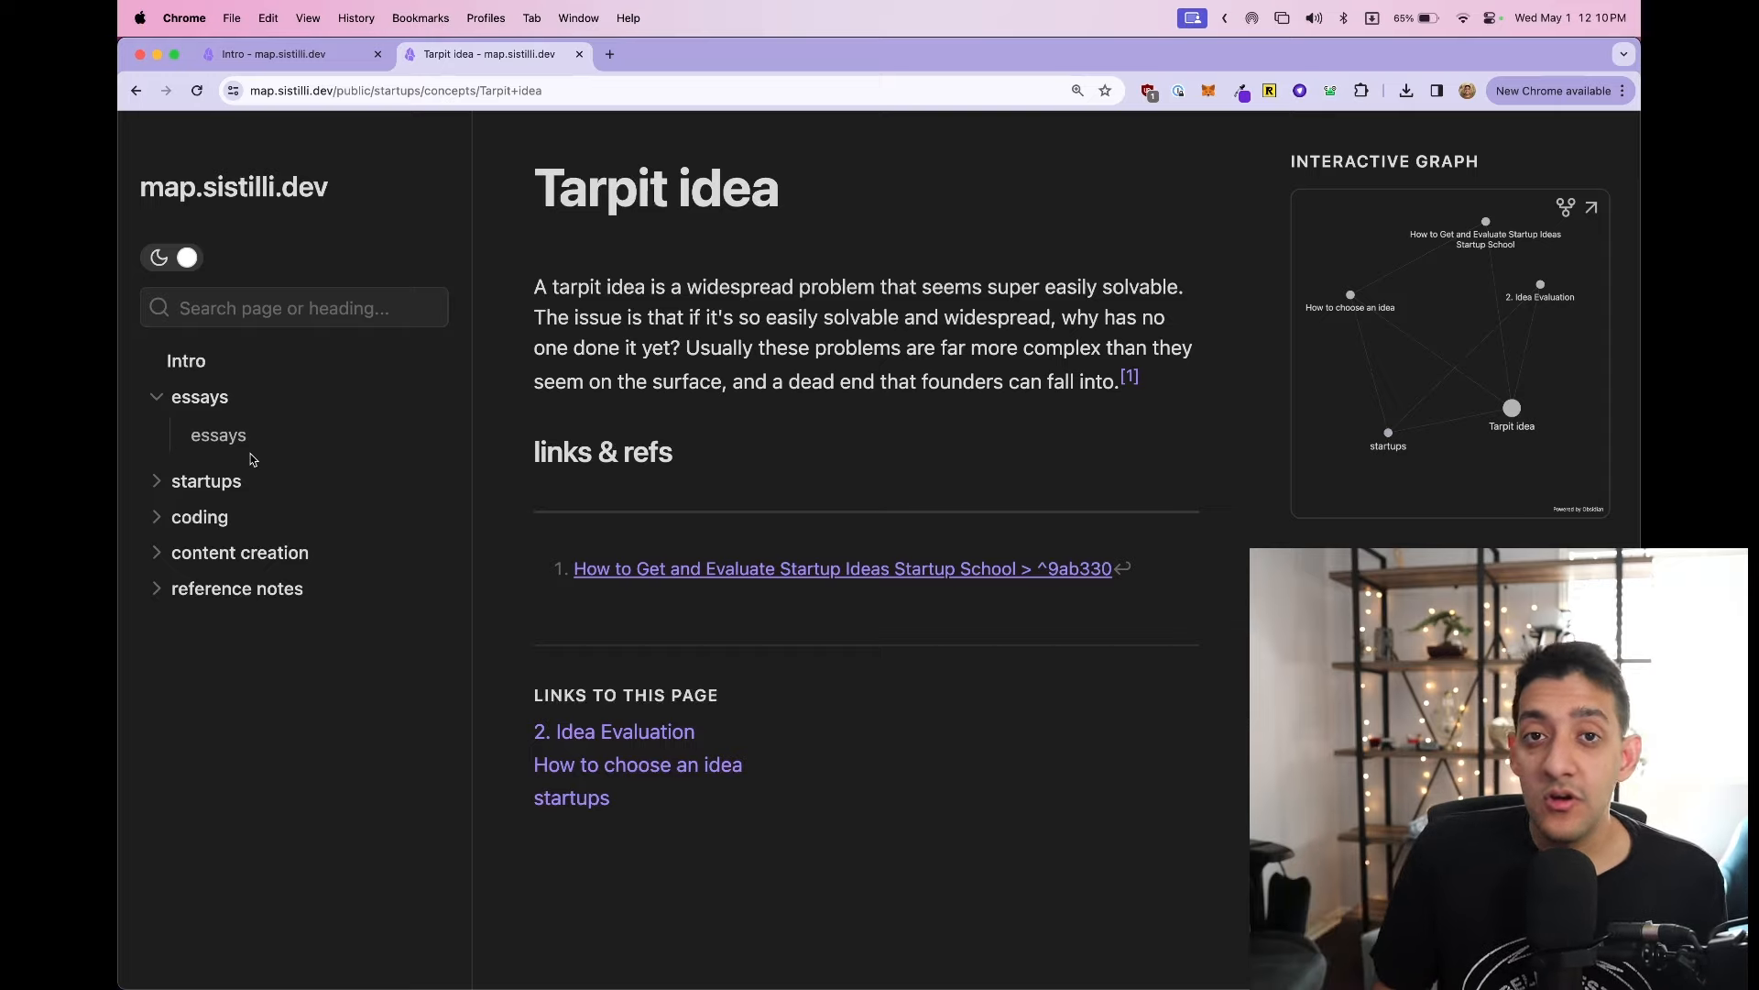
mouse_move(238, 502)
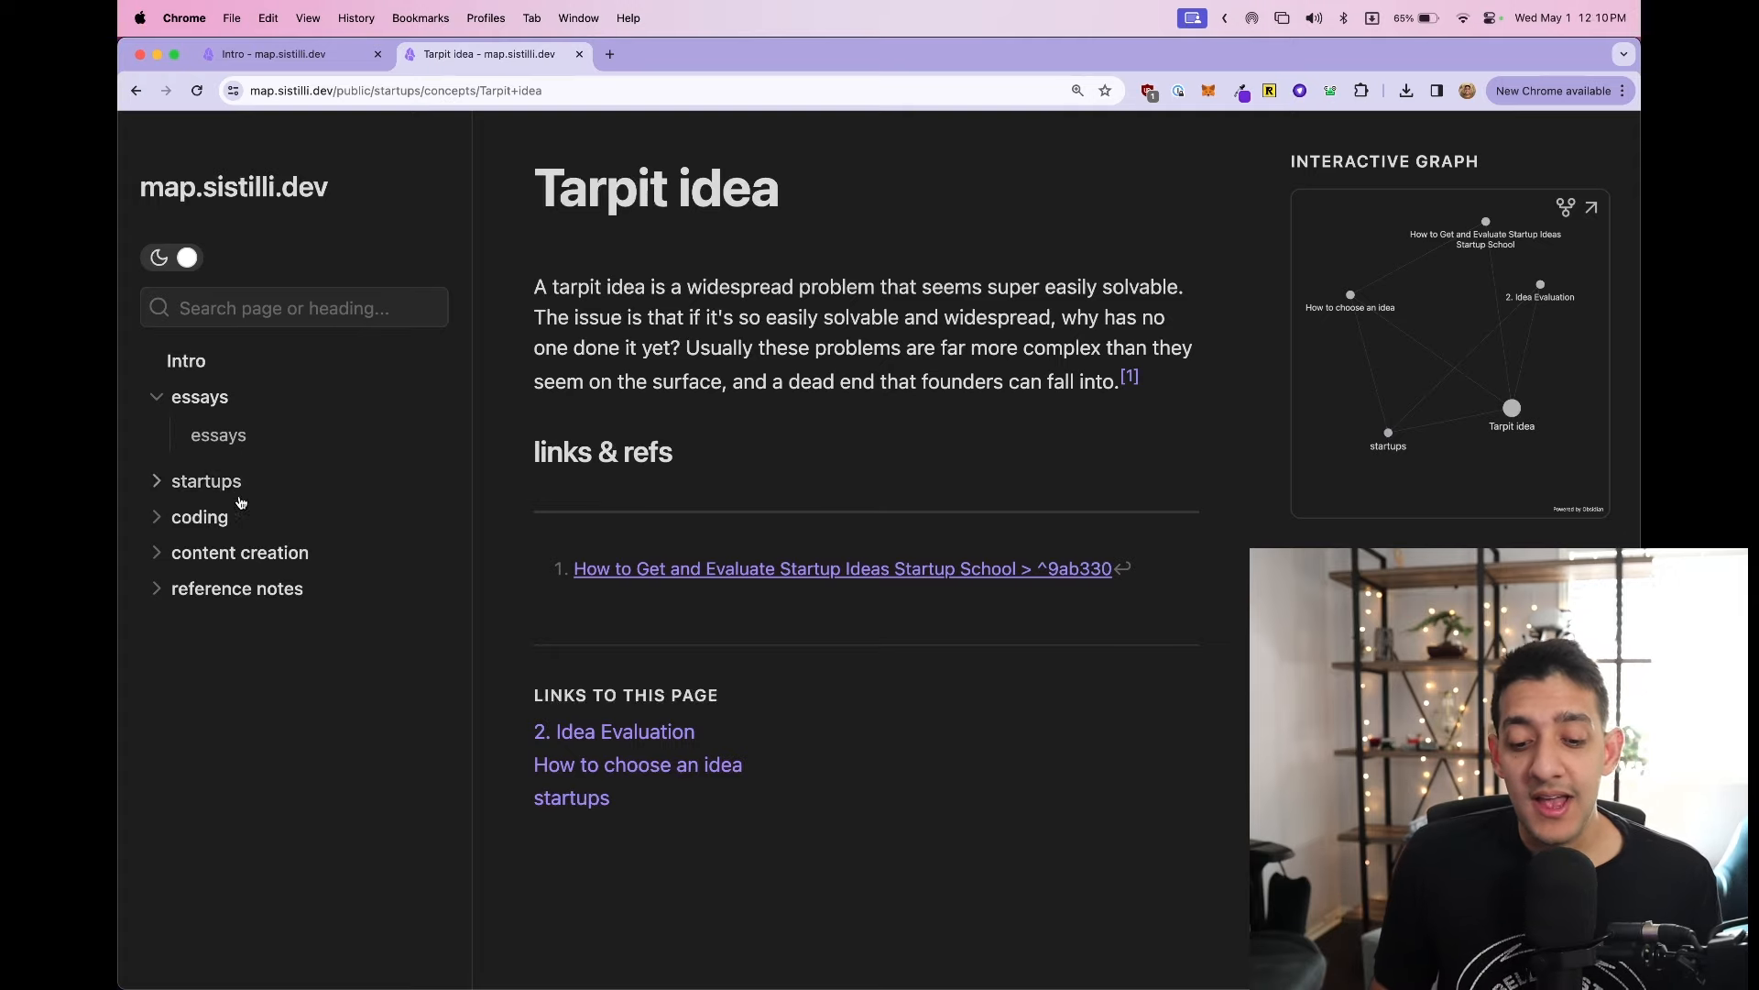
- View the SaaS Boilerplate note under coding and its GitHub repo in another tab
left_click(198, 516)
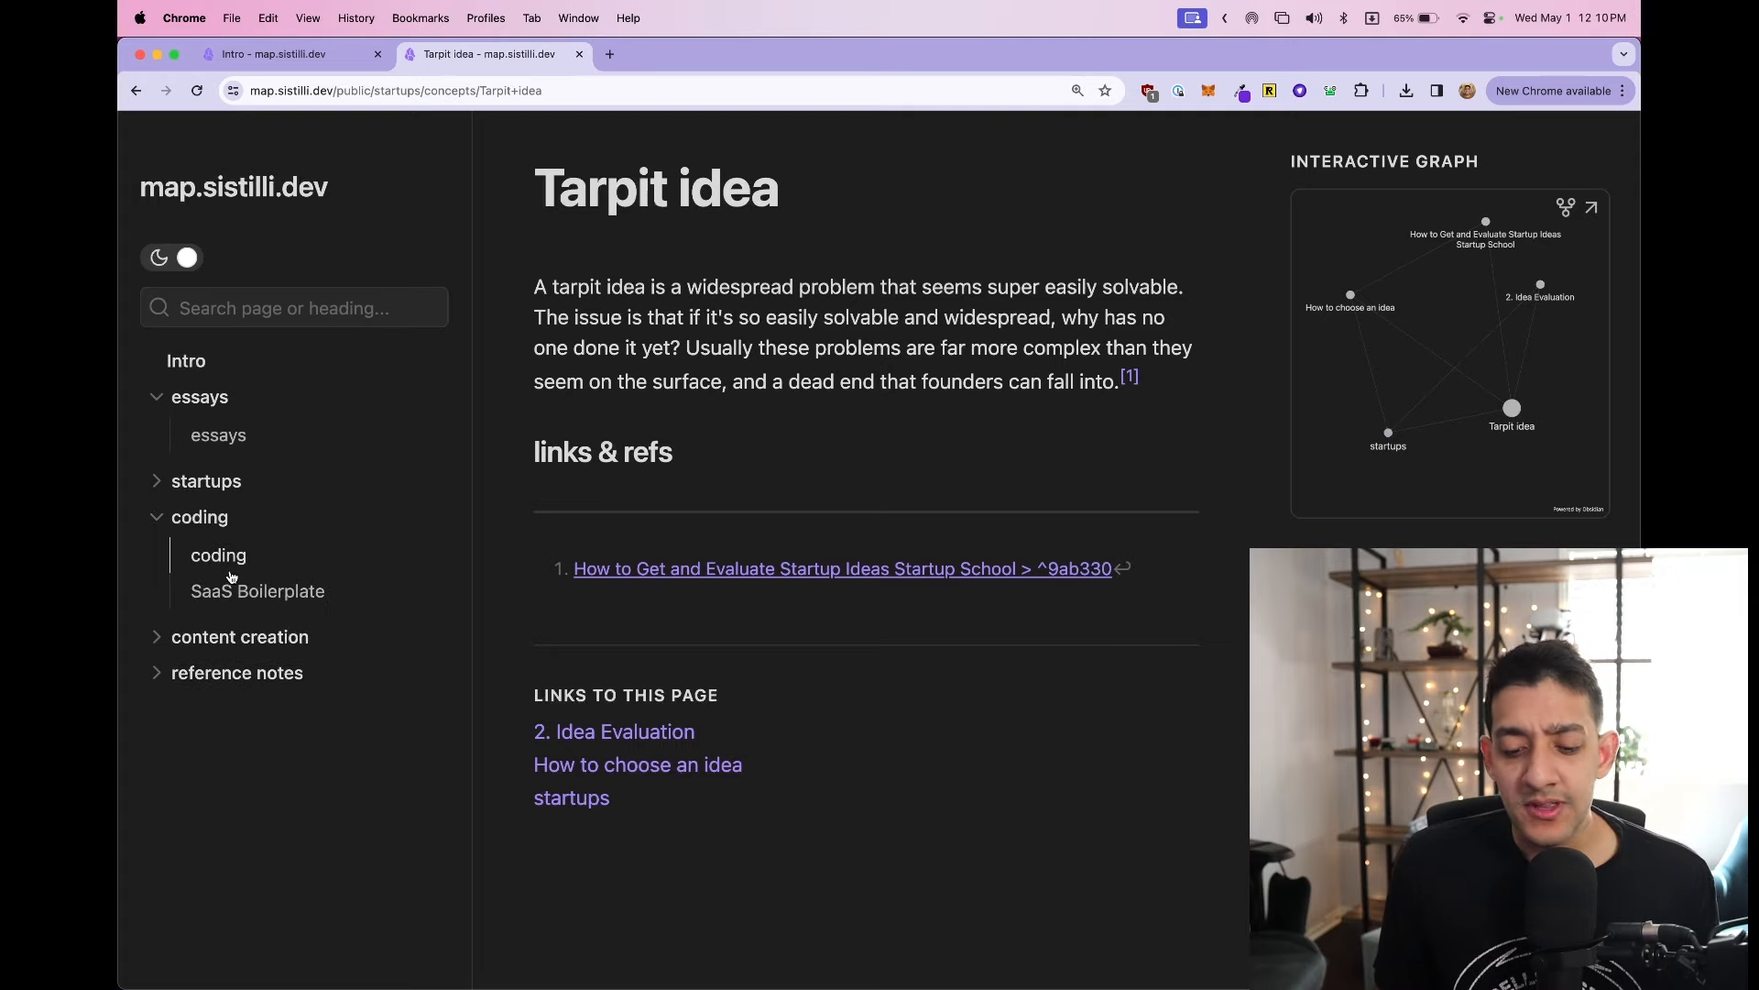
left_click(256, 590)
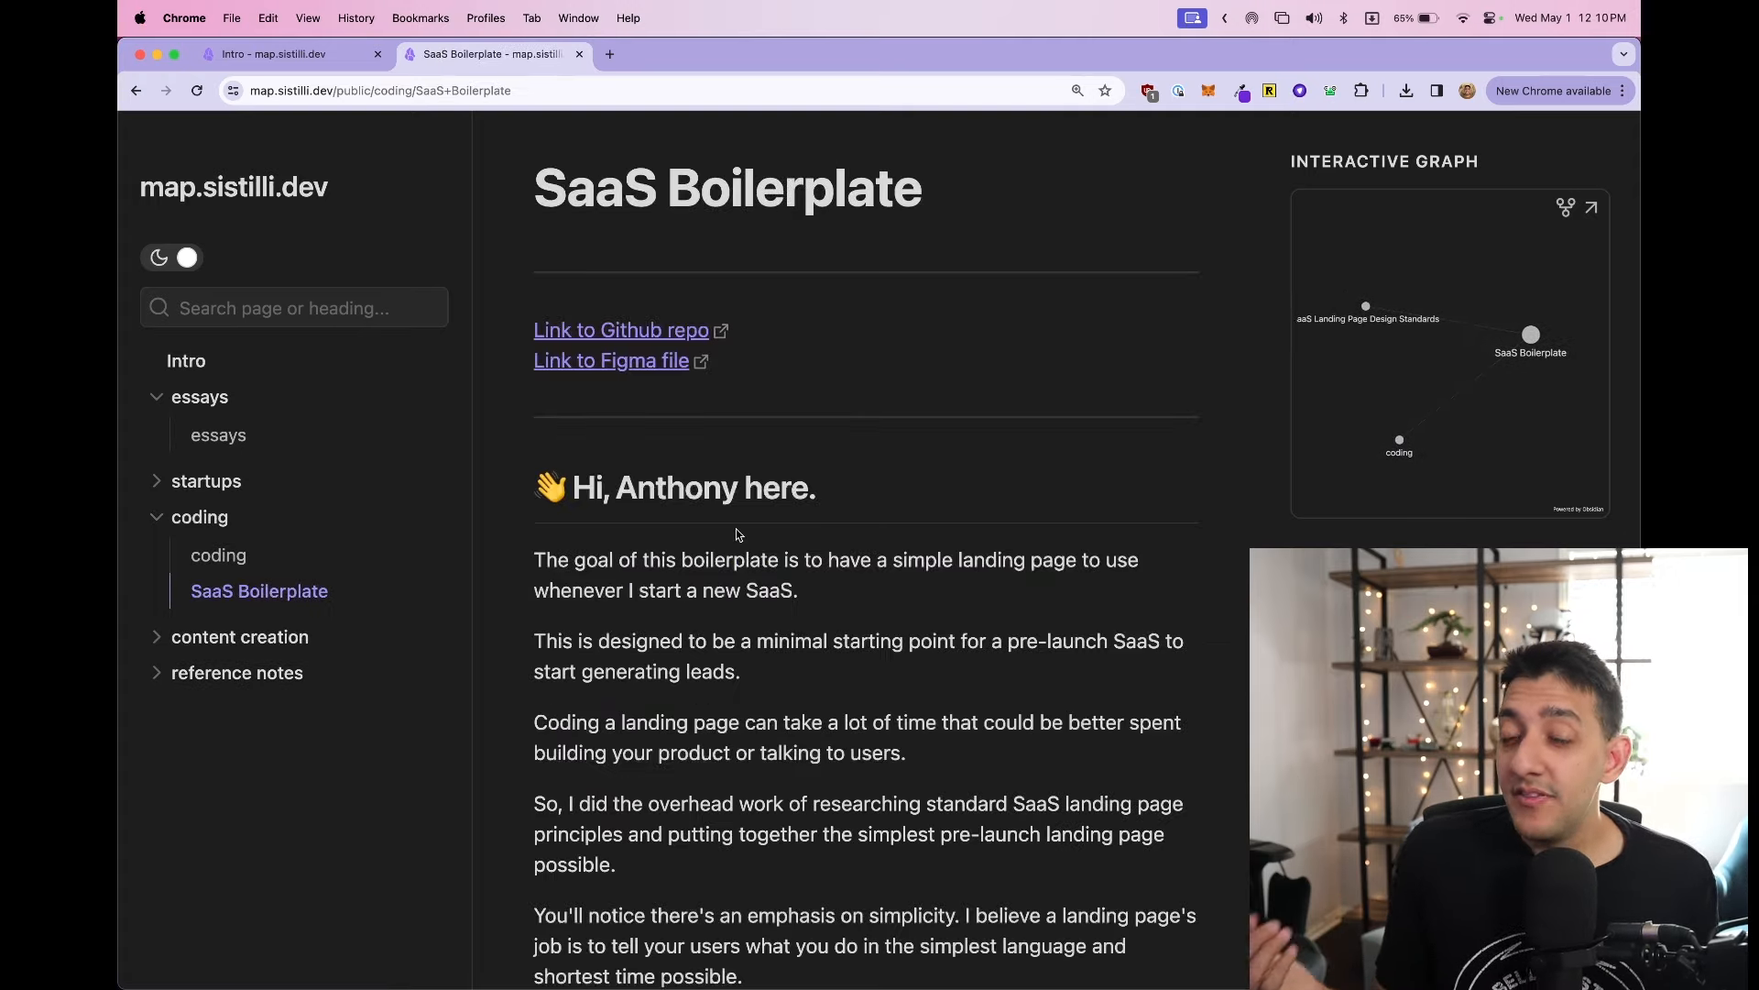
mouse_move(640, 337)
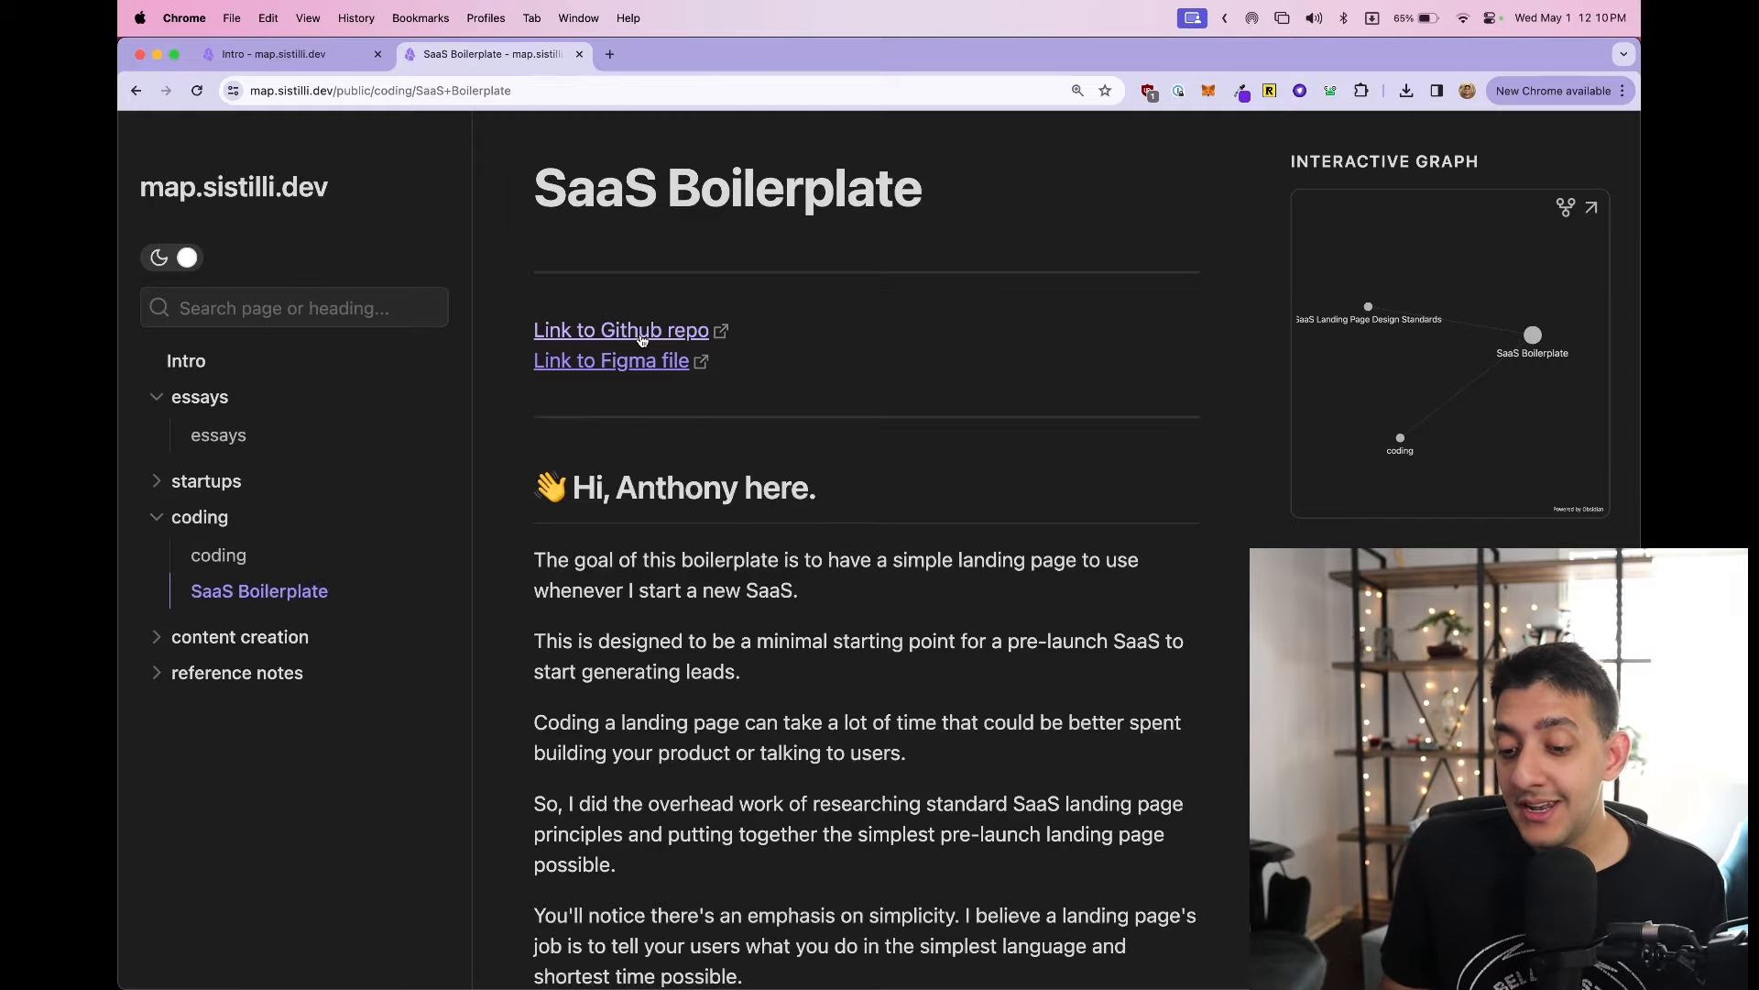
left_click(621, 328)
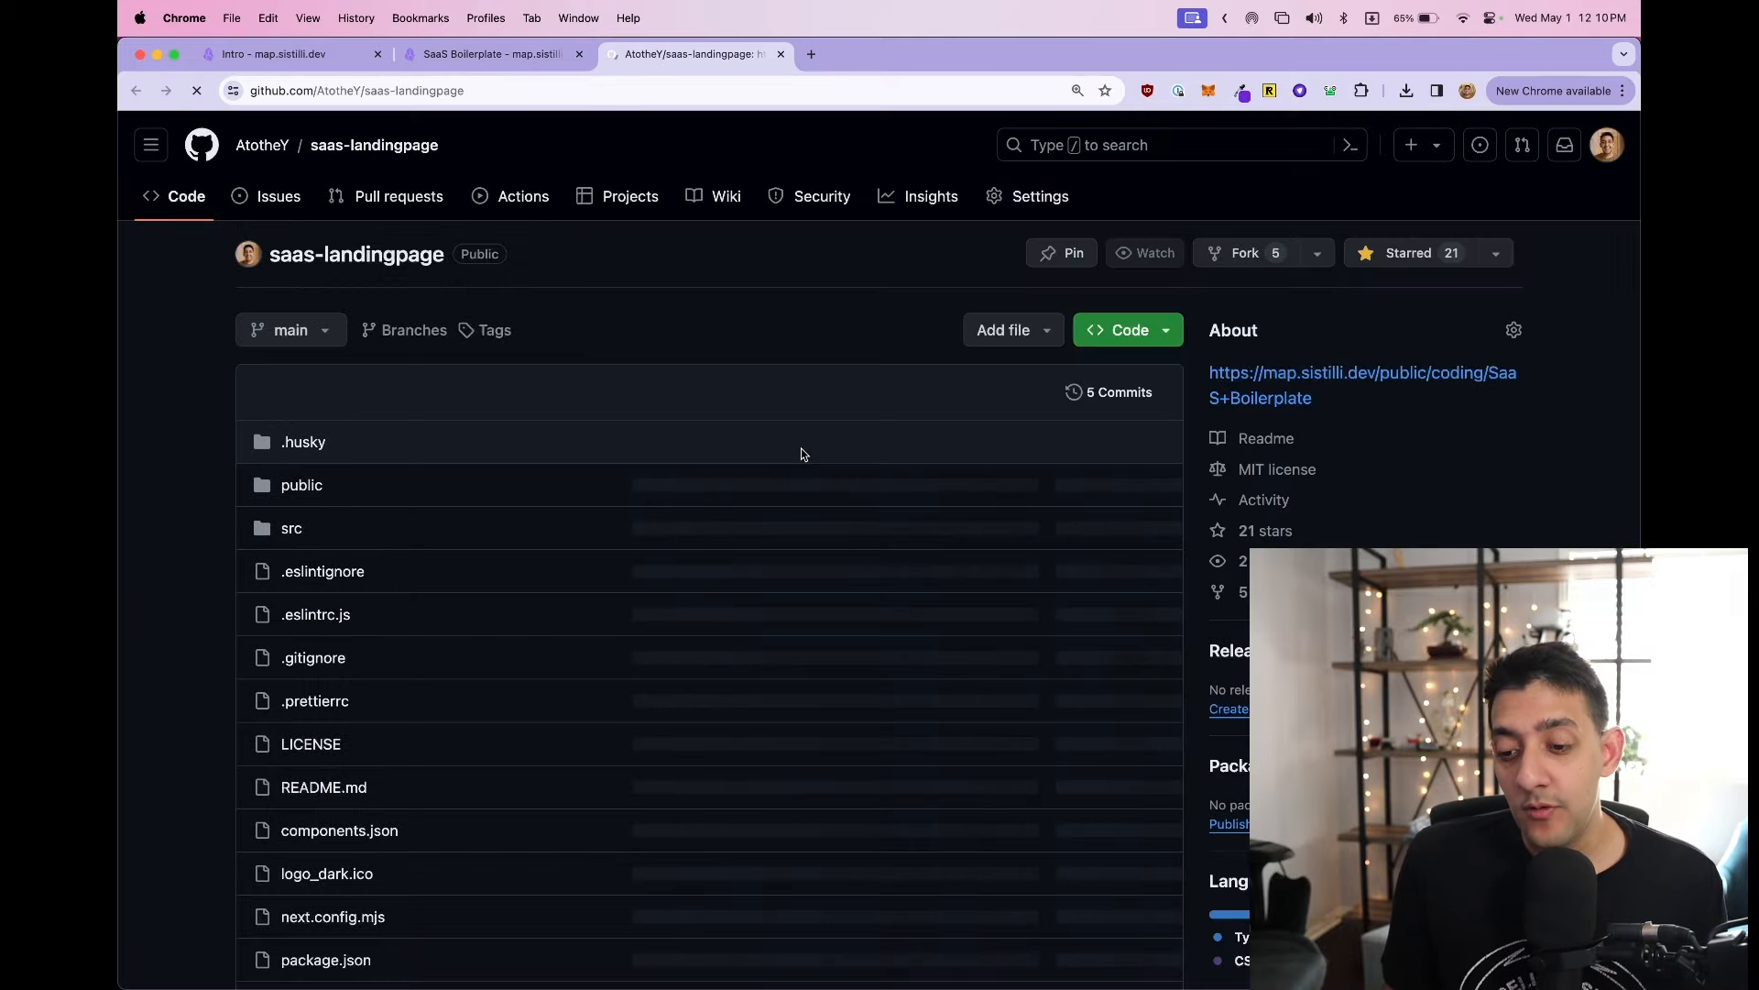
left_click(487, 53)
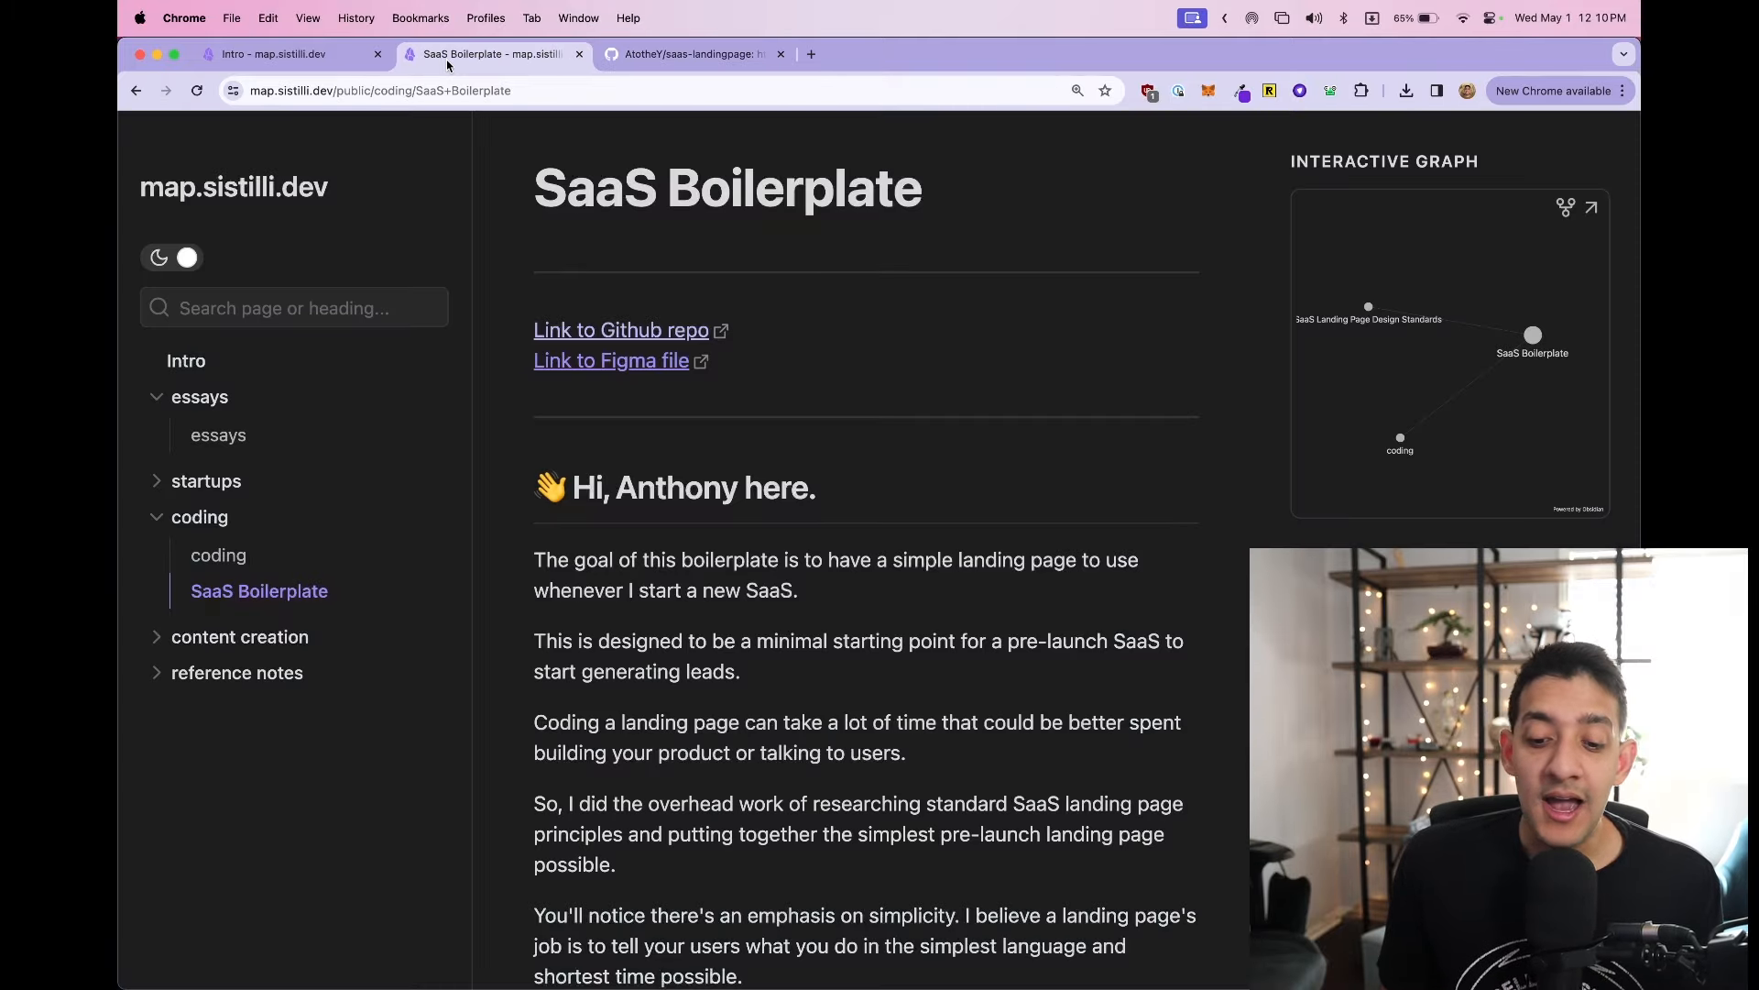
scroll("down", 3)
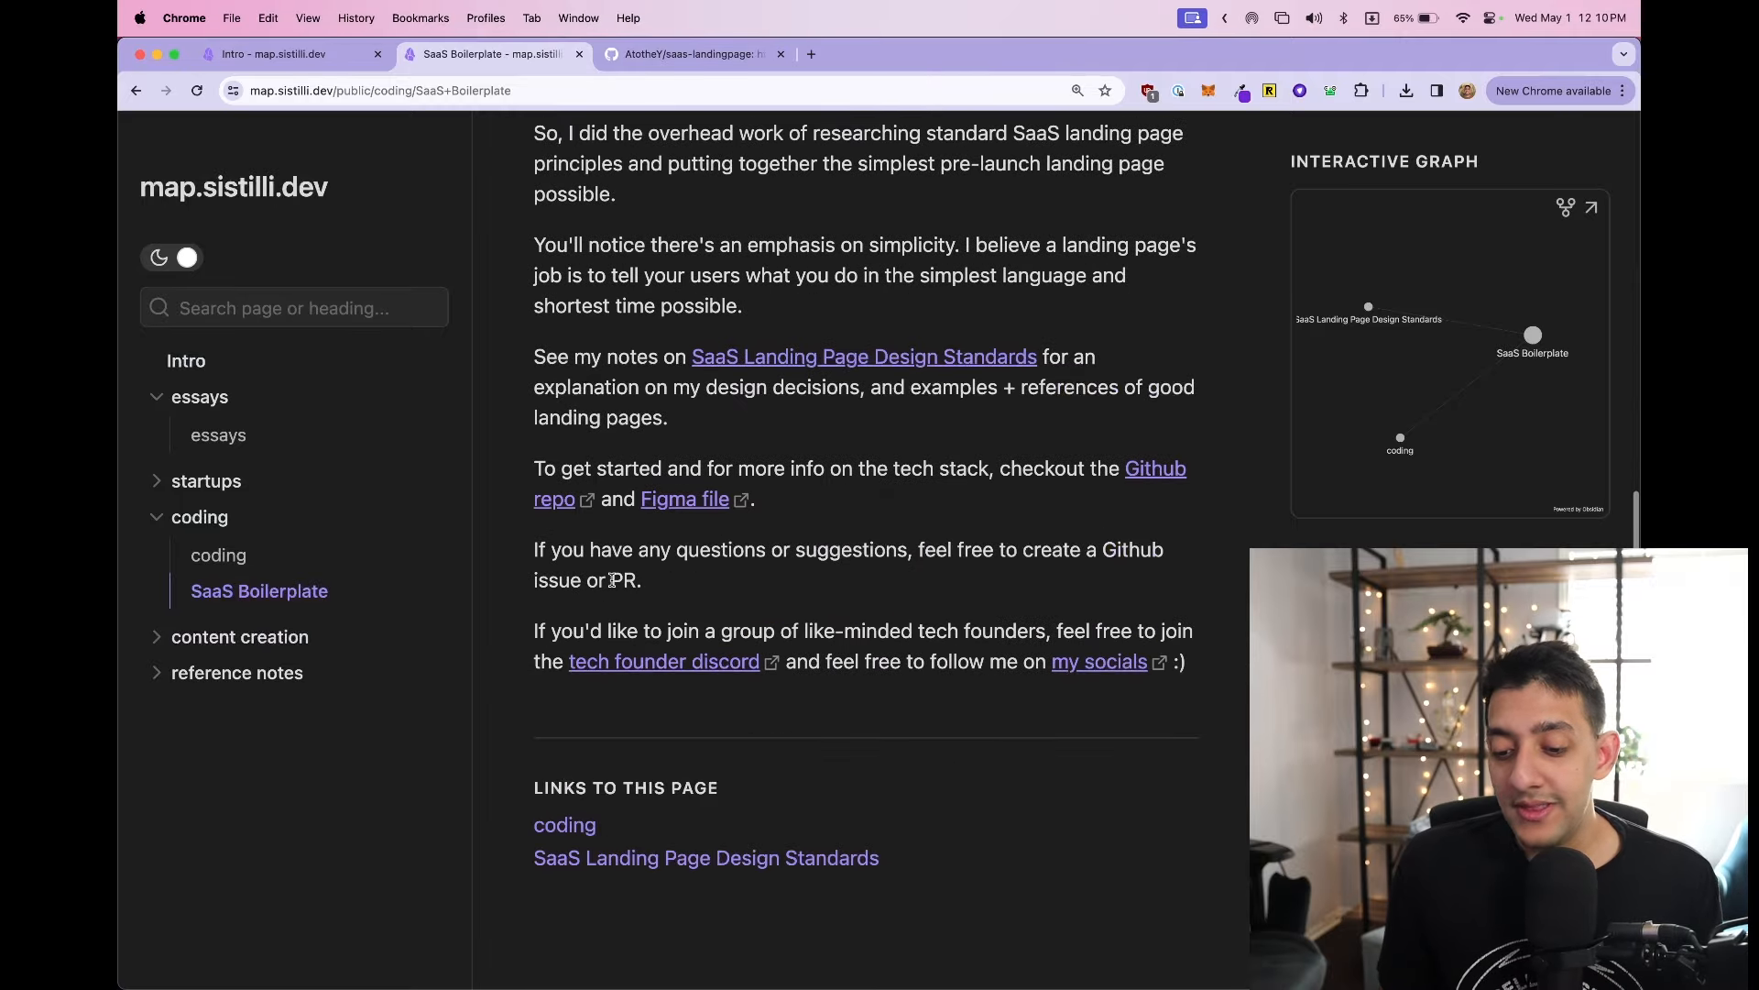
- View the SaaS Landing Page Design Standards note down to its References of good launch sites
left_click(863, 357)
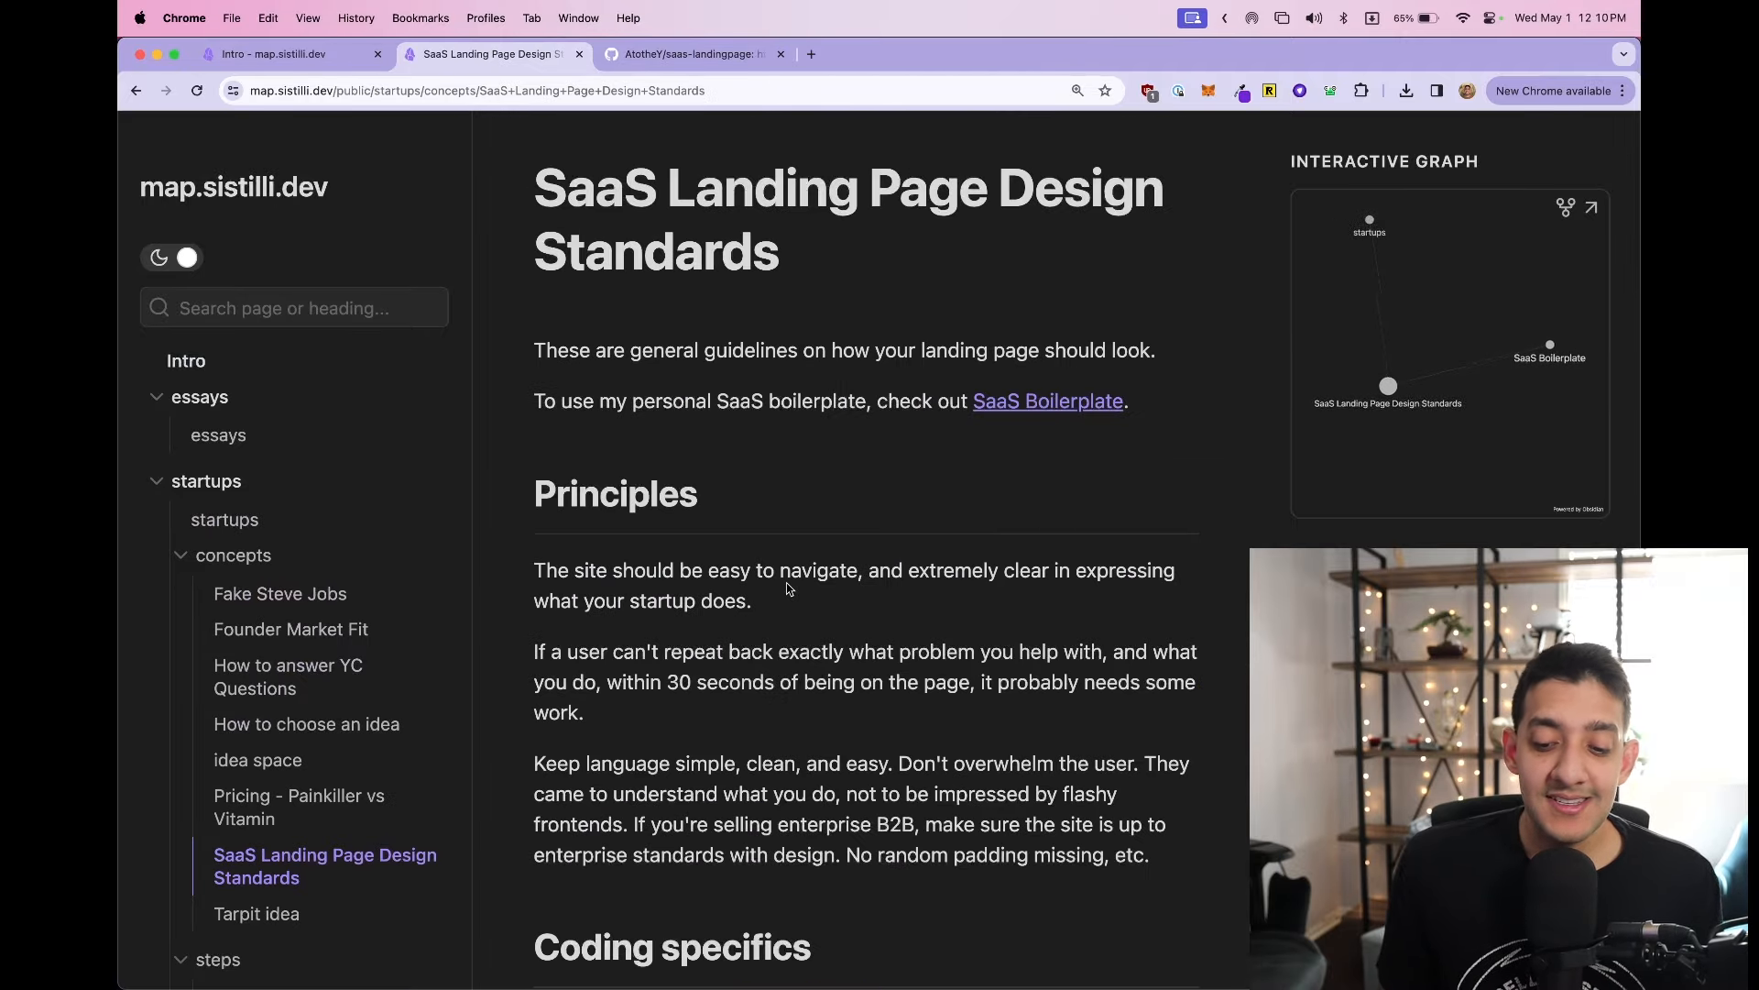
scroll("down", 3)
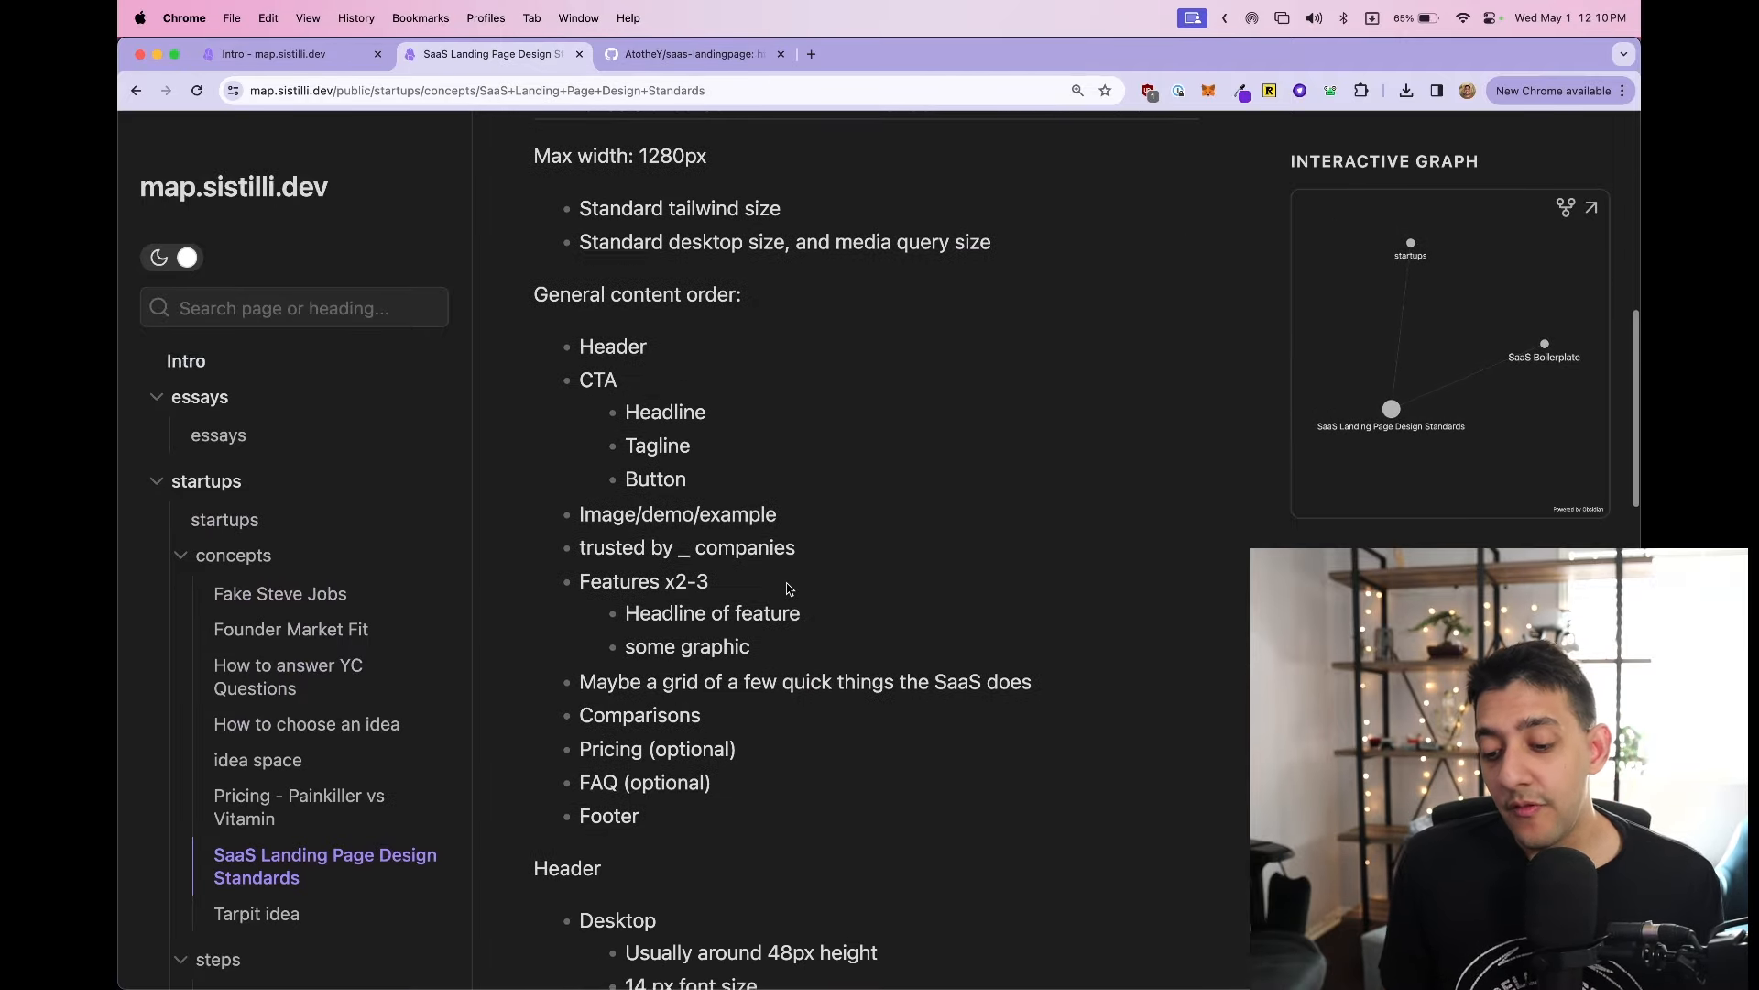
scroll("down", 3)
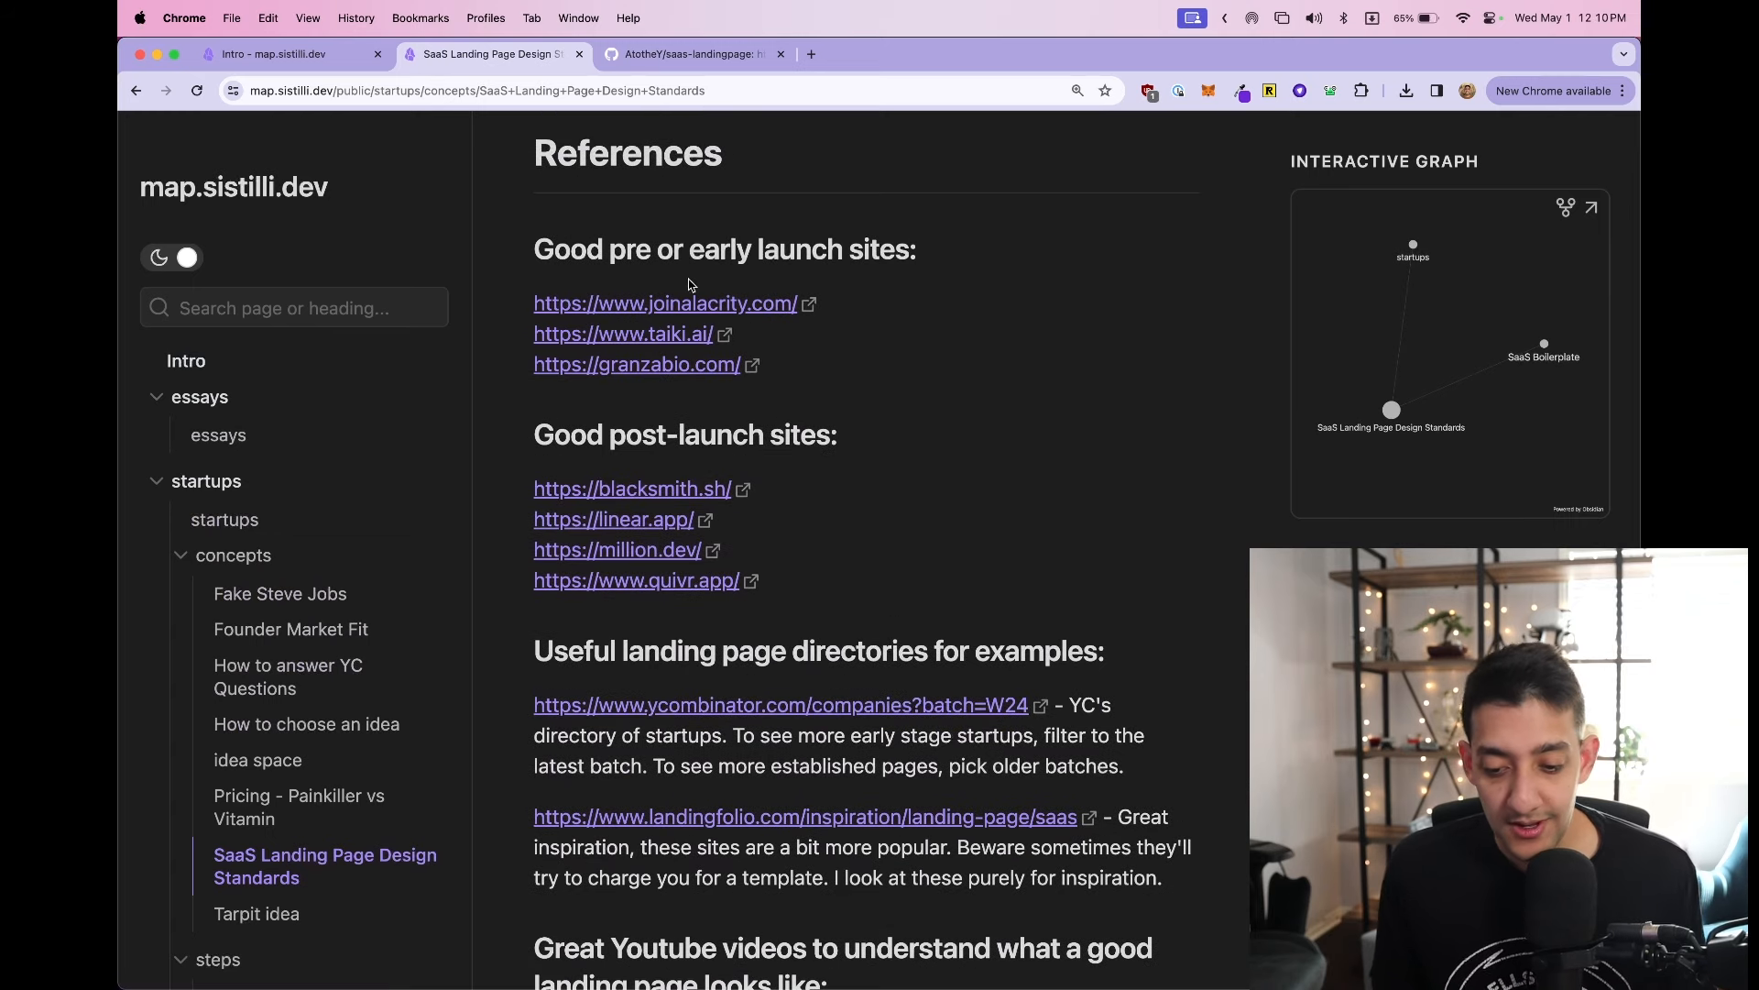
mouse_move(667, 303)
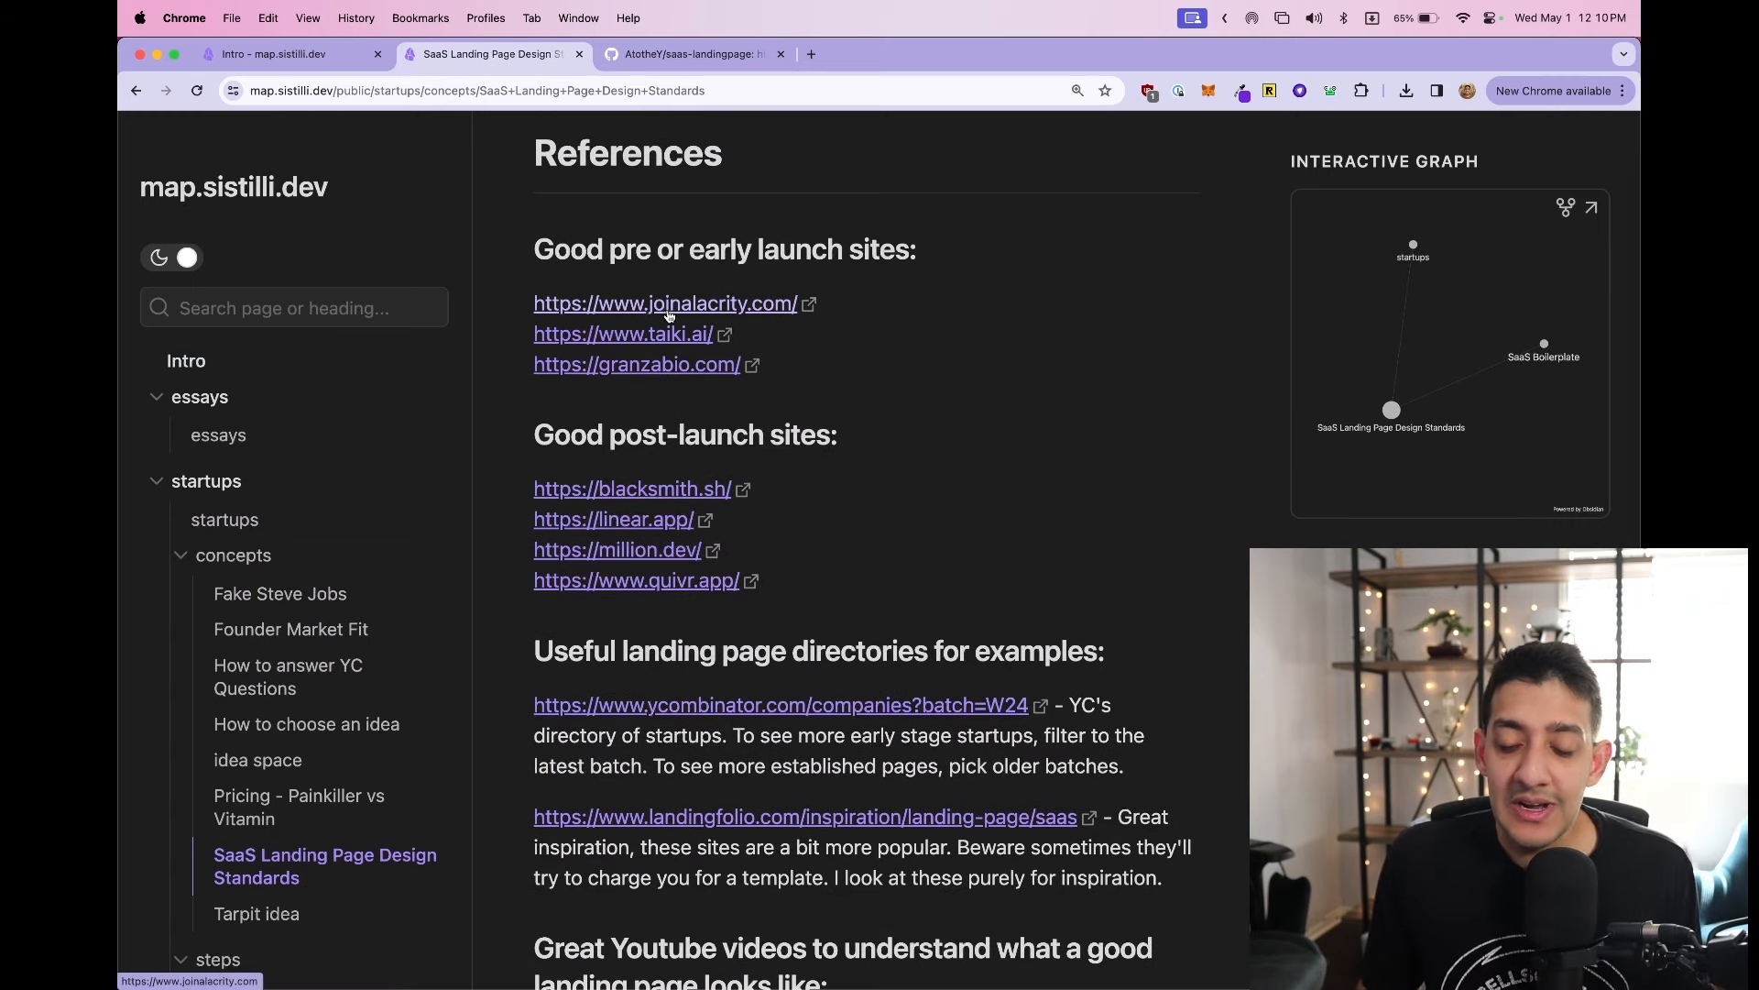